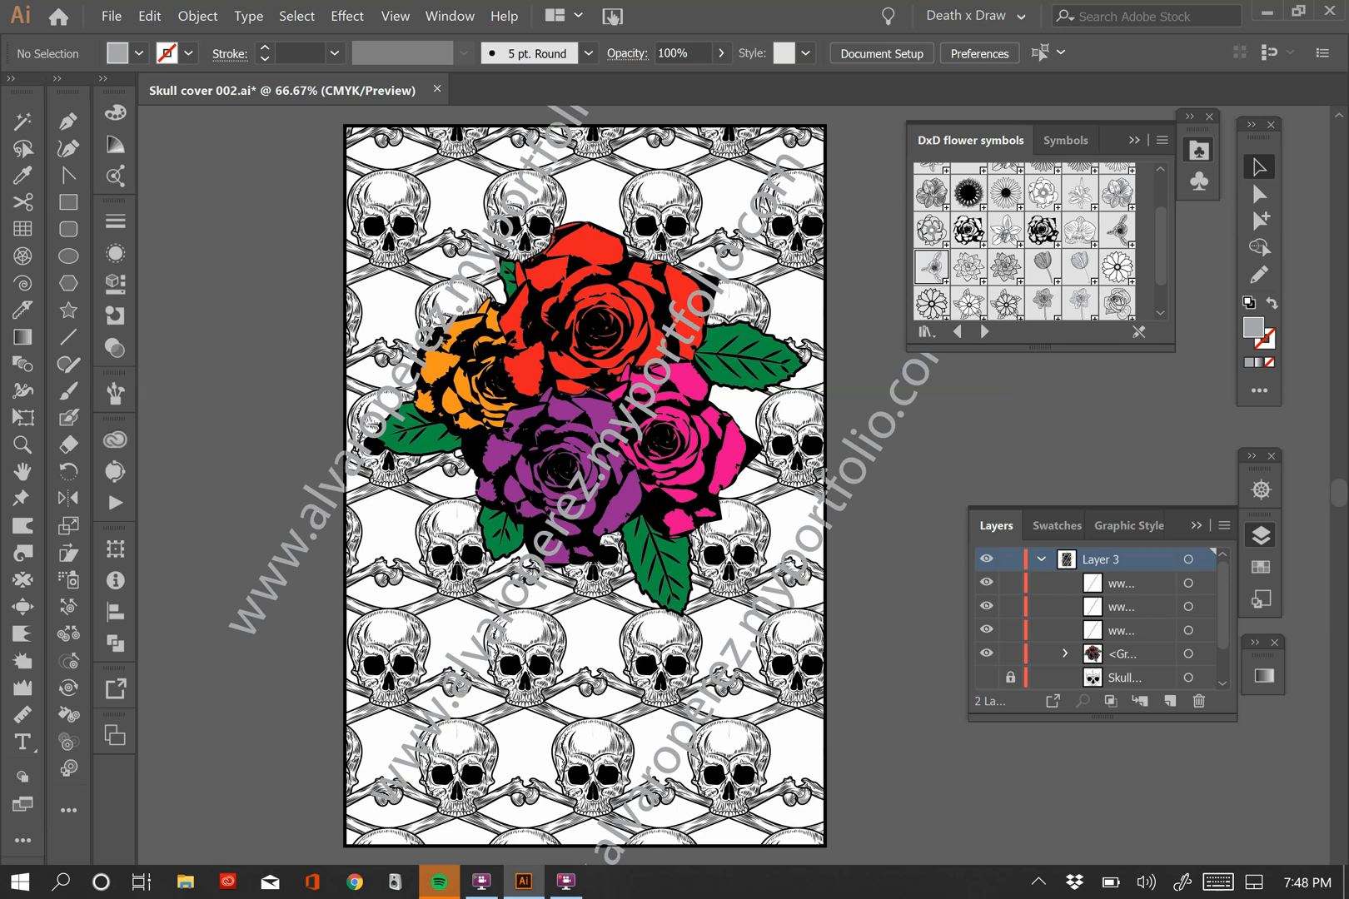
Hide the Layer 3 skull-and-roses artwork in the Layers panel
{"action": "left_click", "coordinate": [1011, 557]}
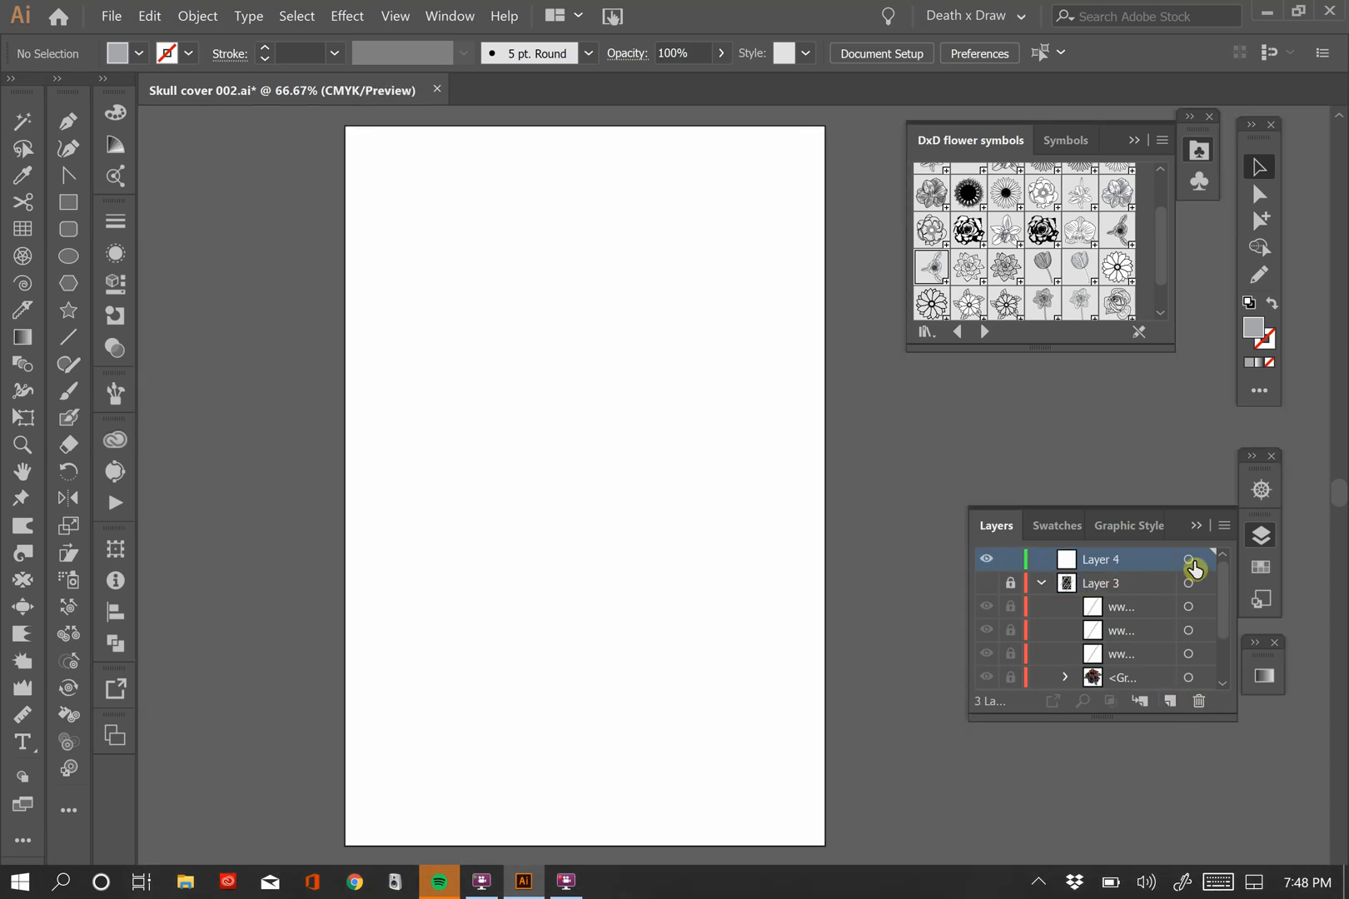
Place a skull symbol on Layer 4, break its symbol link and resize it proportionally
{"action": "left_click", "coordinate": [1189, 559]}
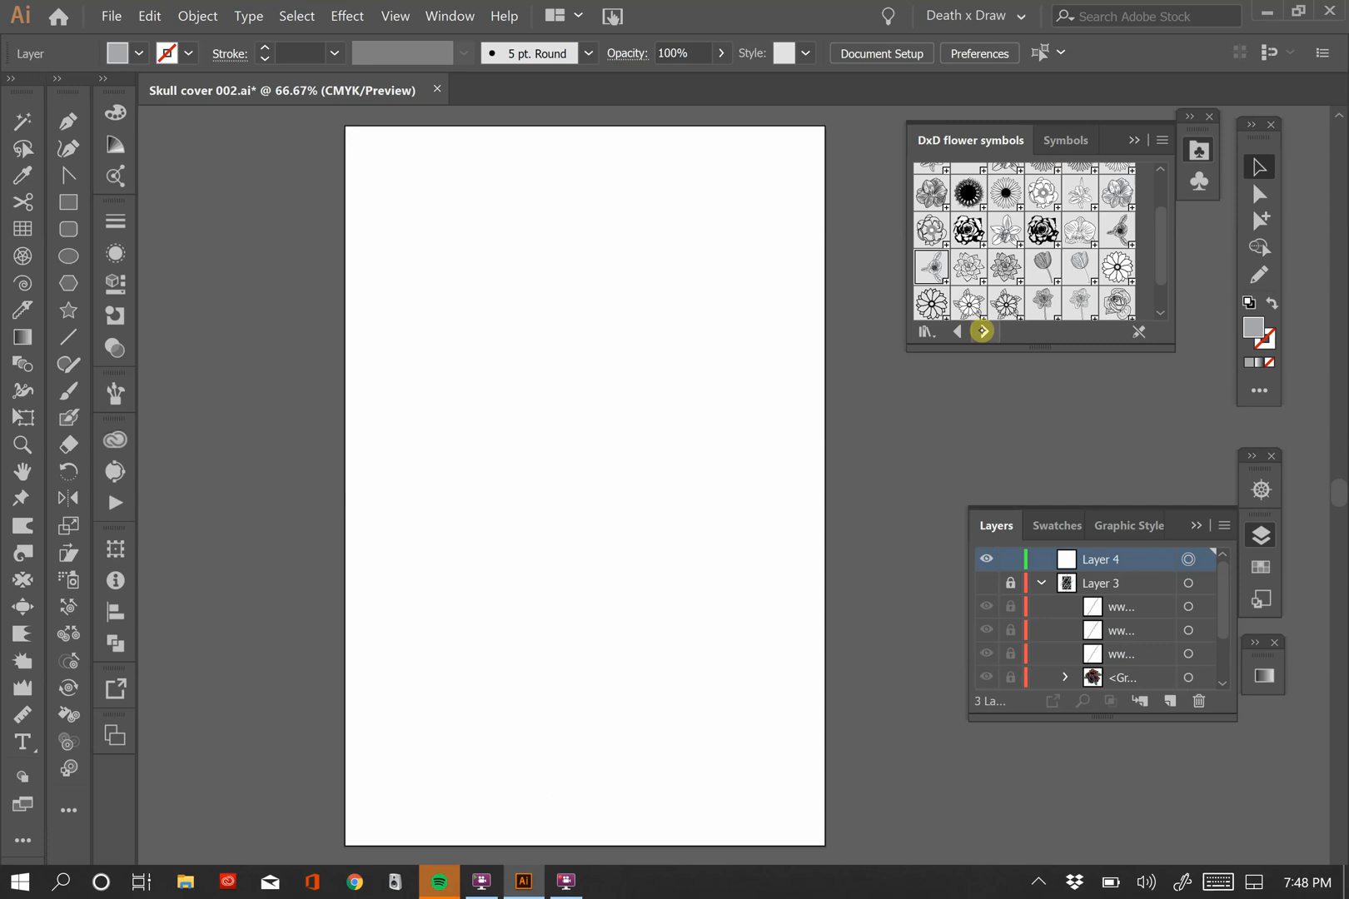
{"action": "left_click", "coordinate": [980, 331]}
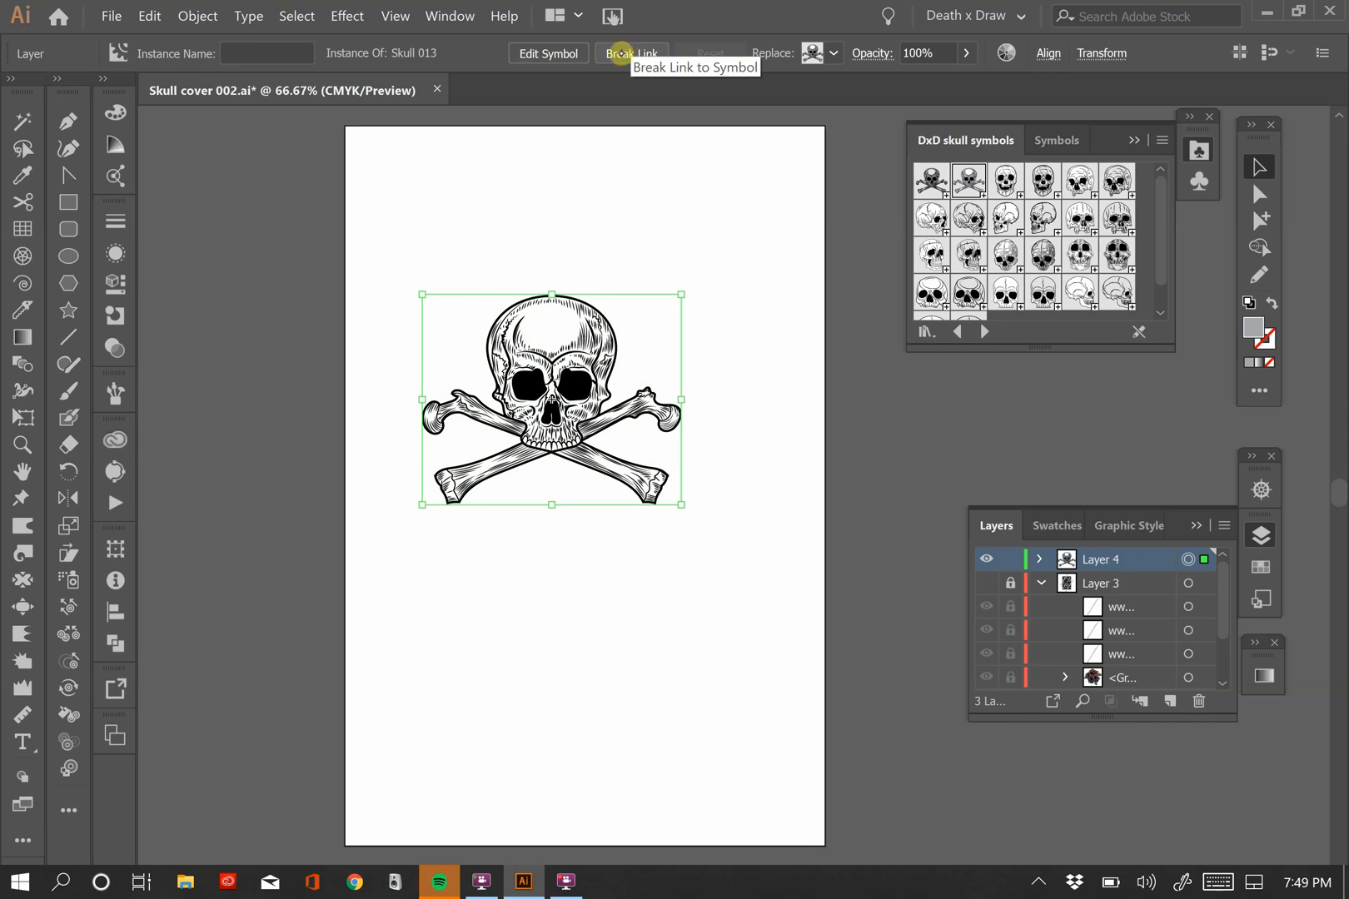
{"action": "left_click", "coordinate": [630, 54]}
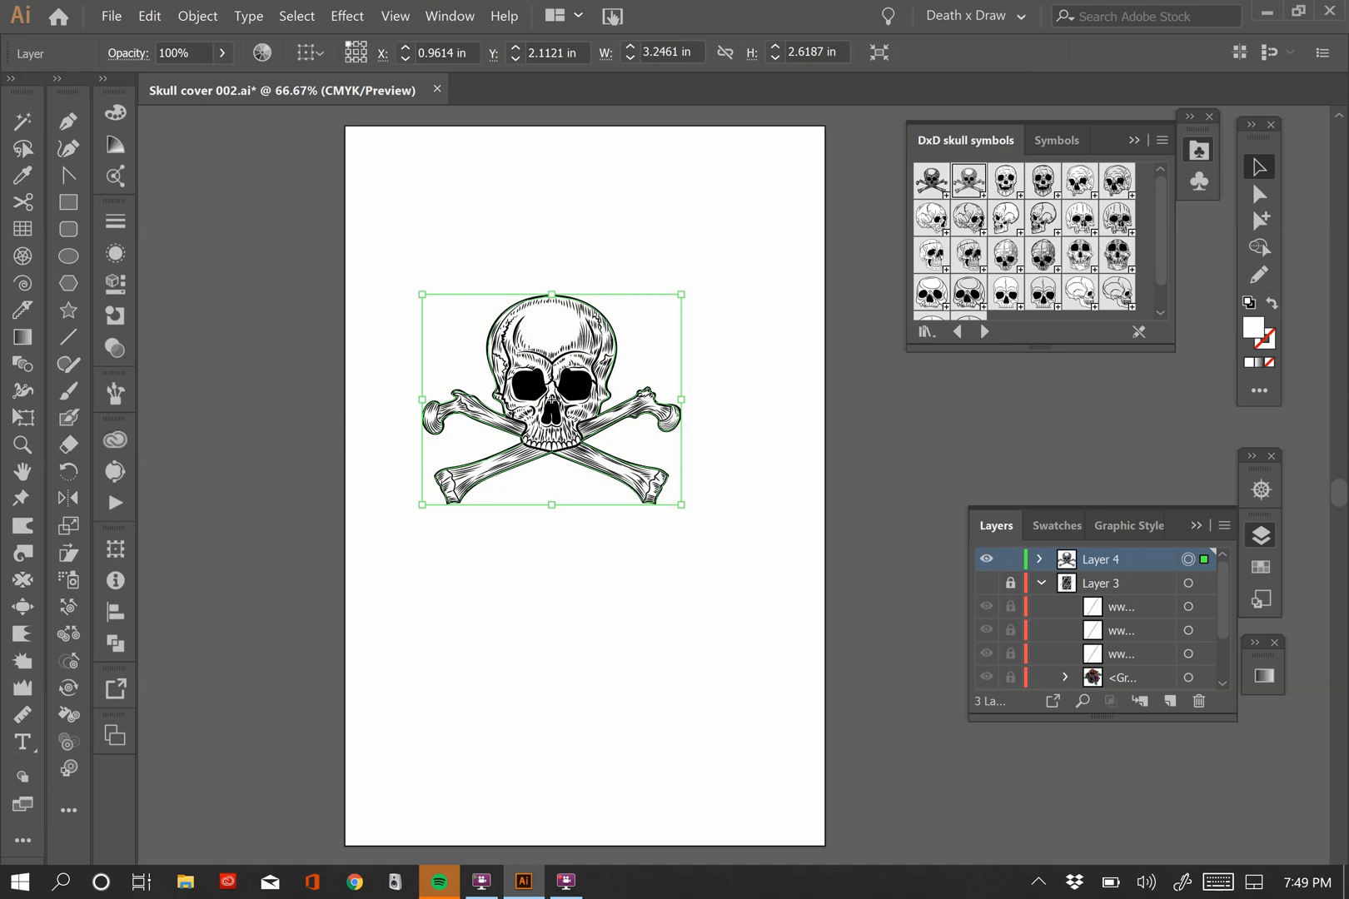
{"action": "mouse_move", "coordinate": [681, 295]}
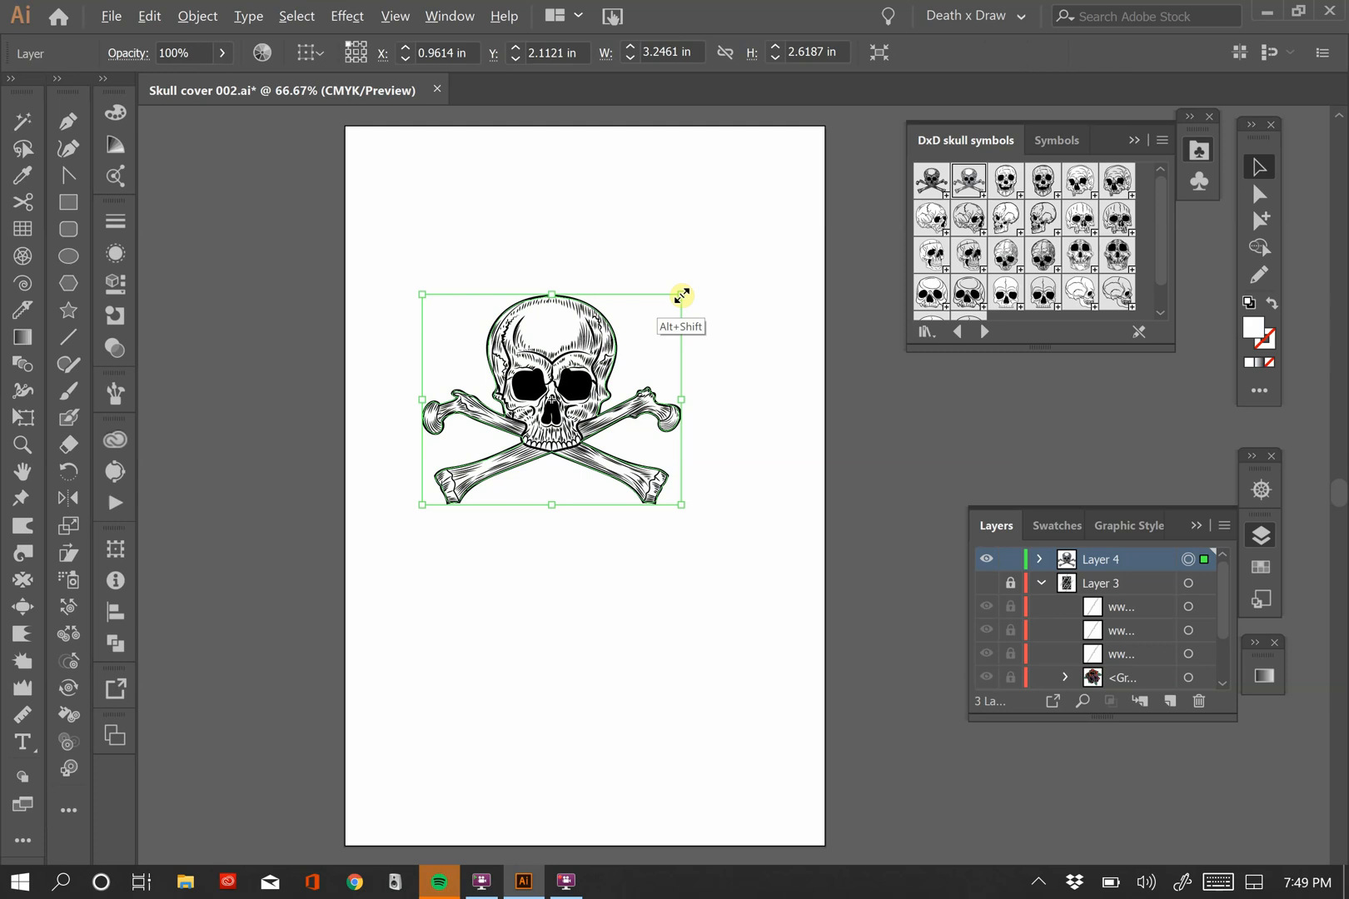
{"action": "left_click_drag", "start_coordinate": [683, 295], "coordinate": [656, 327]}
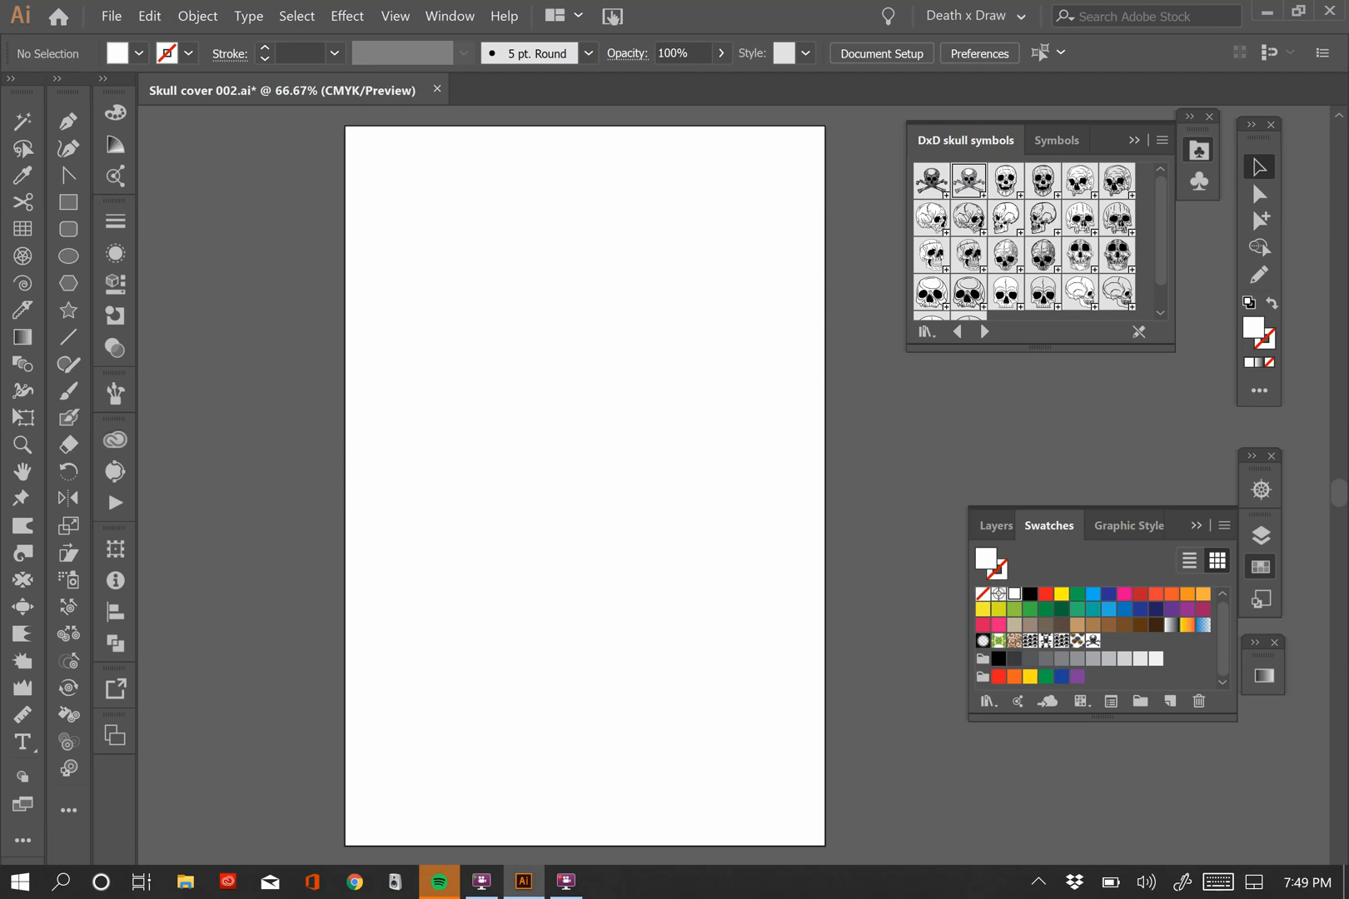
{"action": "mouse_move", "coordinate": [68, 202]}
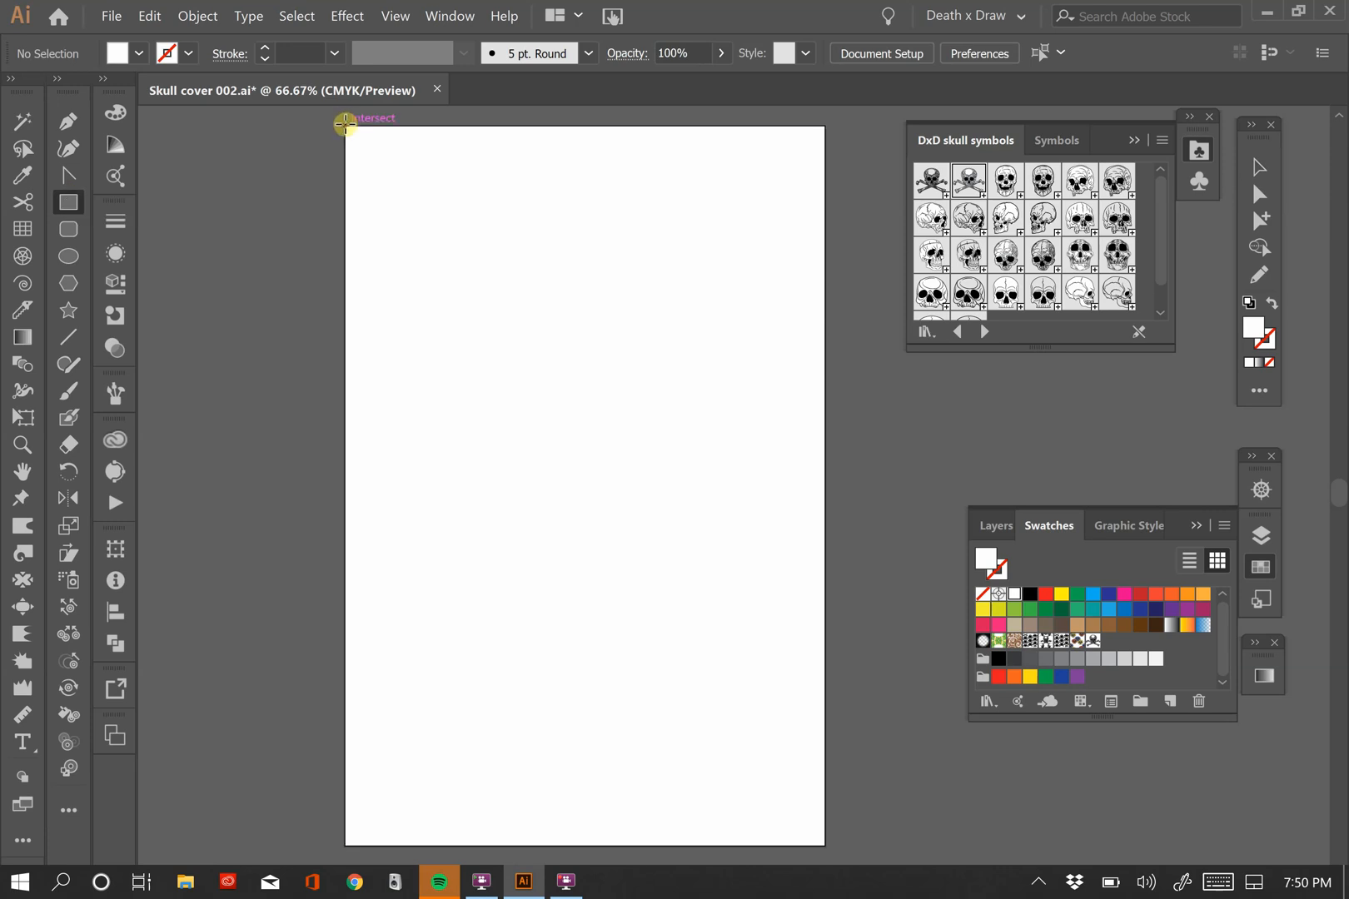
Draw a rectangle spanning the artboard from top-left to bottom-right corner
{"action": "left_click_drag", "start_coordinate": [347, 123], "coordinate": [759, 693]}
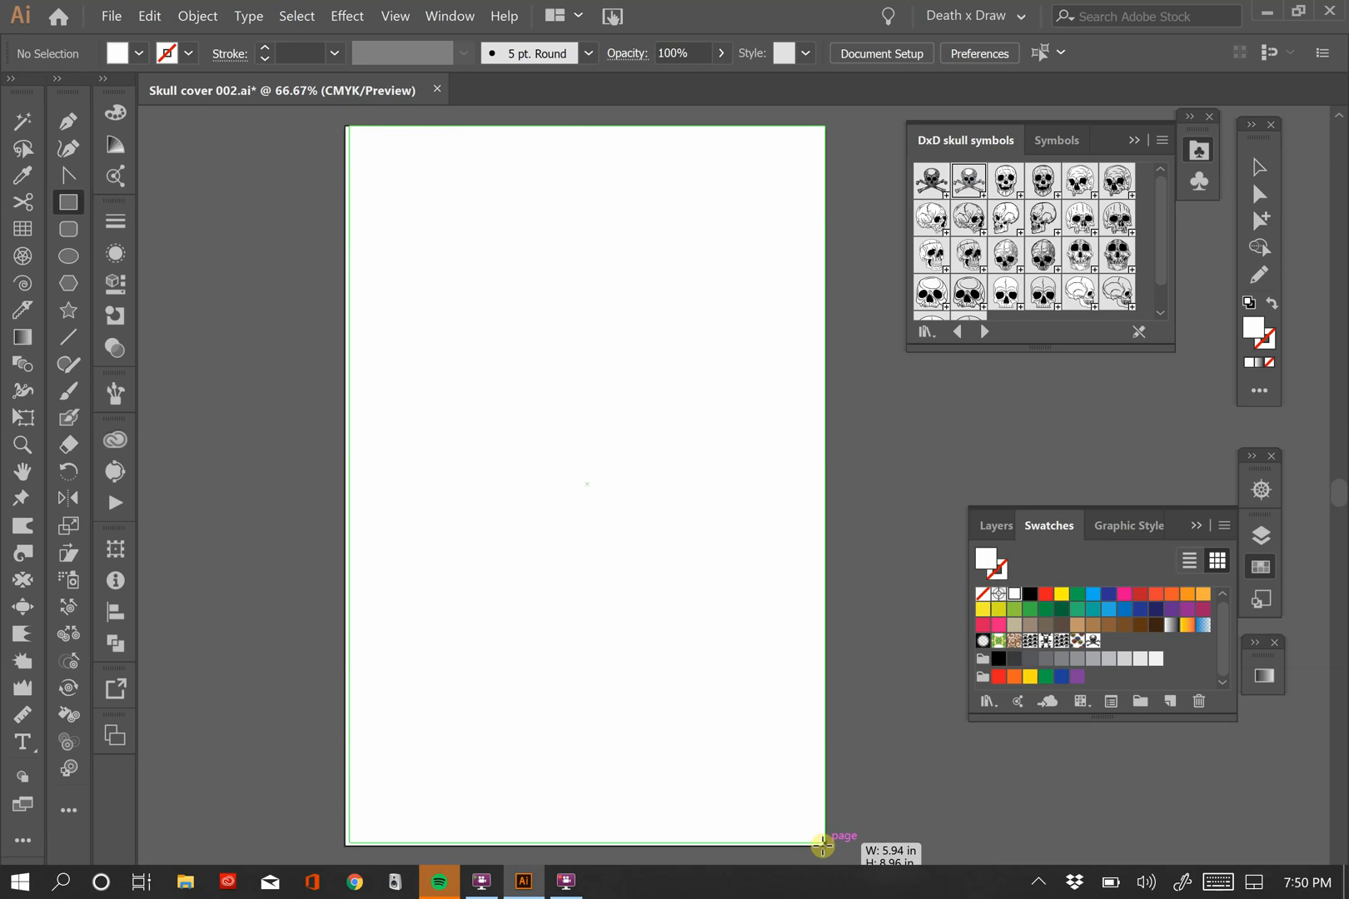
{"action": "left_click_drag", "start_coordinate": [361, 138], "coordinate": [821, 844]}
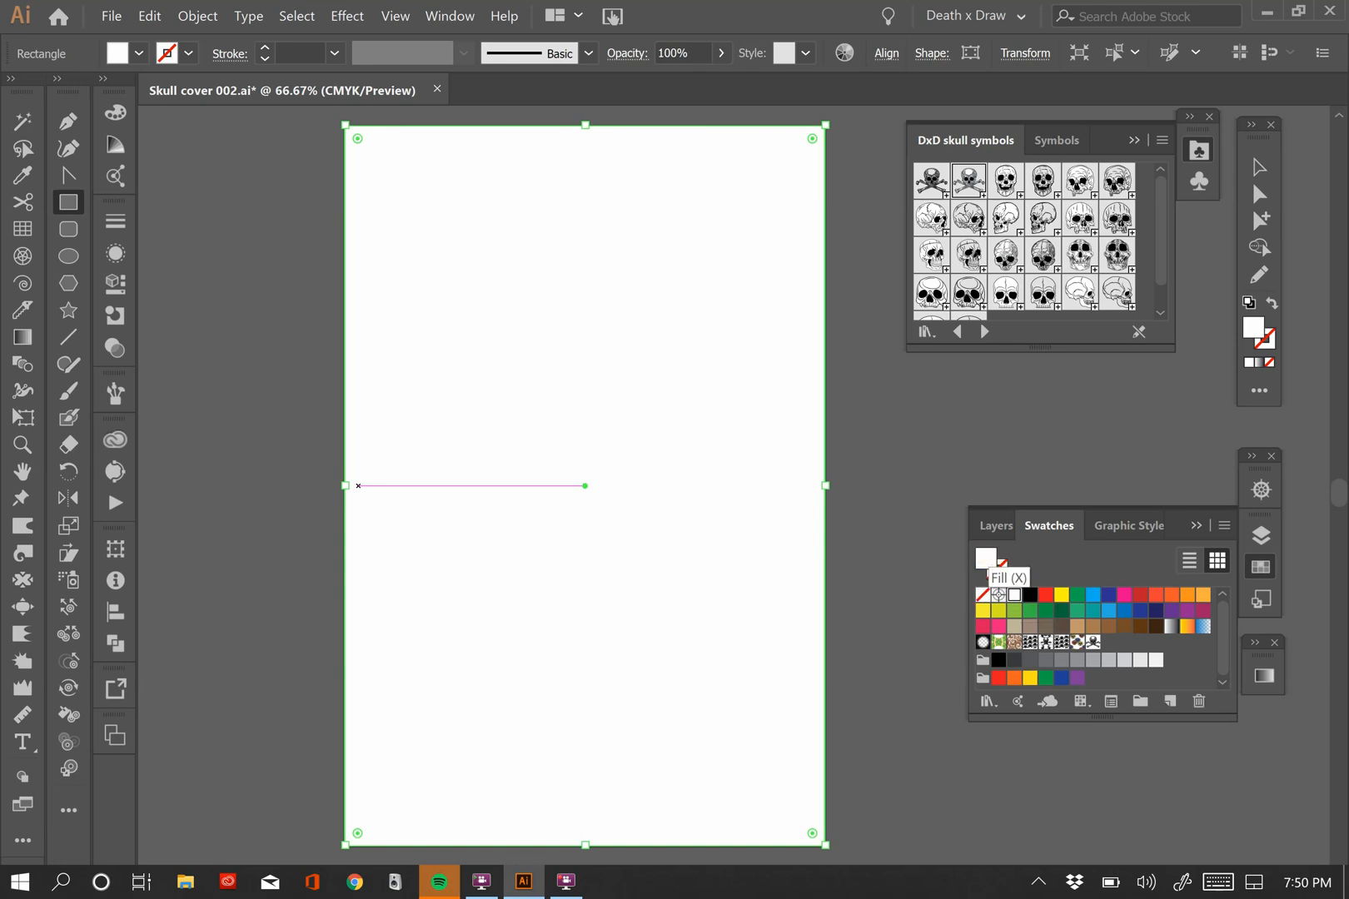
Try solid and gradient fills, then fill the rectangle with the skull pattern swatch
{"action": "left_click", "coordinate": [1057, 589]}
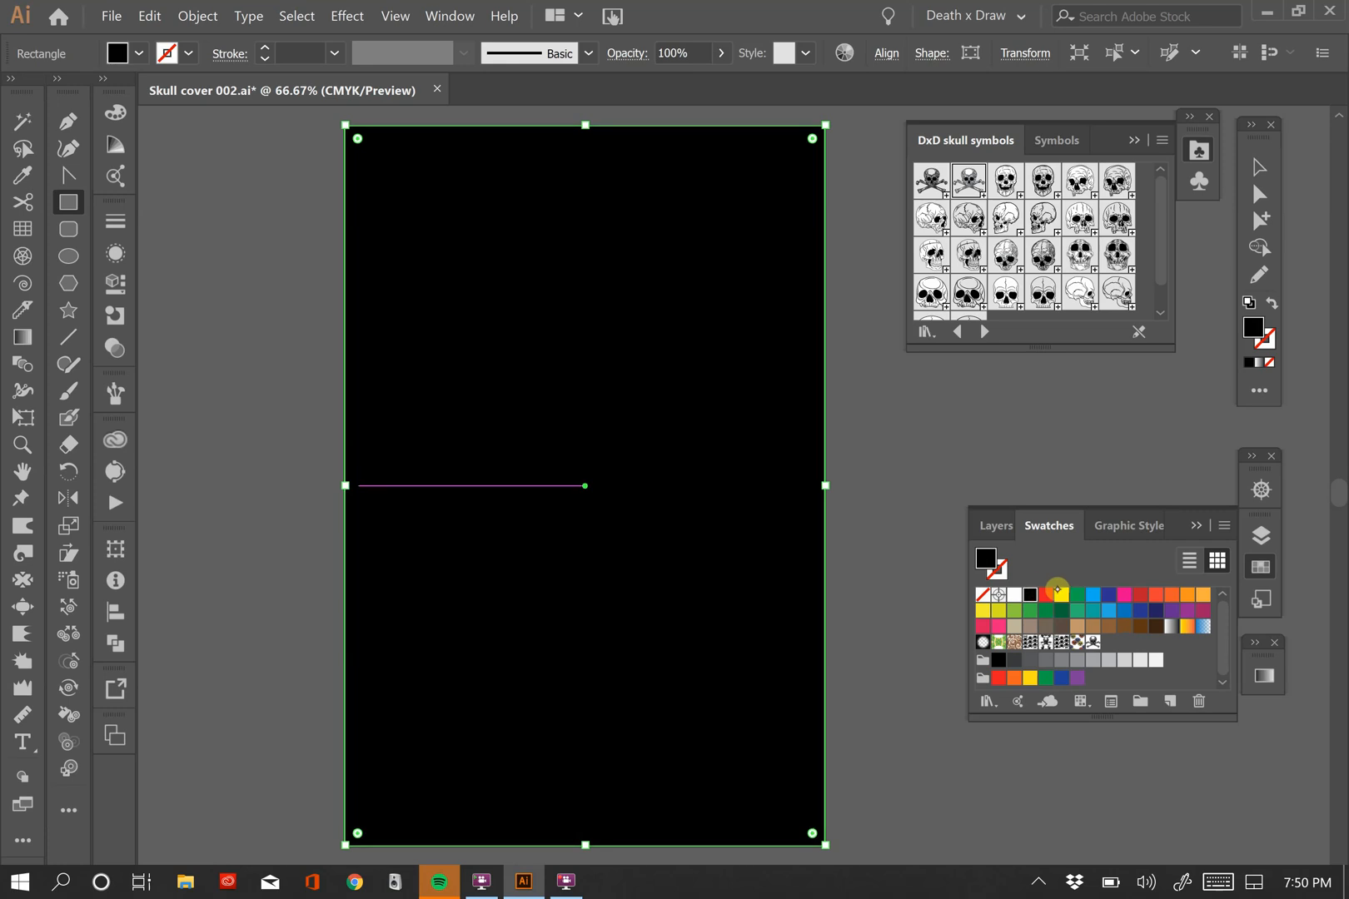
{"action": "left_click", "coordinate": [1061, 595]}
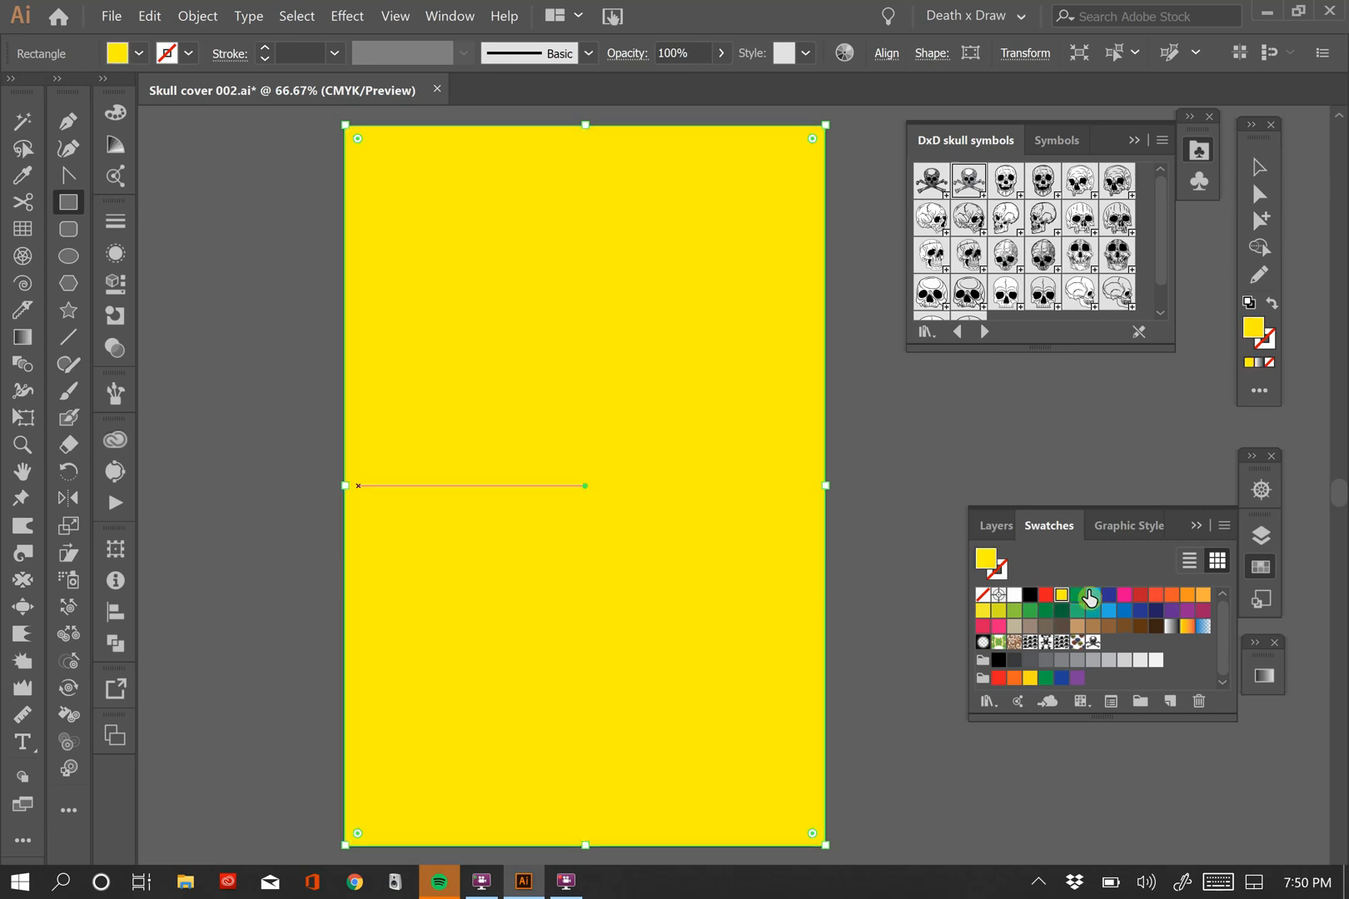
{"action": "left_click", "coordinate": [1132, 594]}
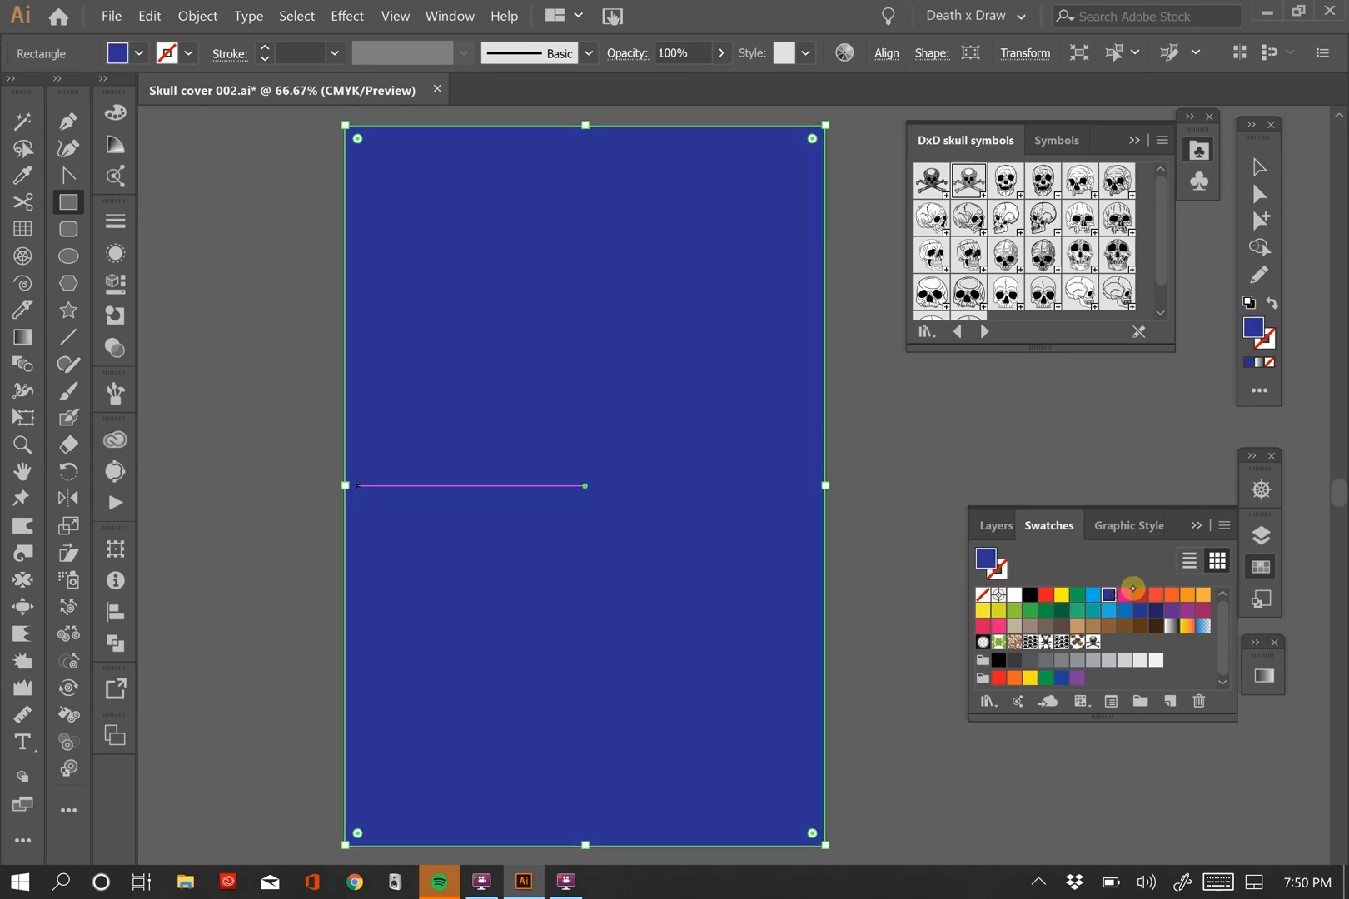
{"action": "left_click", "coordinate": [1139, 594]}
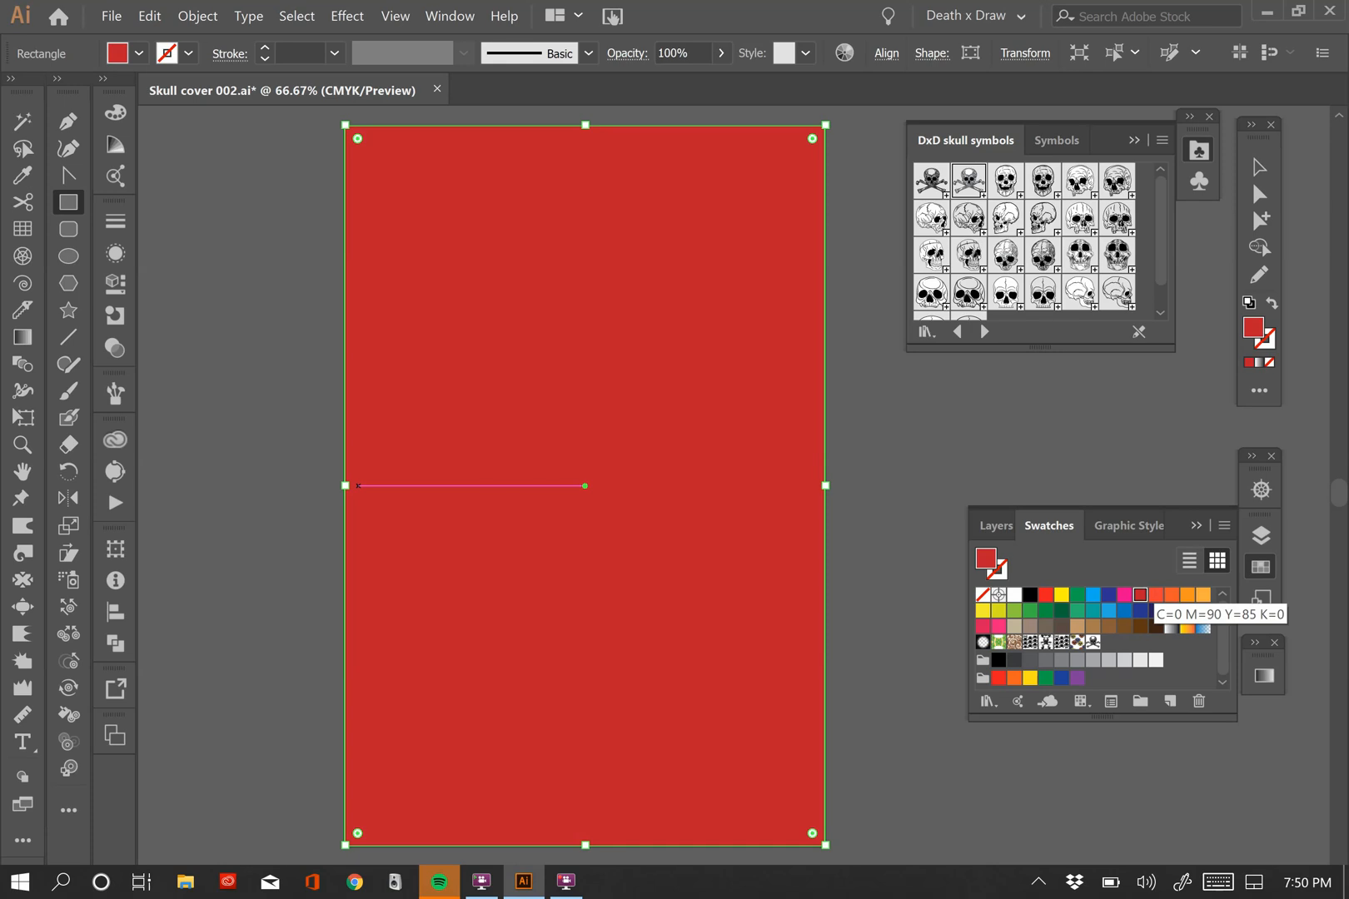
{"action": "left_click", "coordinate": [1170, 626]}
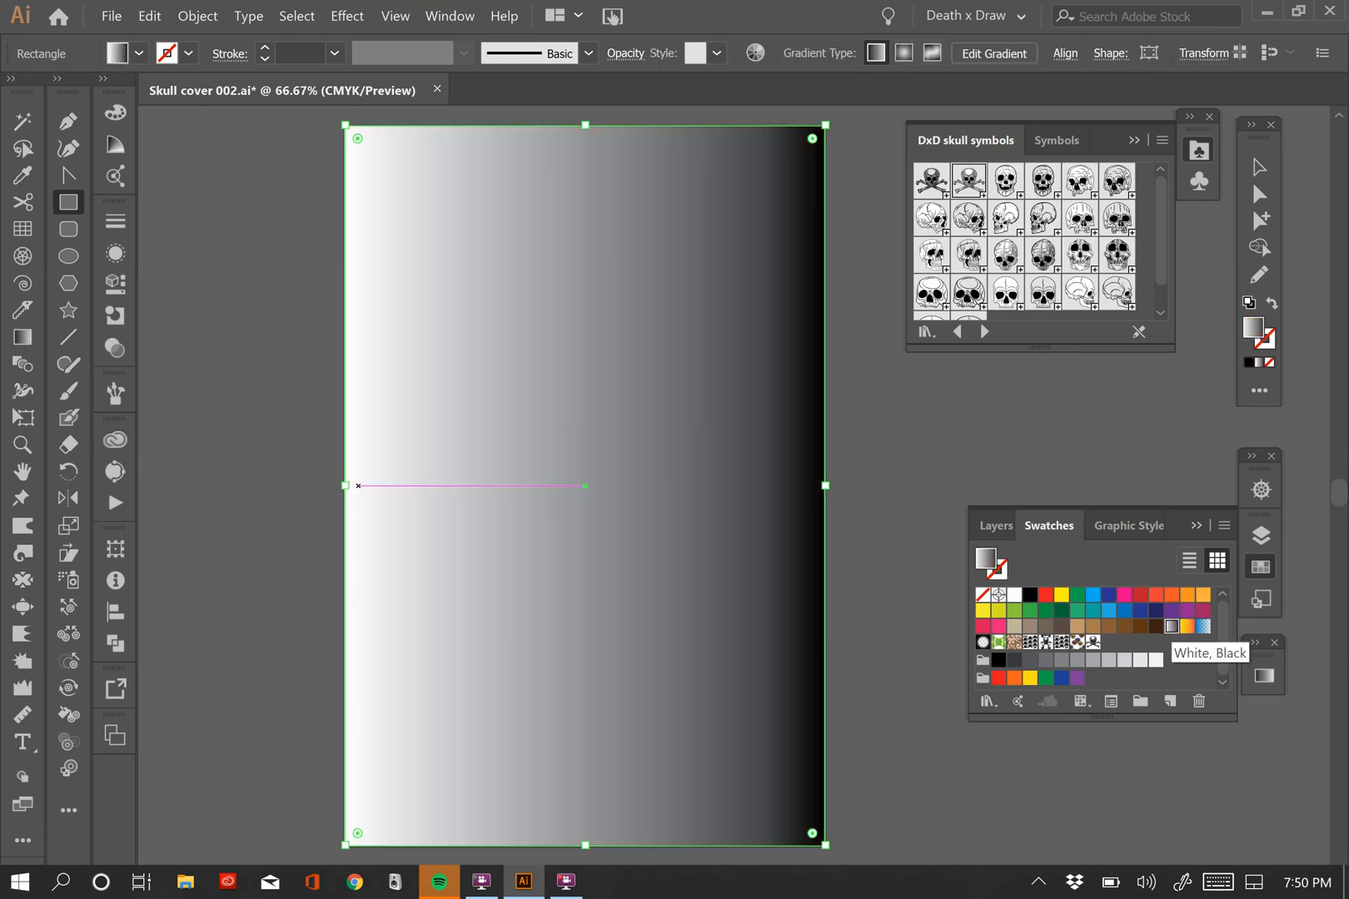
{"action": "left_click", "coordinate": [1188, 626]}
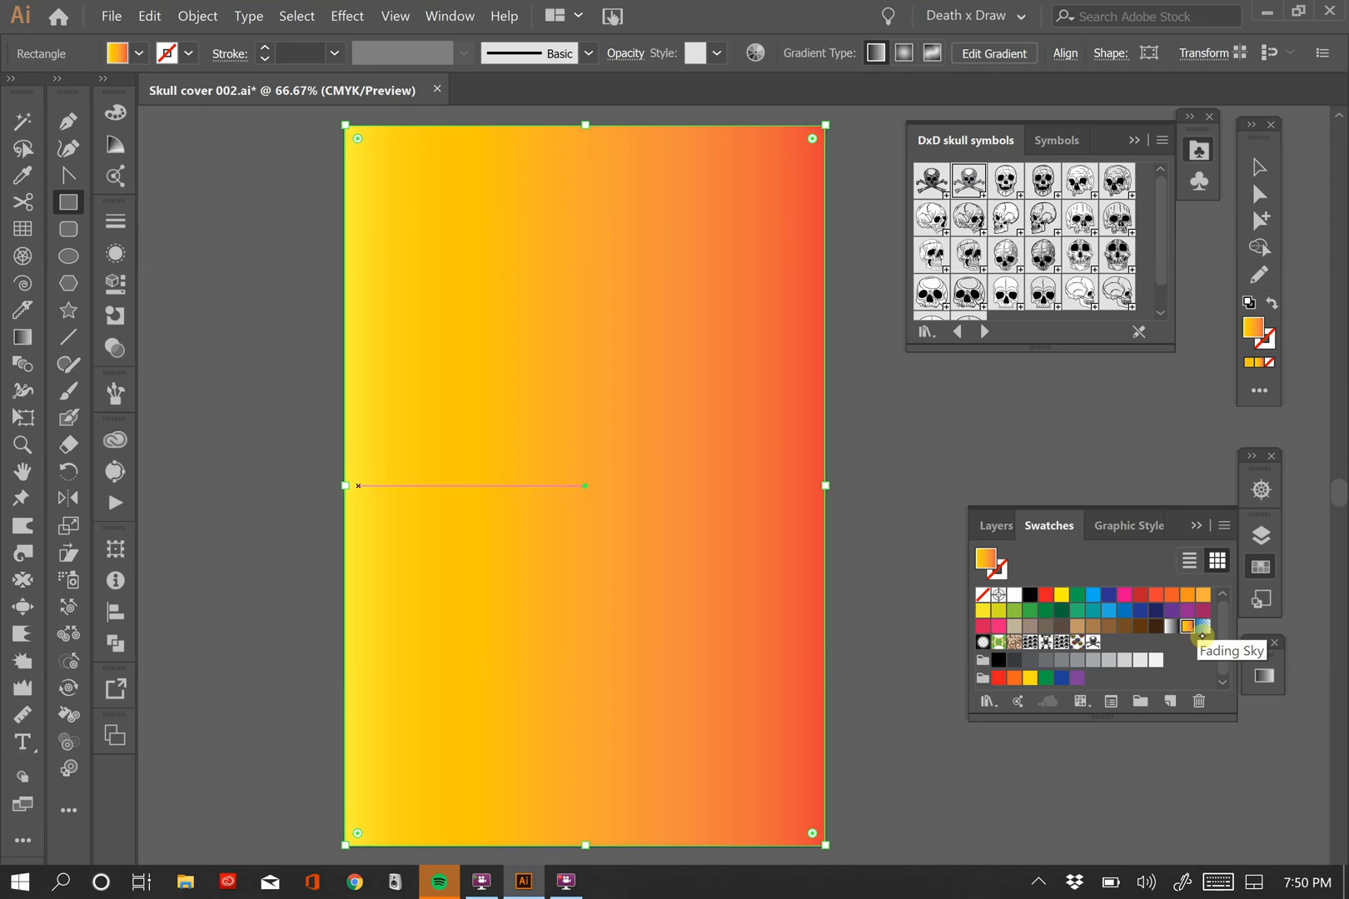
{"action": "left_click", "coordinate": [1202, 626]}
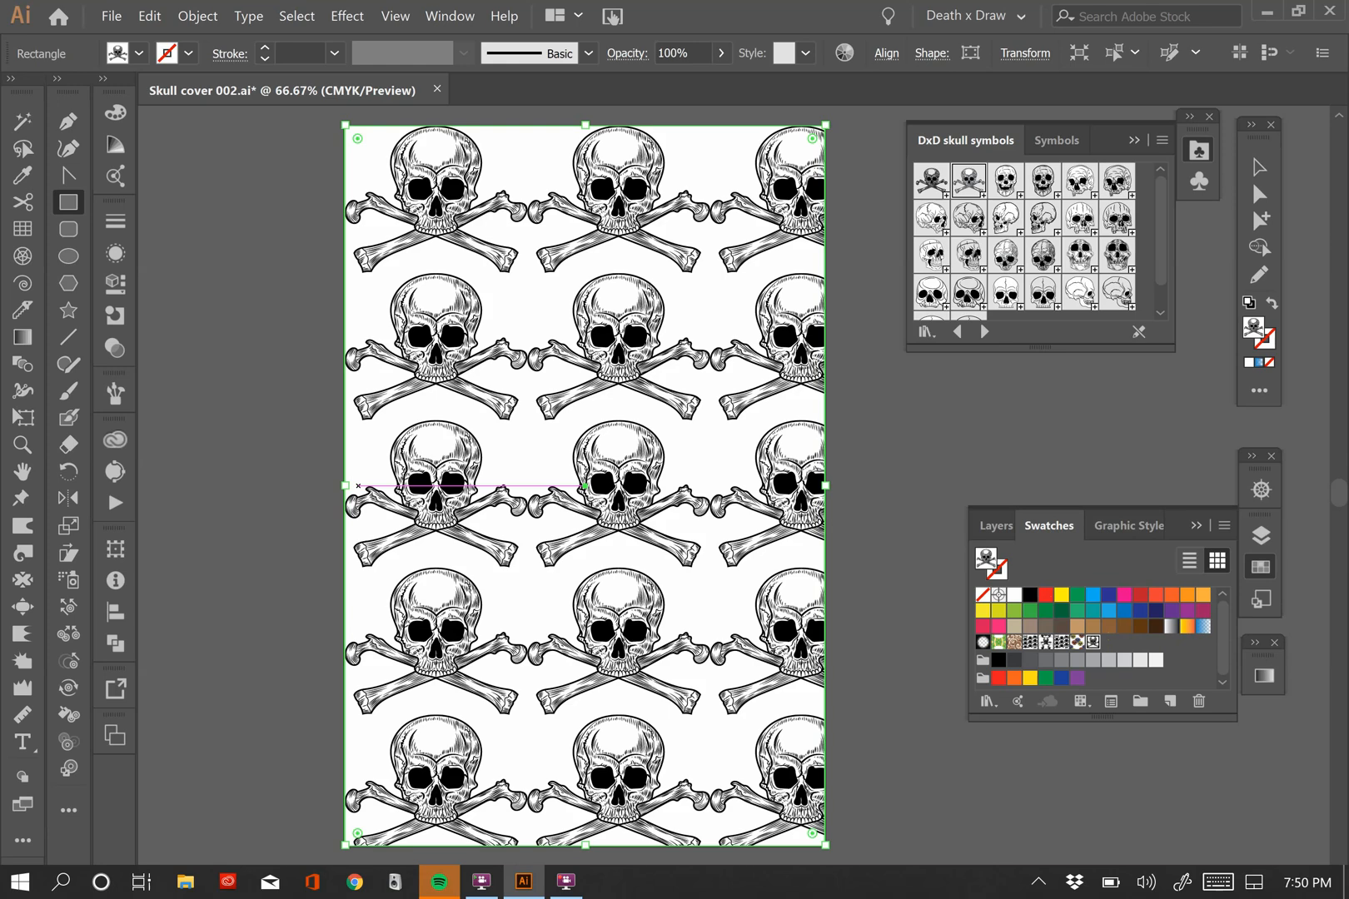
{"action": "mouse_move", "coordinate": [1092, 645]}
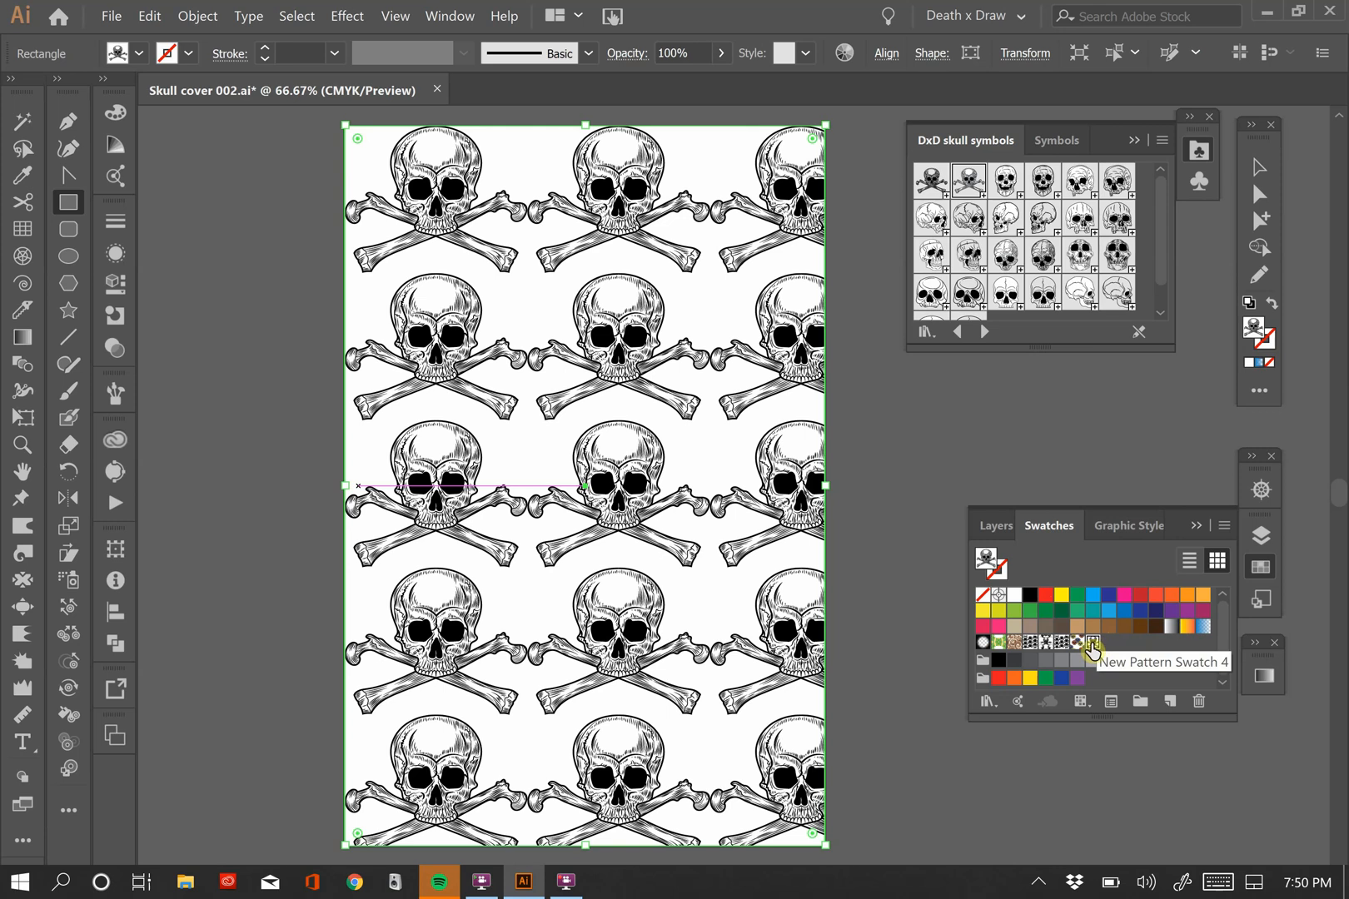
Enter pattern editing for the skull swatch and start renaming it Skull 005
{"action": "double_click", "coordinate": [1093, 641]}
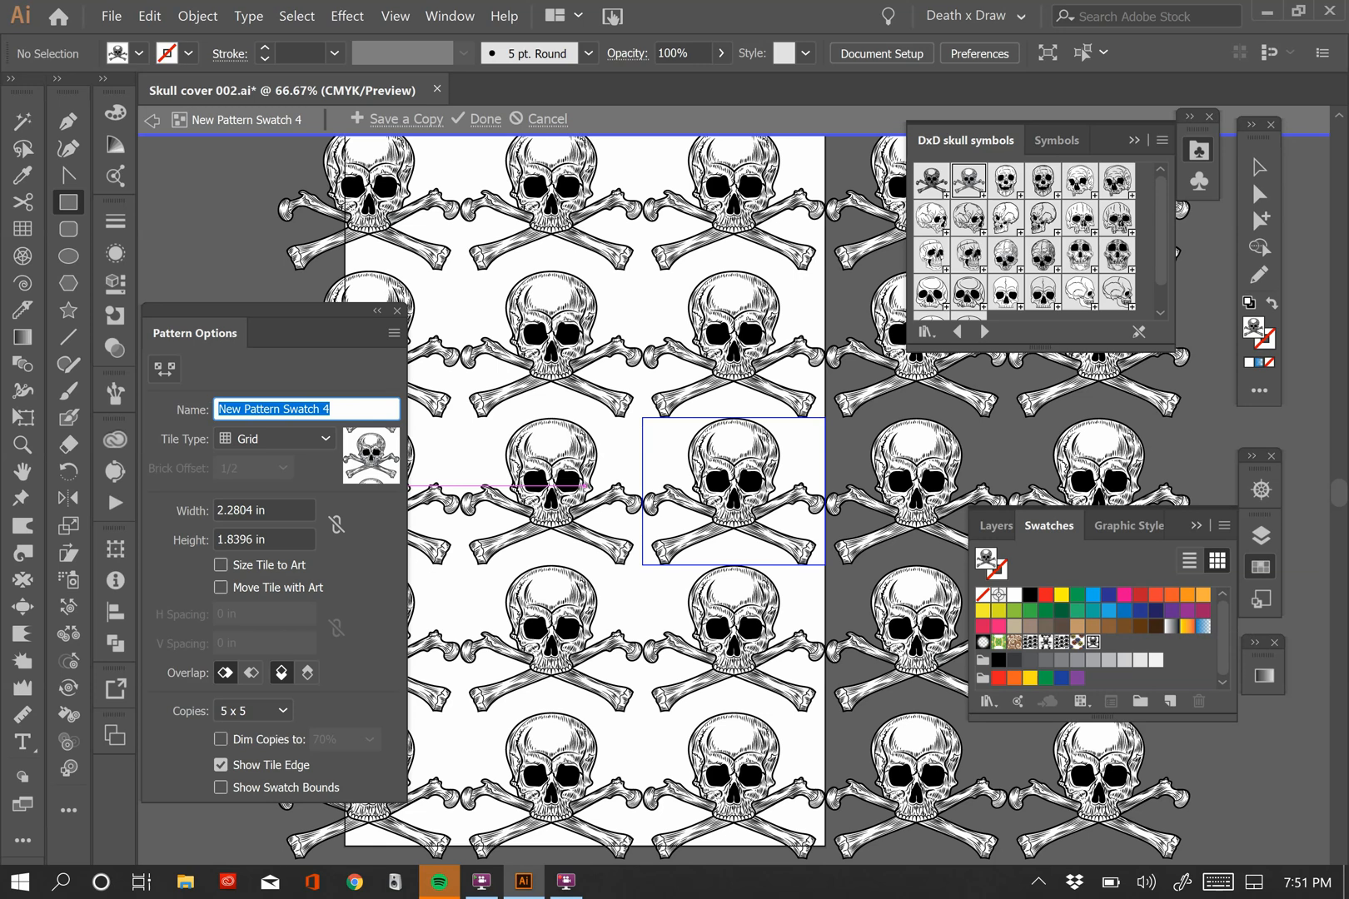
{"action": "mouse_move", "coordinate": [1057, 666]}
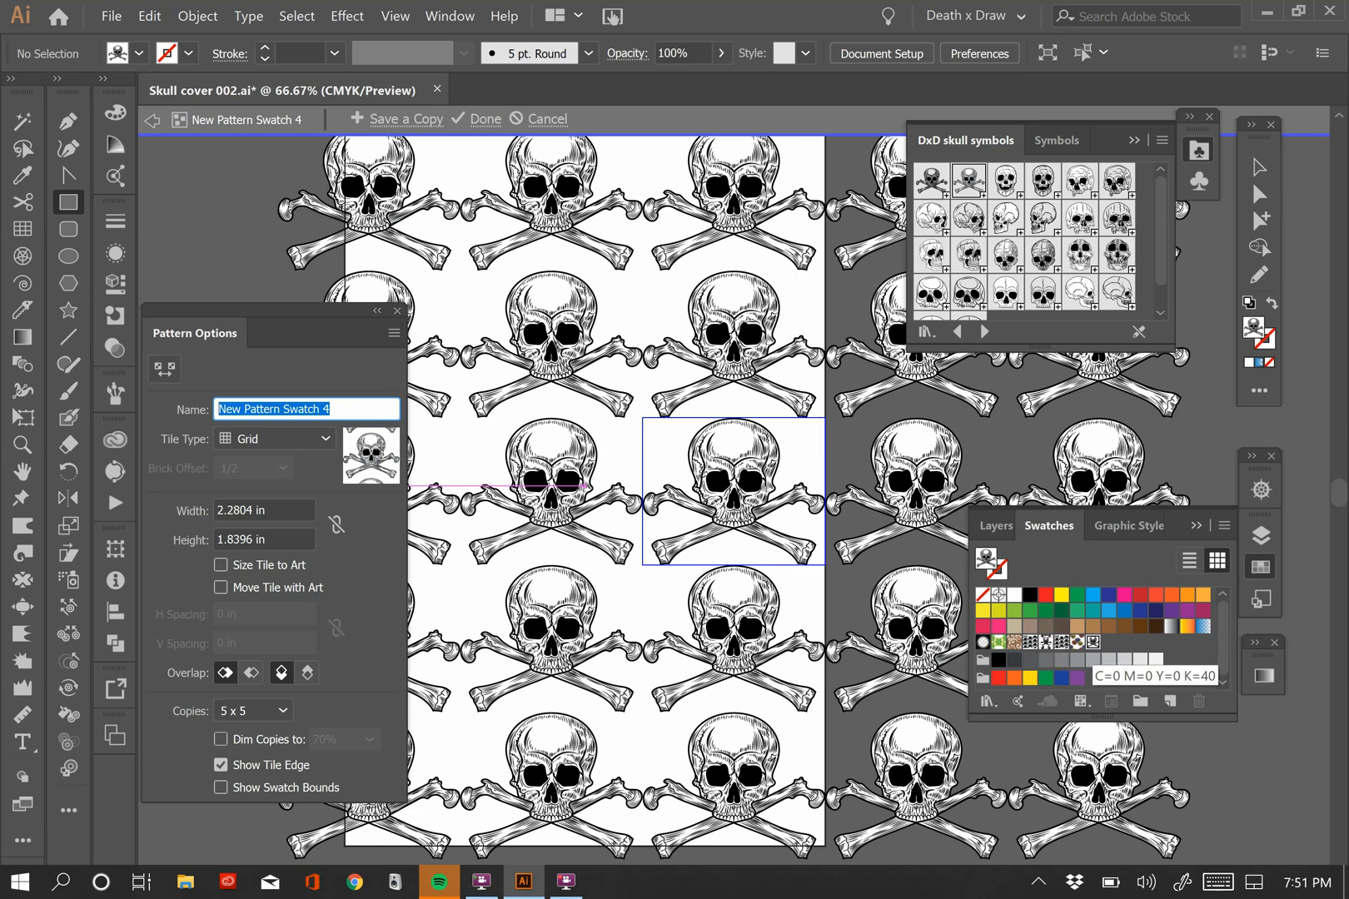
{"action": "type", "text": "Skull 005"}
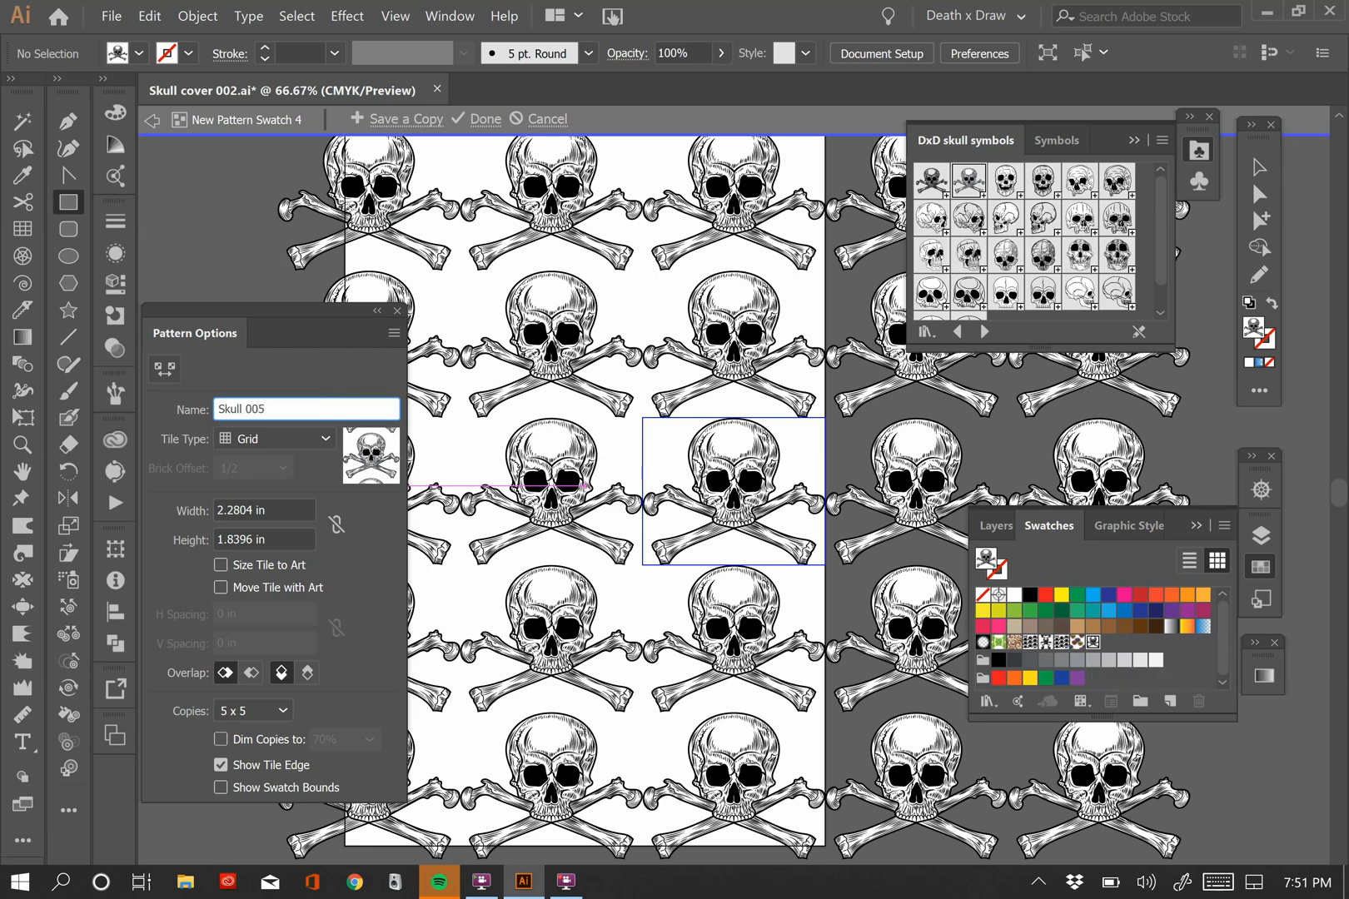
{"action": "mouse_move", "coordinate": [167, 449]}
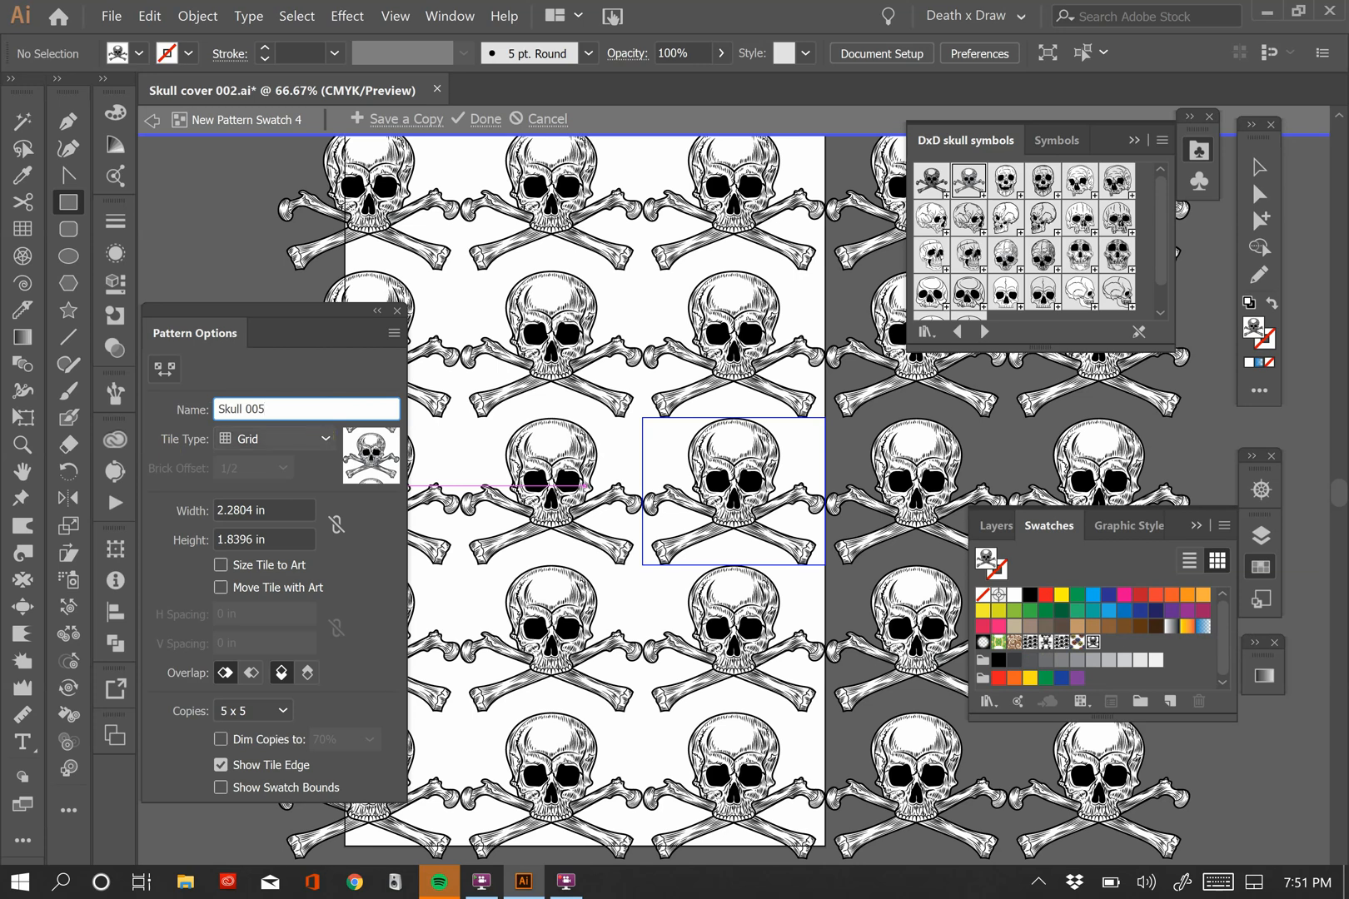
{"action": "left_click", "coordinate": [266, 408]}
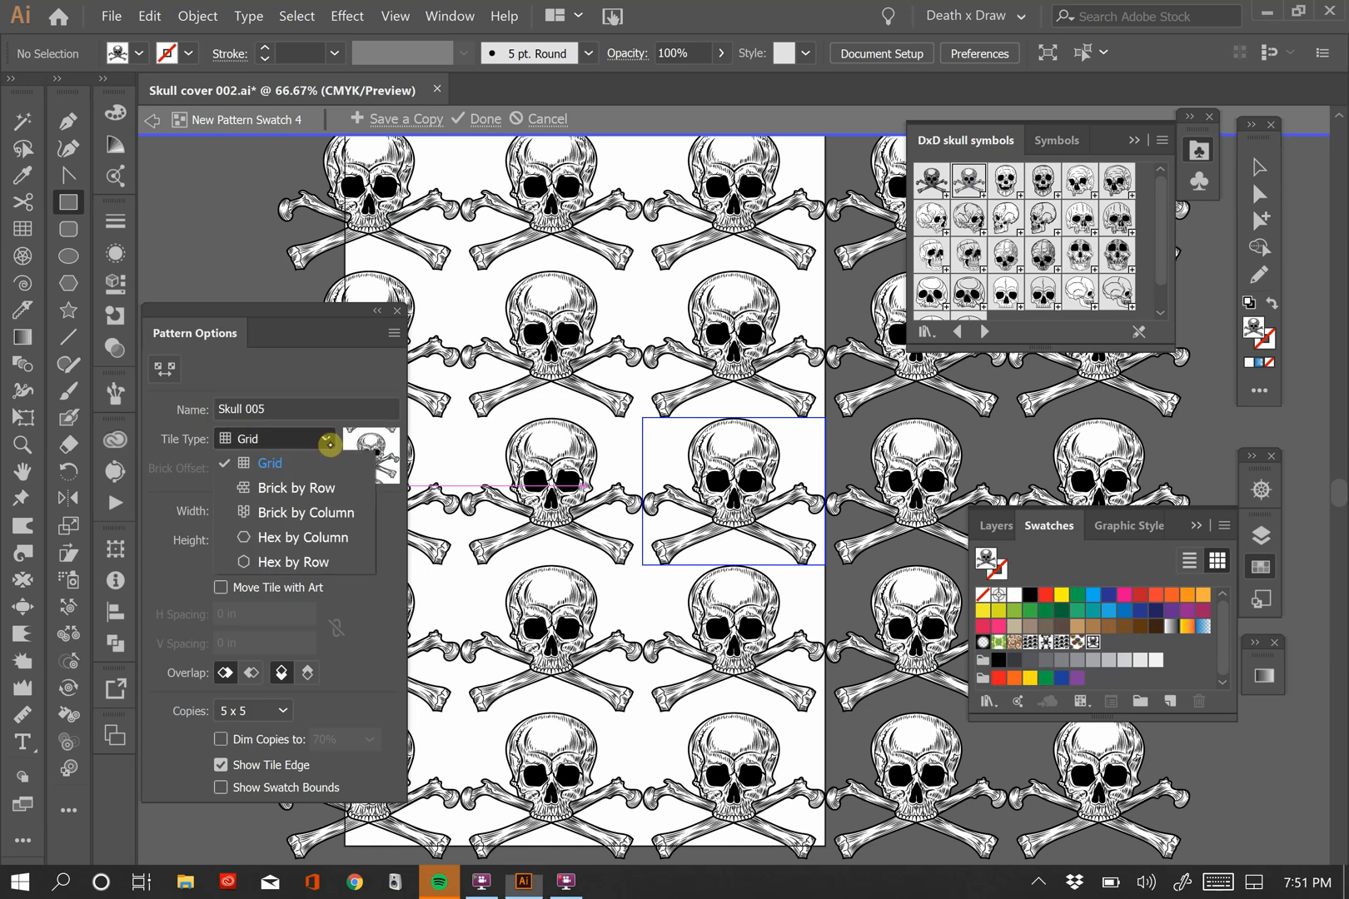
{"action": "mouse_move", "coordinate": [297, 488]}
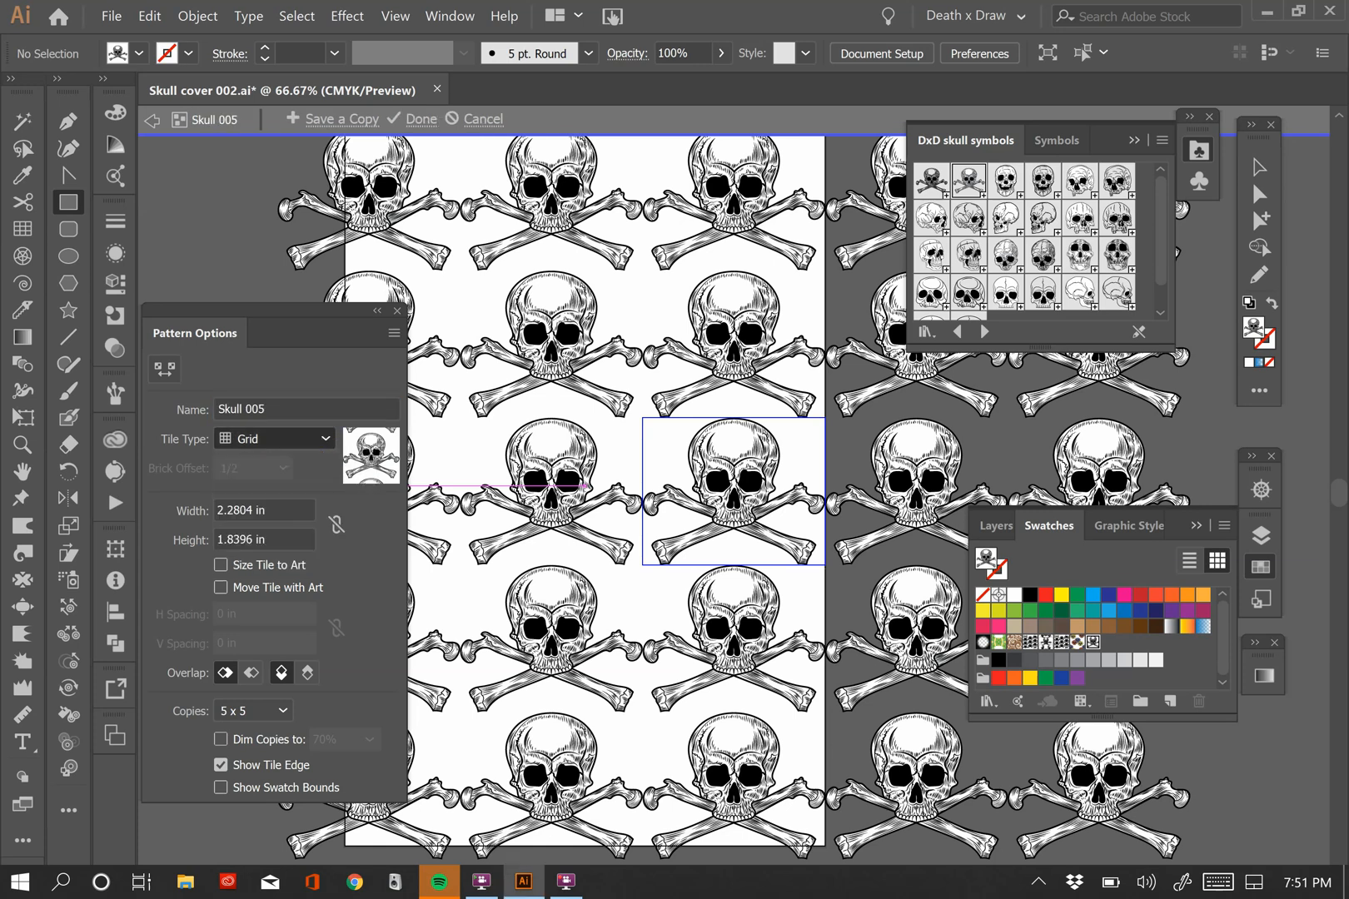
Tile the pattern Brick by Row, trying 1/3 and 1/4 offsets before returning to 1/2
{"action": "left_click", "coordinate": [273, 440]}
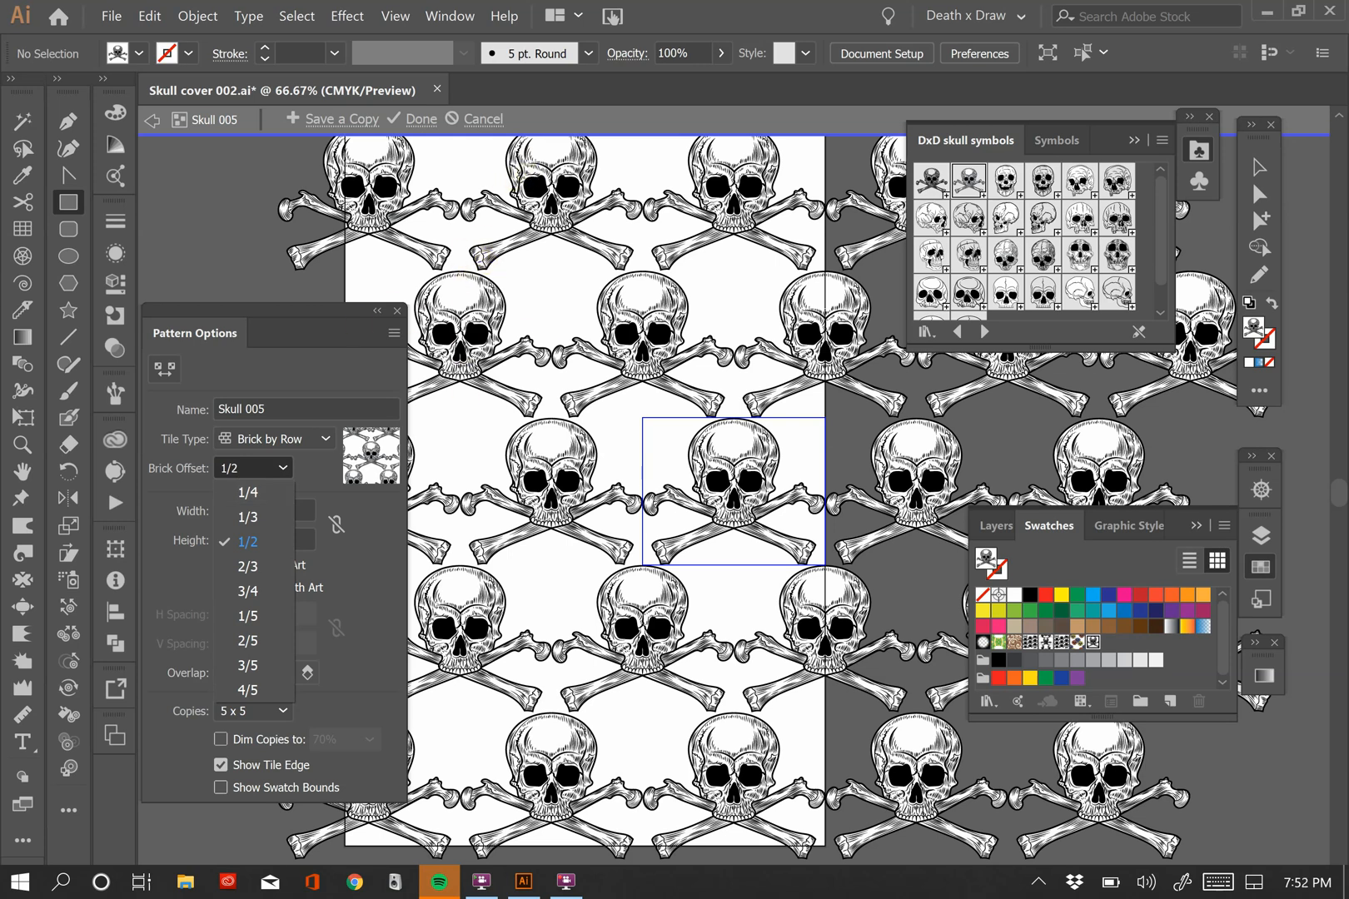
{"action": "left_click", "coordinate": [248, 541]}
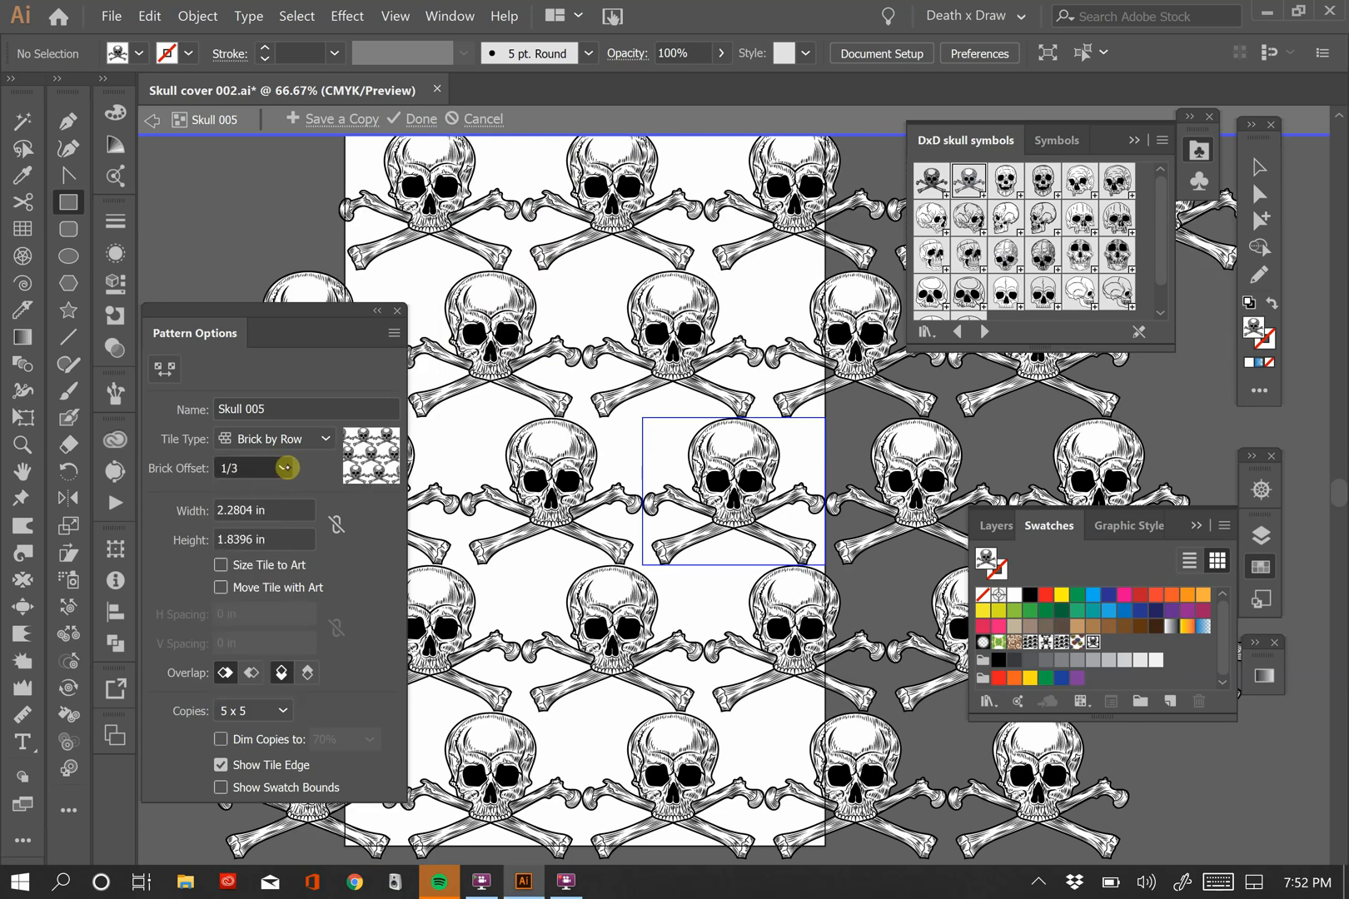
{"action": "left_click", "coordinate": [253, 468]}
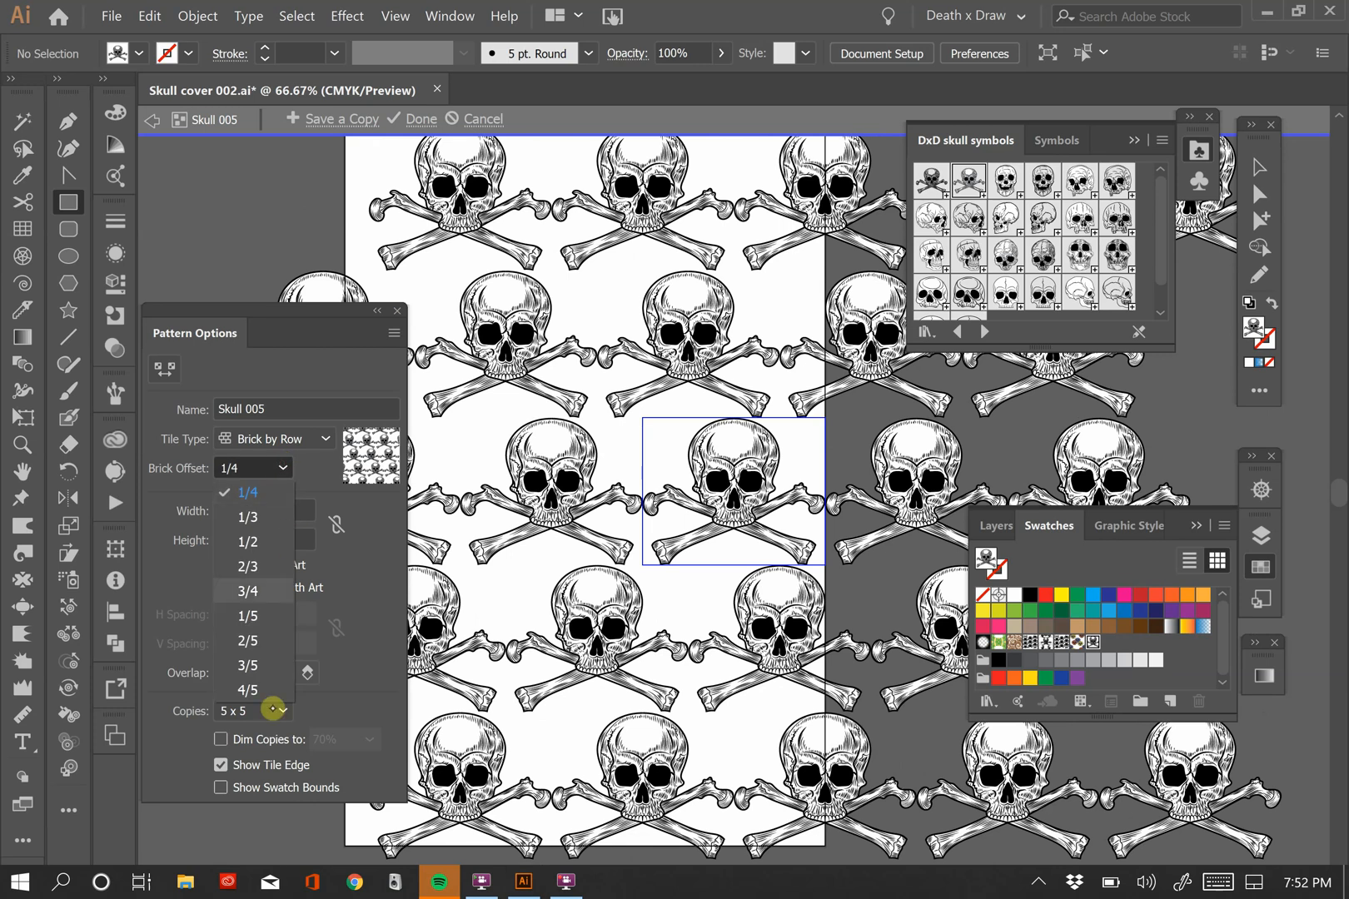
{"action": "left_click", "coordinate": [246, 493]}
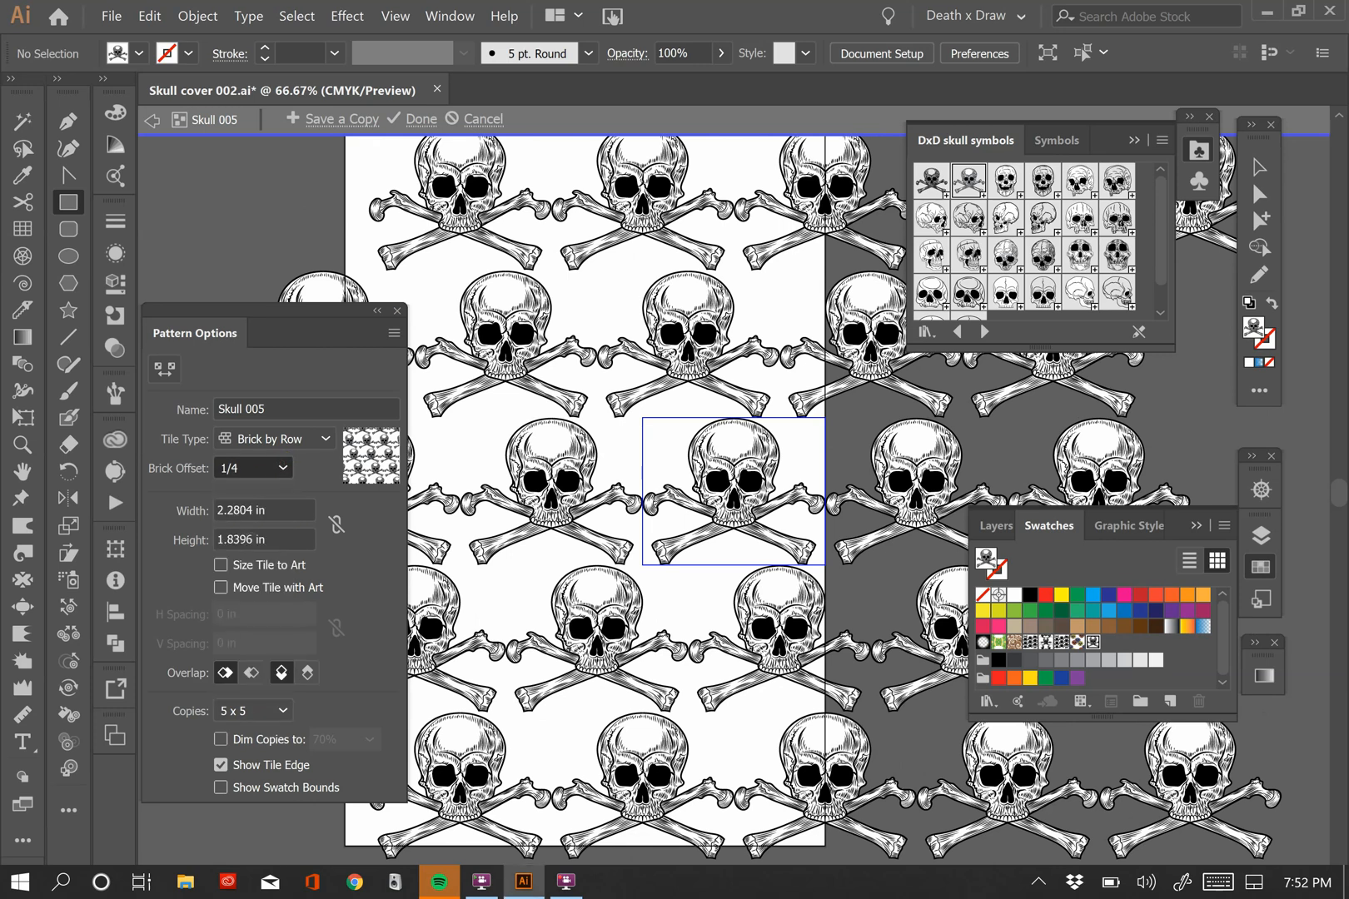
{"action": "left_click", "coordinate": [251, 468]}
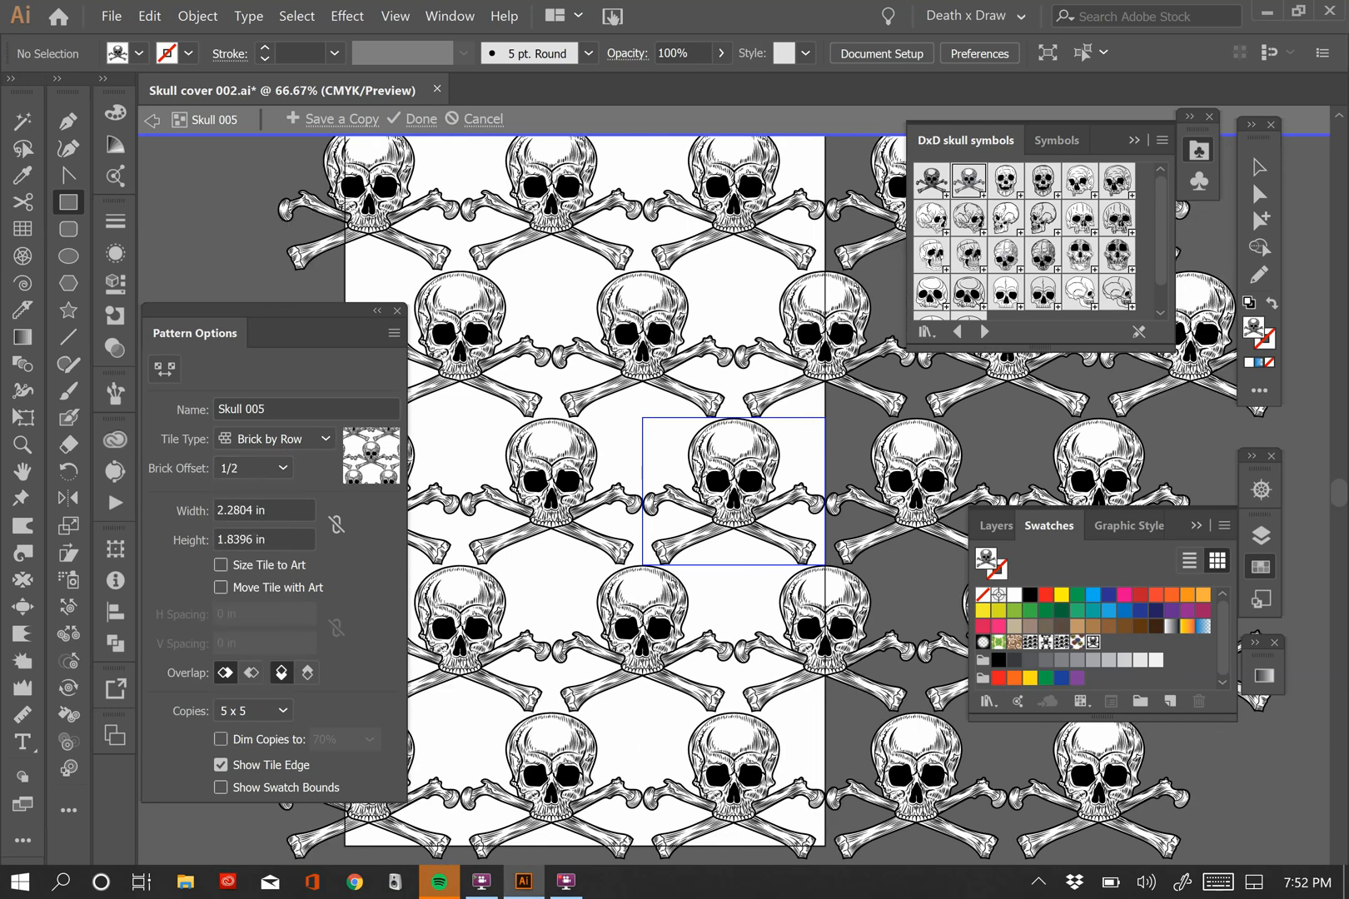
Try Brick by Column and Hex by Column, ending on Hex by Row tiling
{"action": "left_click", "coordinate": [274, 439]}
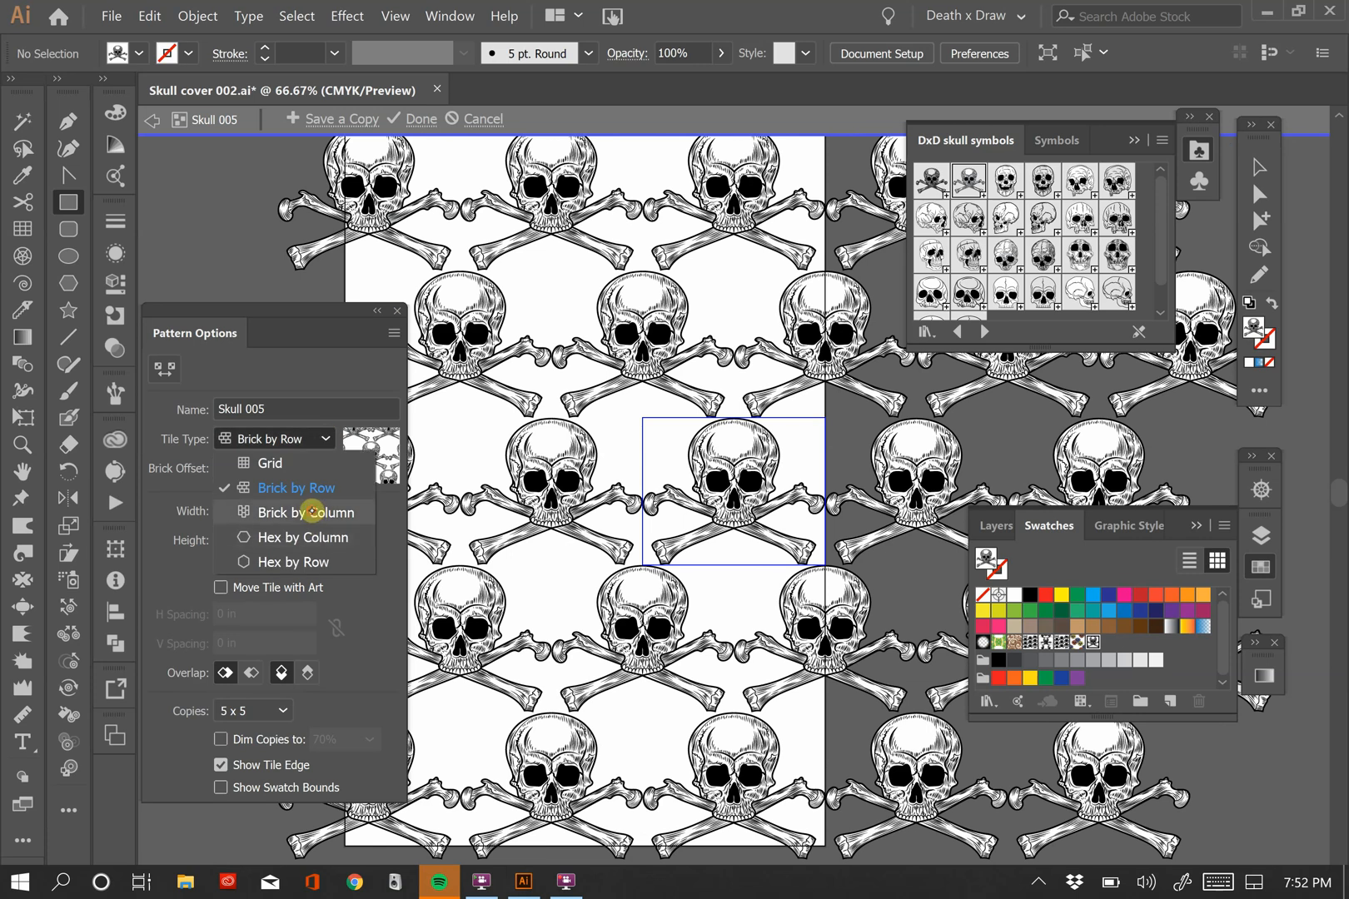
{"action": "left_click", "coordinate": [301, 511]}
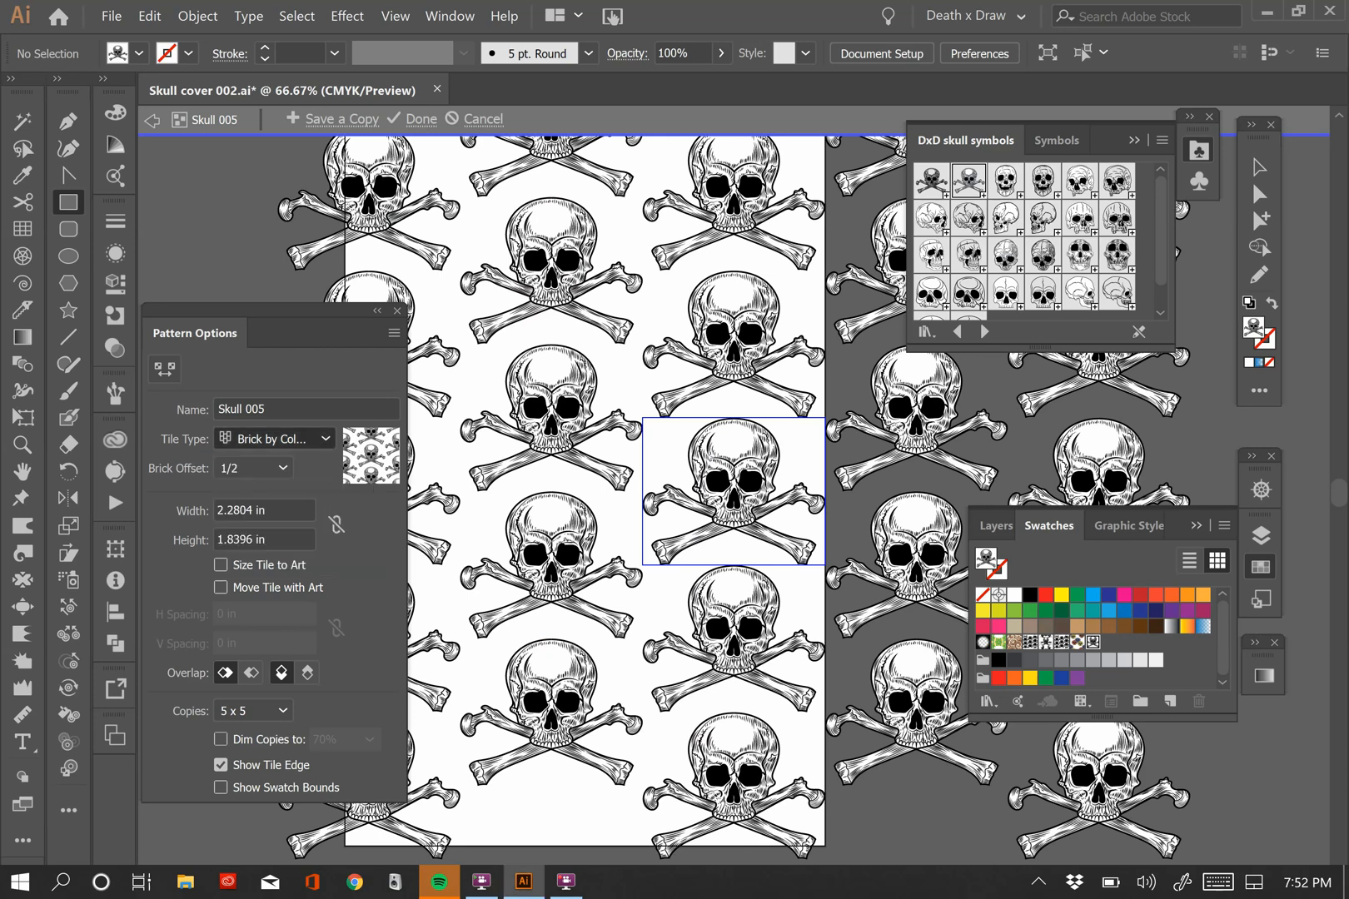
{"action": "left_click", "coordinate": [273, 440]}
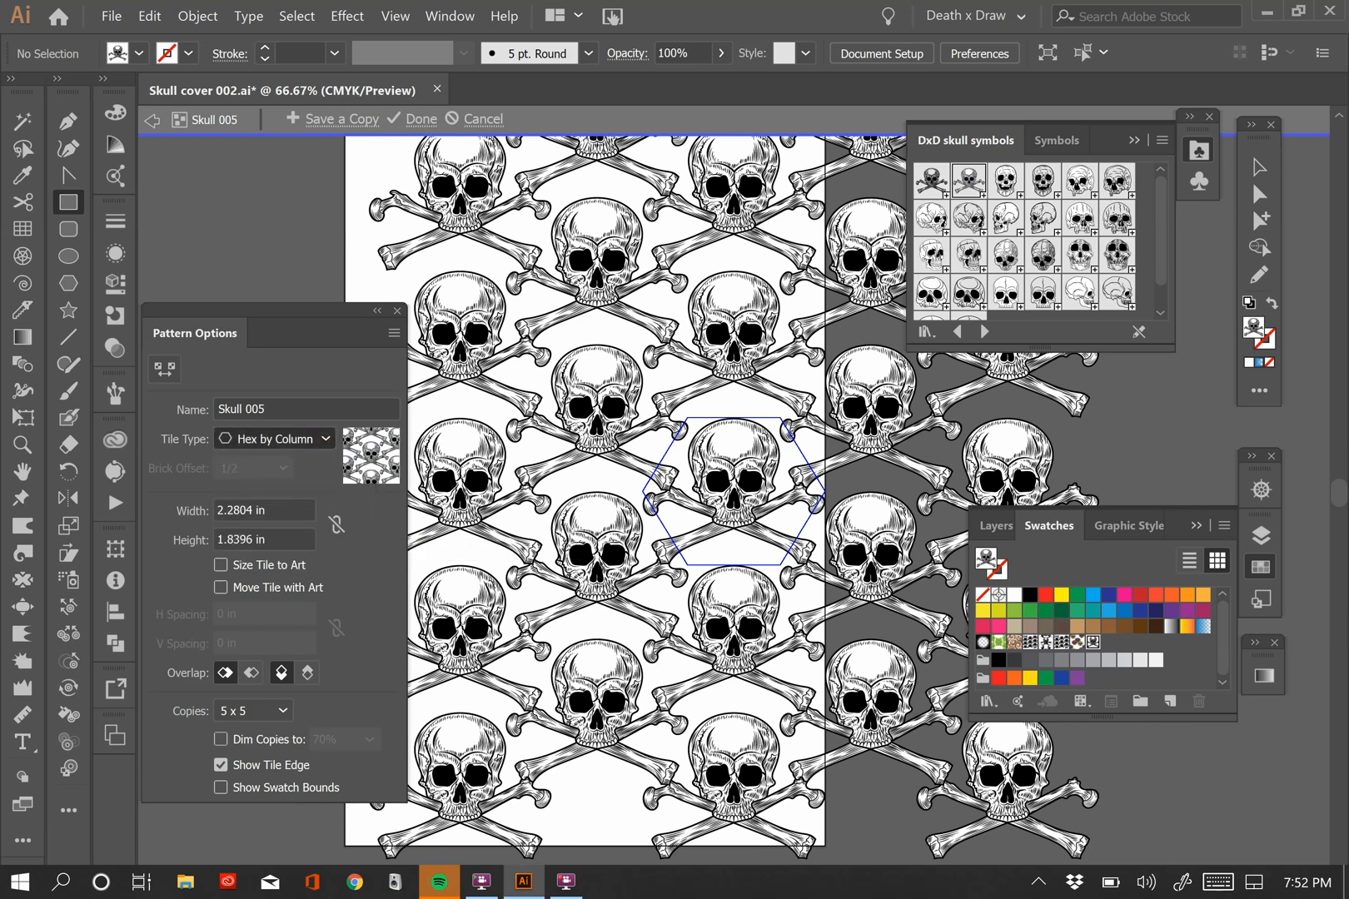
{"action": "left_click", "coordinate": [273, 438]}
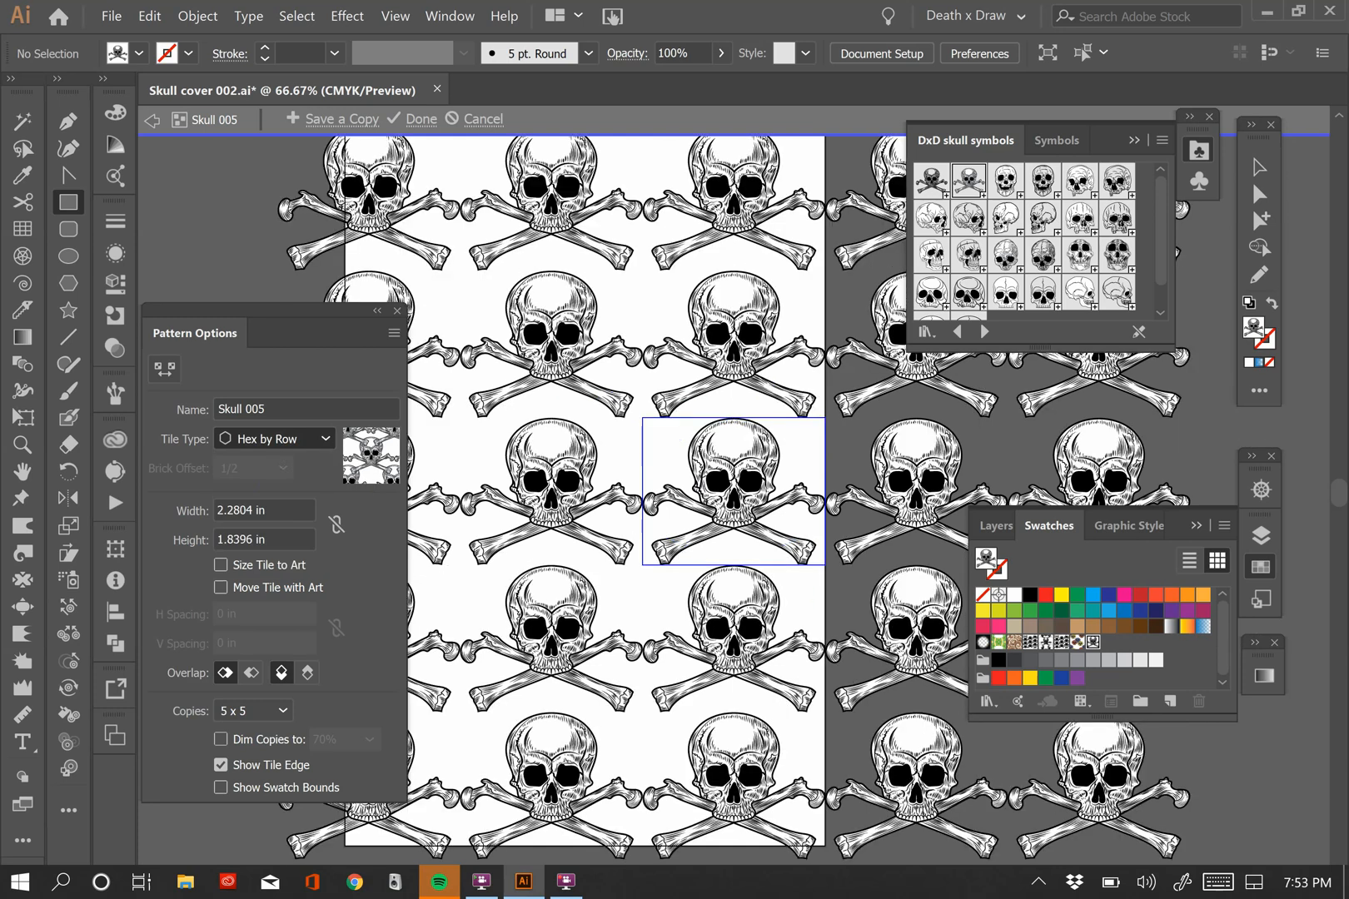
Switch the tile type to Grid and step the tile width to around 1.875 in
{"action": "left_click", "coordinate": [273, 439]}
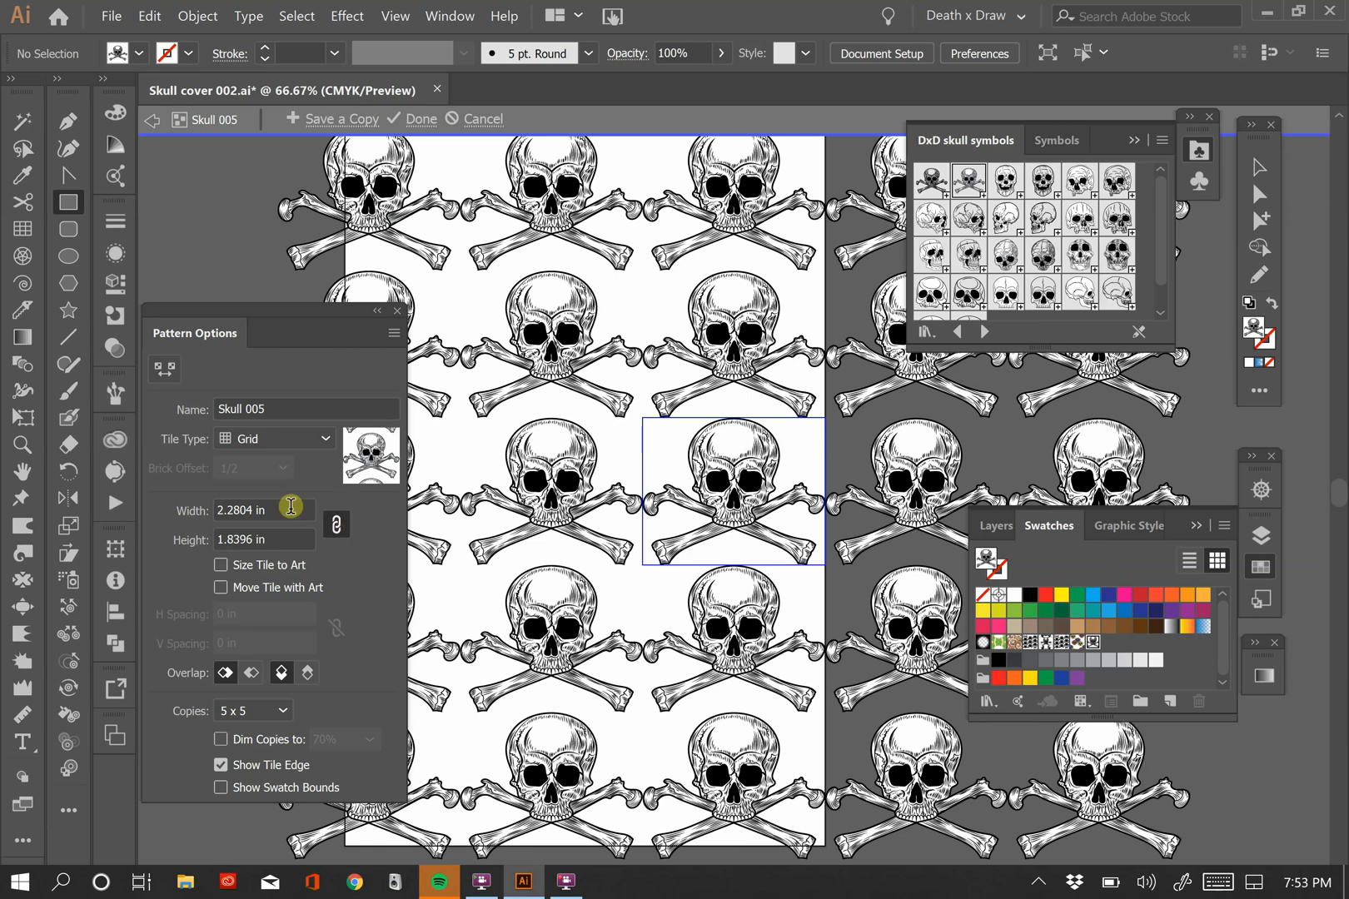
{"action": "mouse_move", "coordinate": [276, 539]}
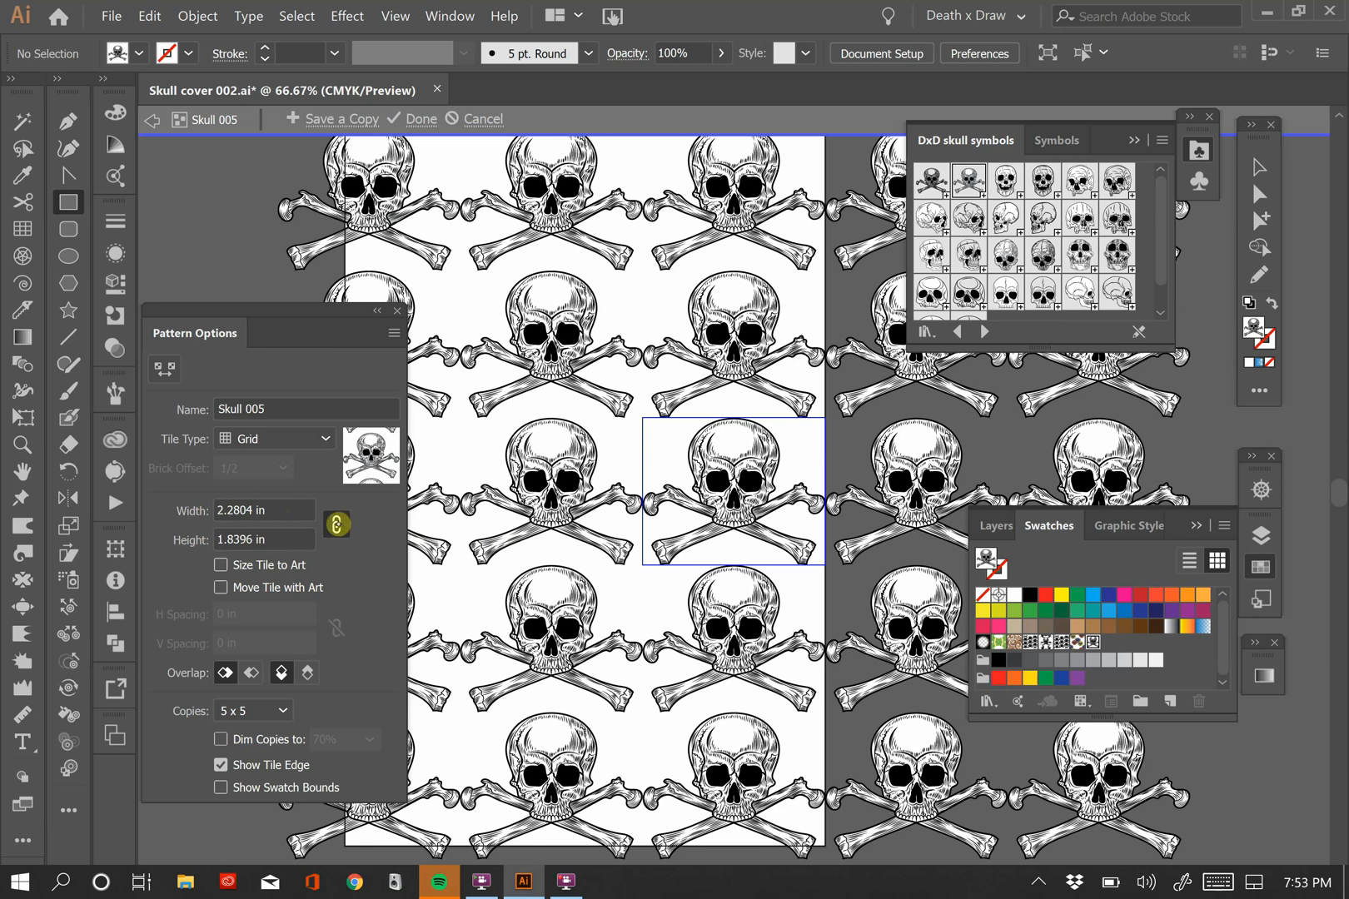
{"action": "mouse_move", "coordinate": [336, 524]}
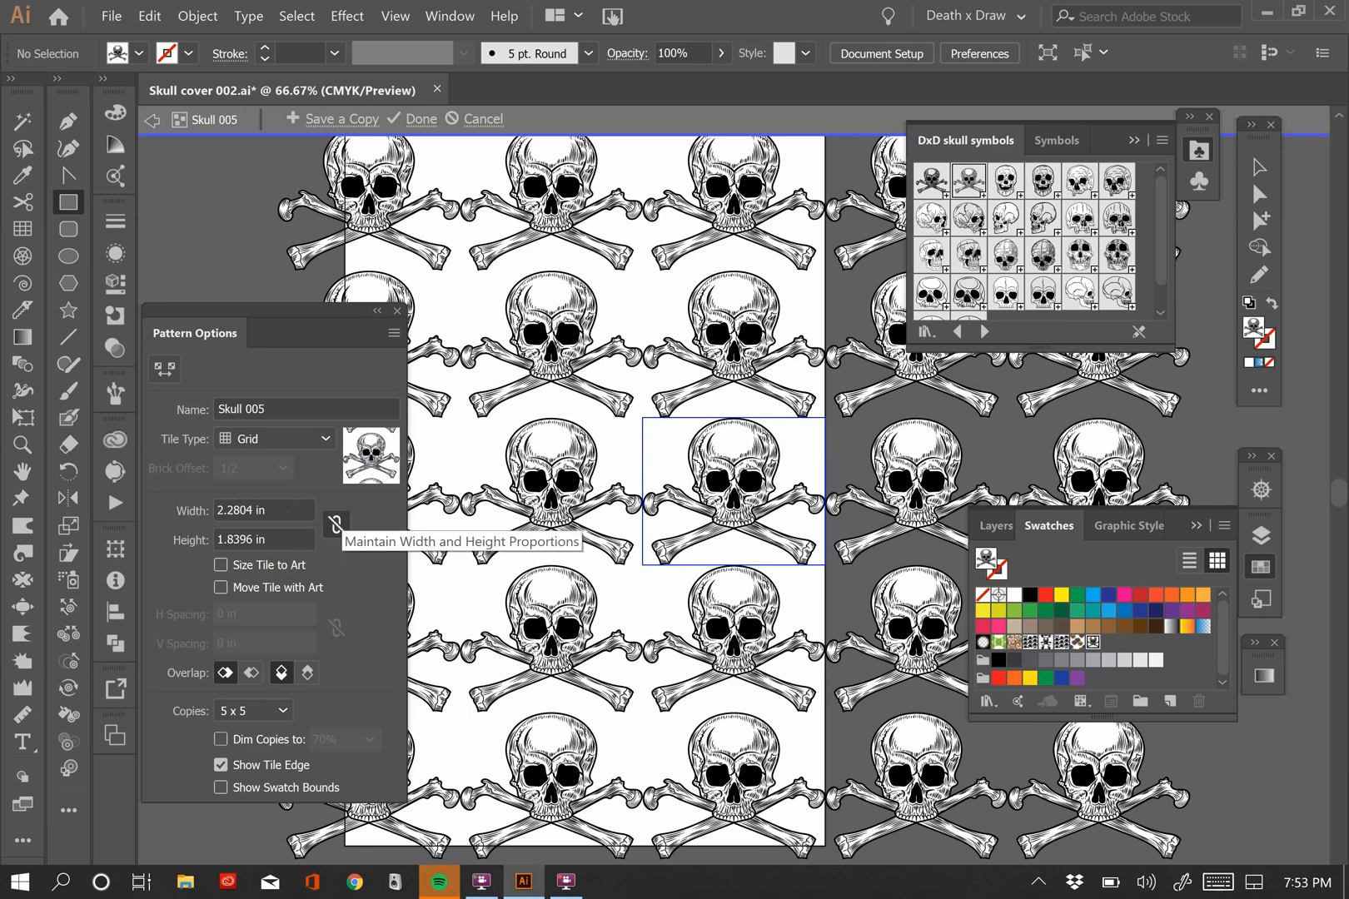
{"action": "mouse_move", "coordinate": [335, 525]}
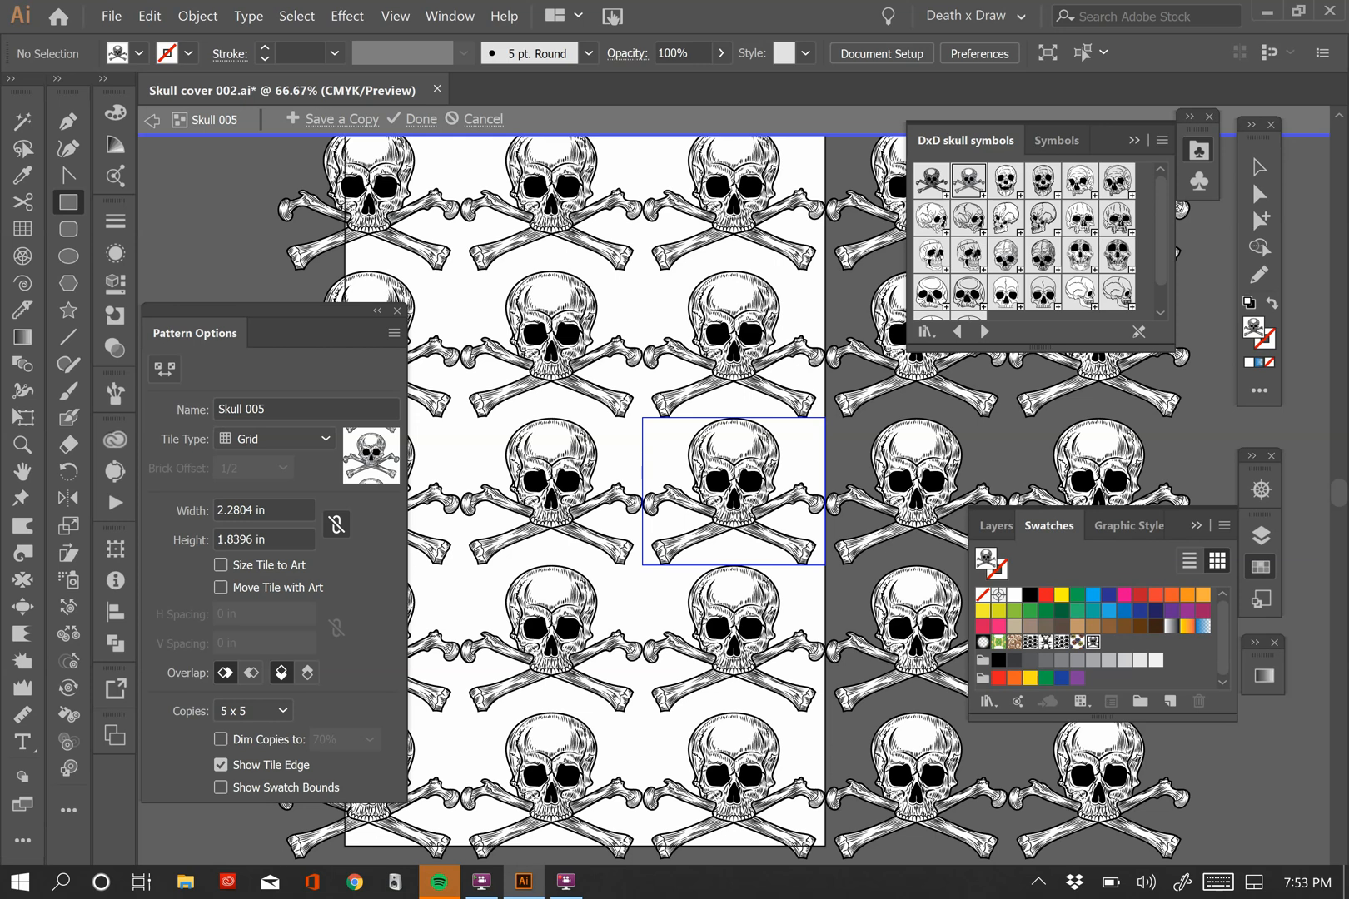
{"action": "left_click", "coordinate": [265, 509]}
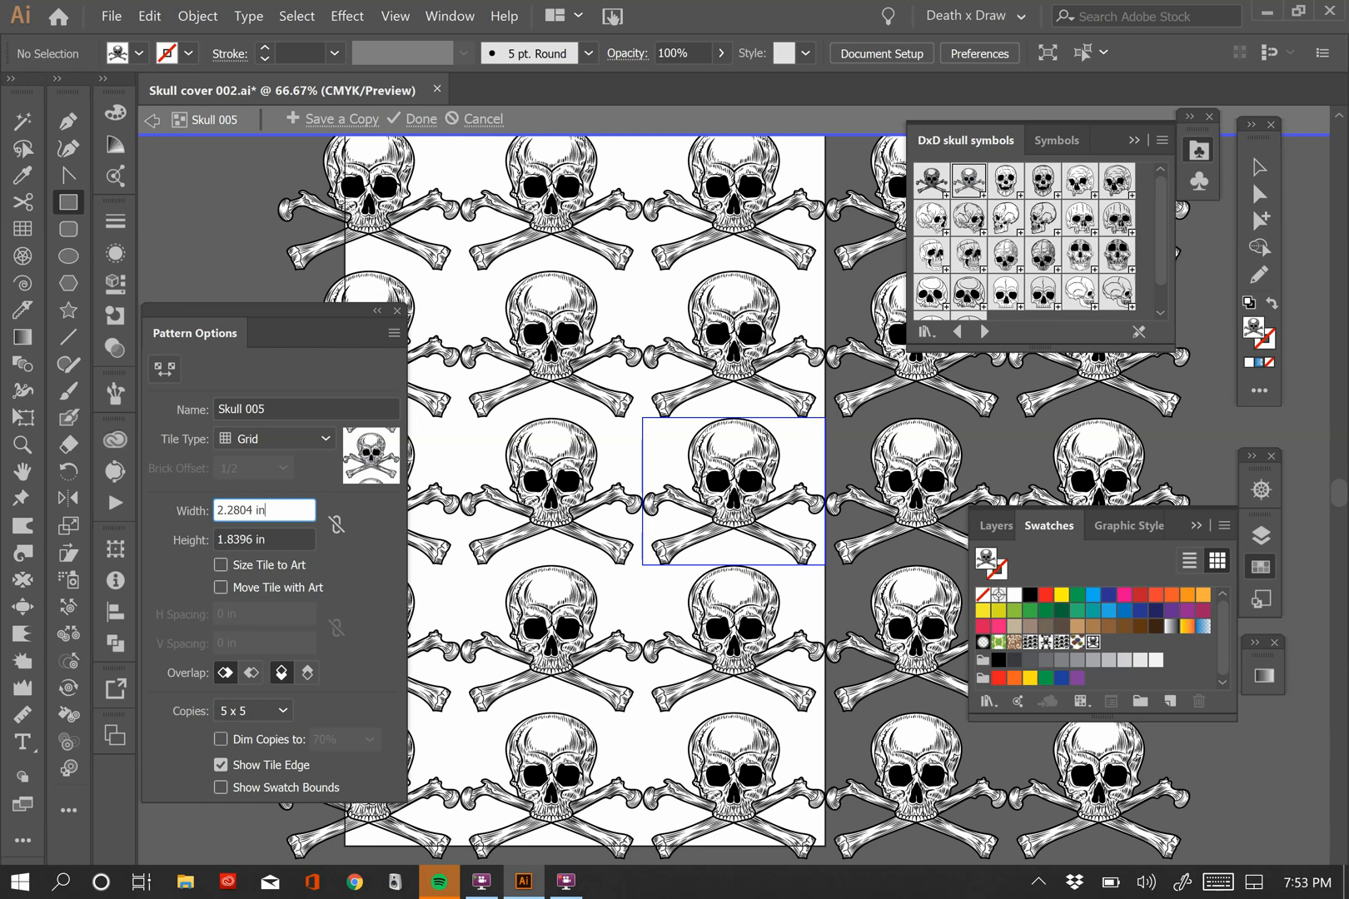
{"action": "type", "text": "2.375 in"}
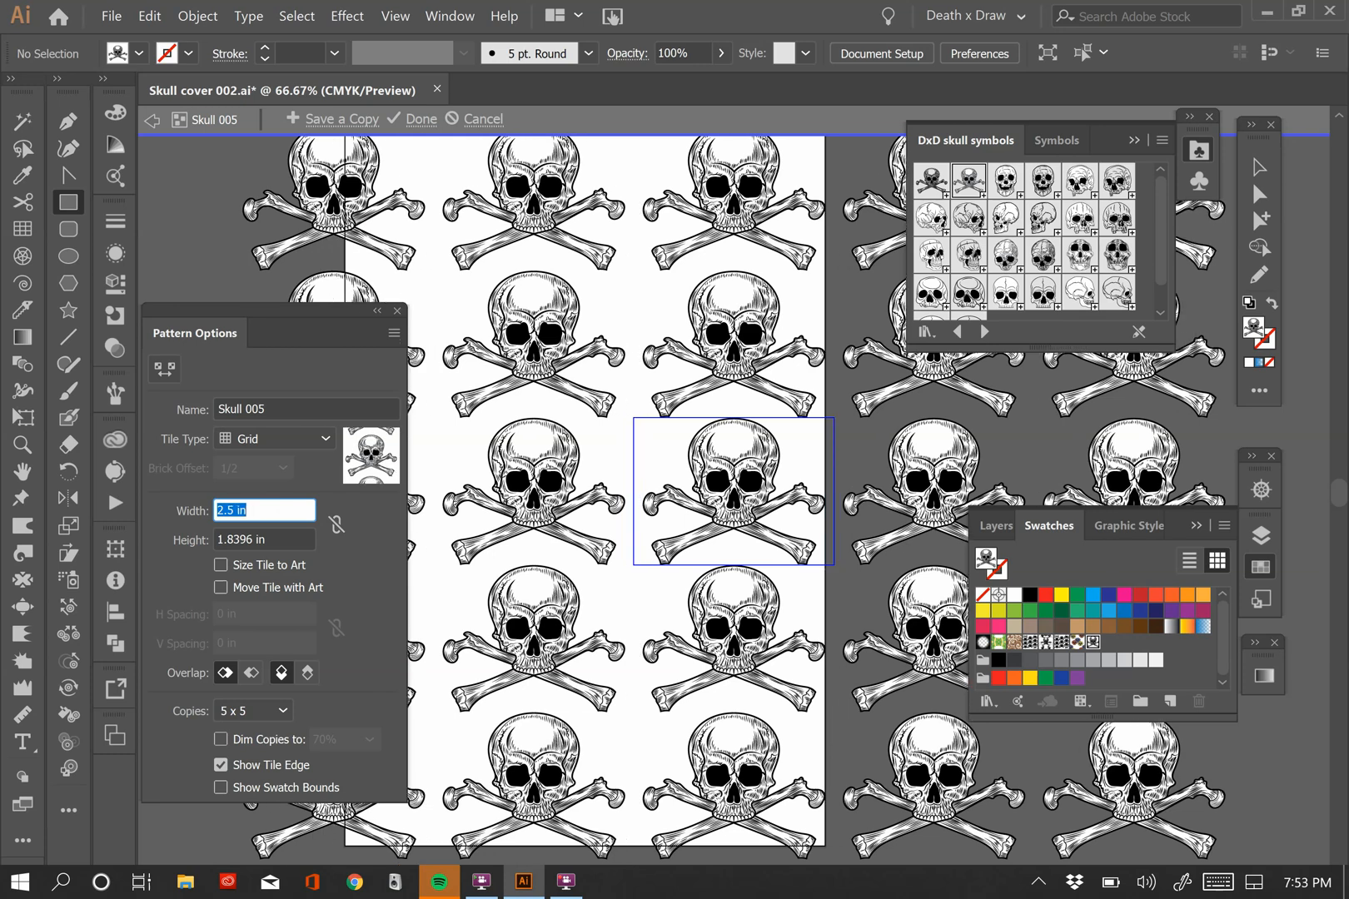
{"action": "type", "text": "2.75 in"}
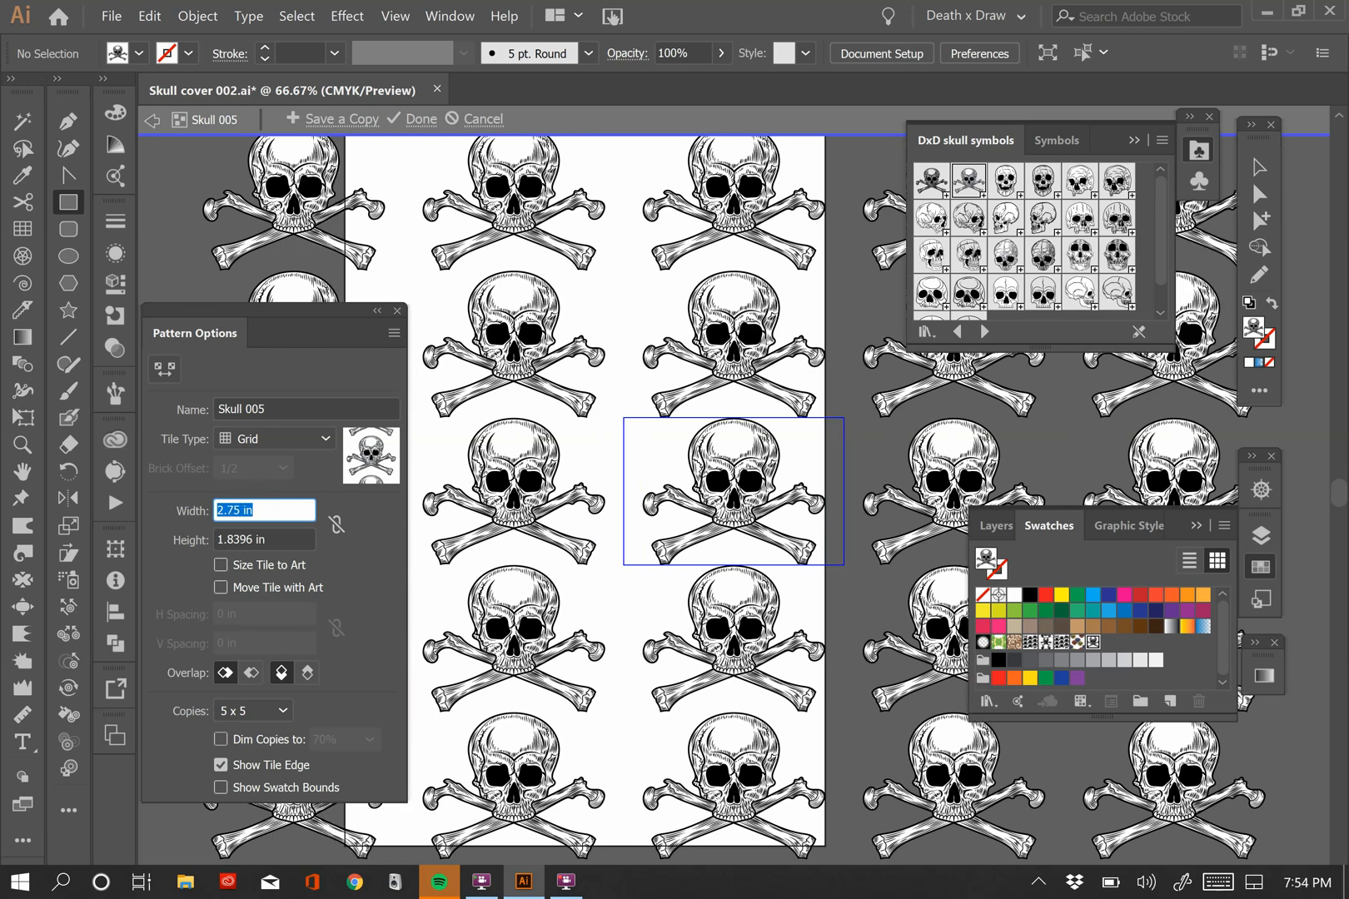
{"action": "type", "text": "2.875 in"}
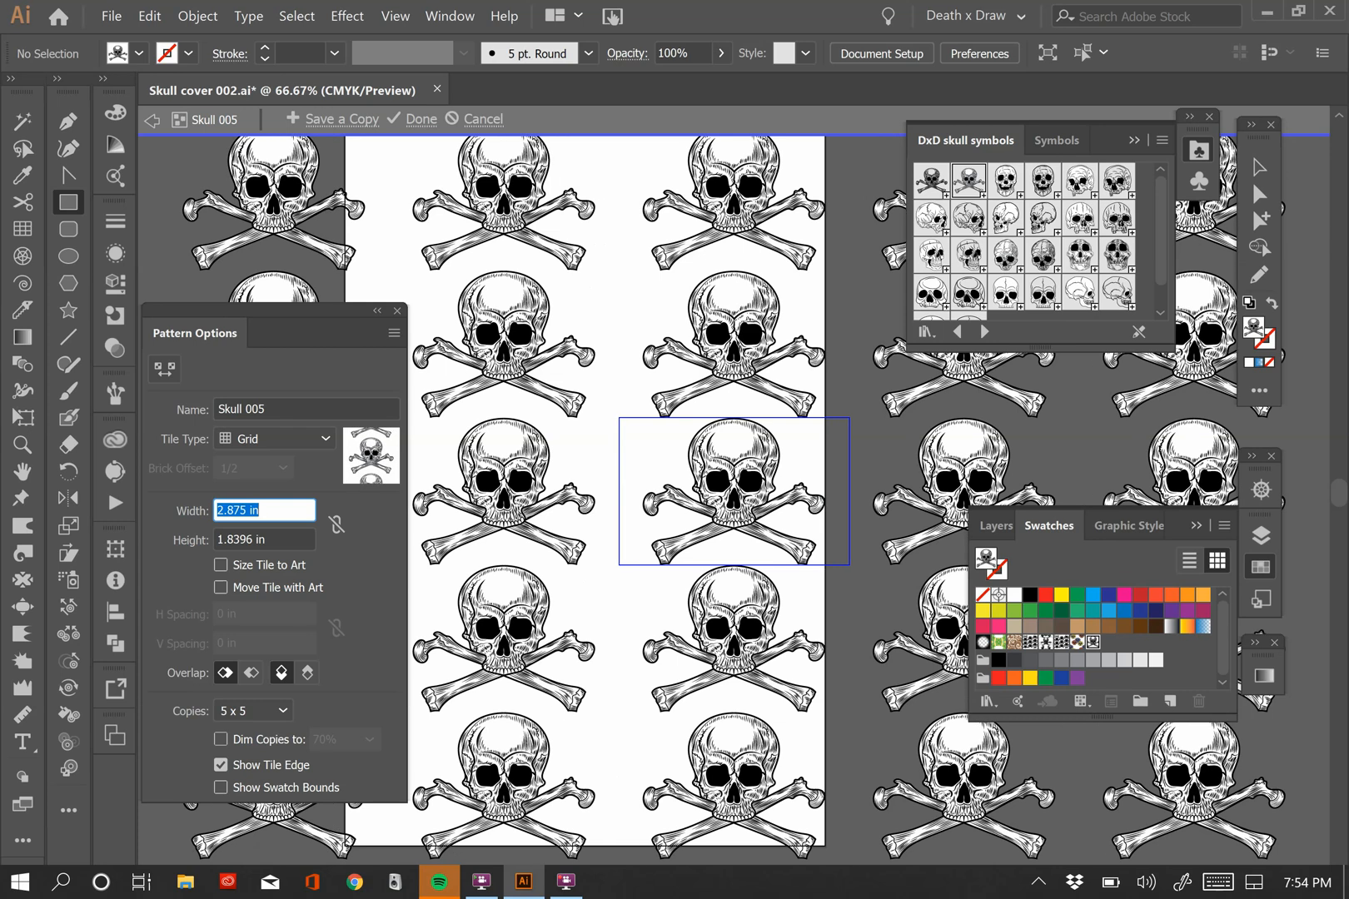
{"action": "type", "text": "3 in"}
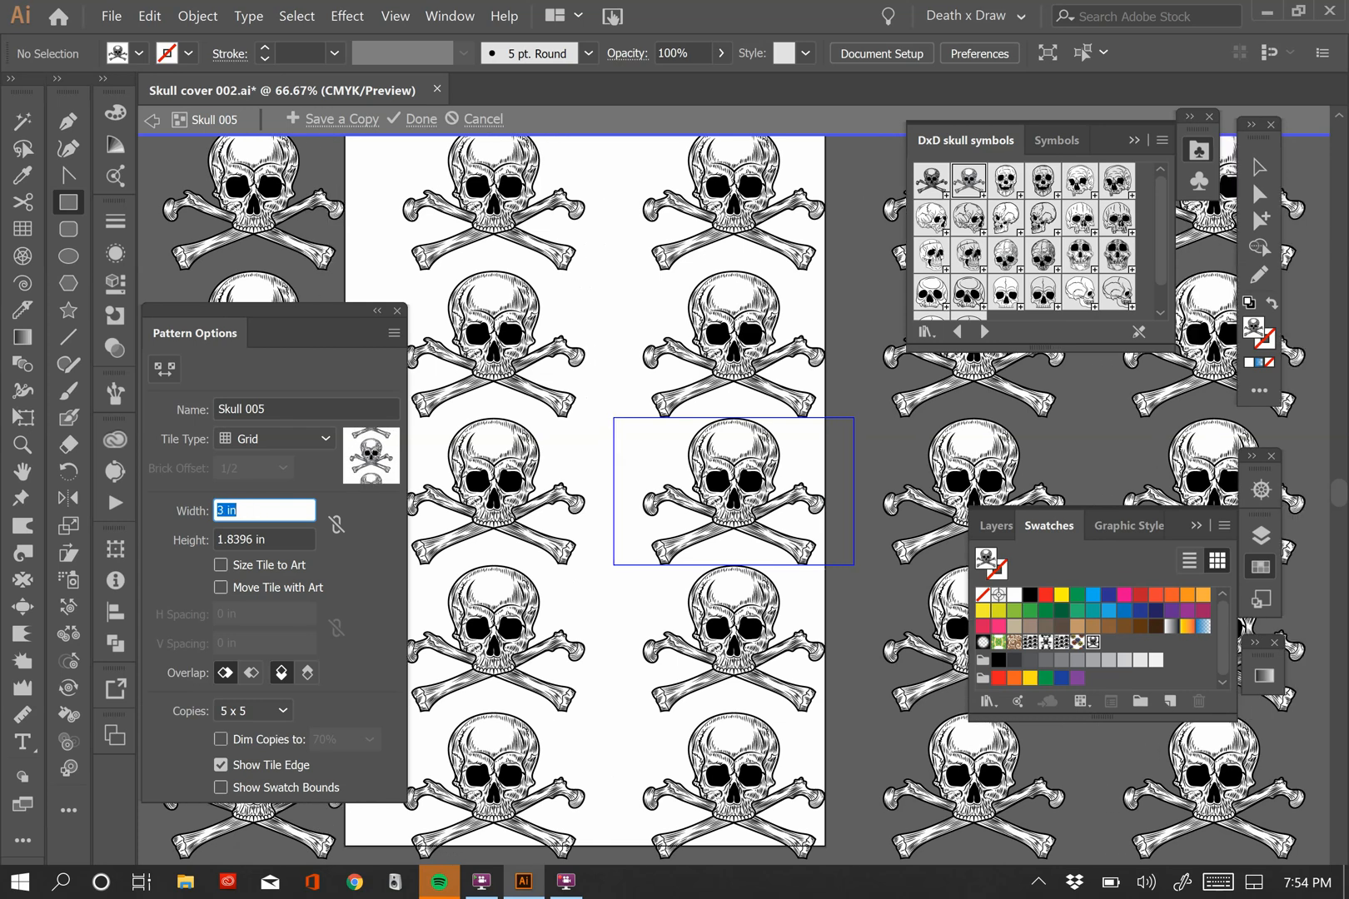
{"action": "type", "text": "2.875 in"}
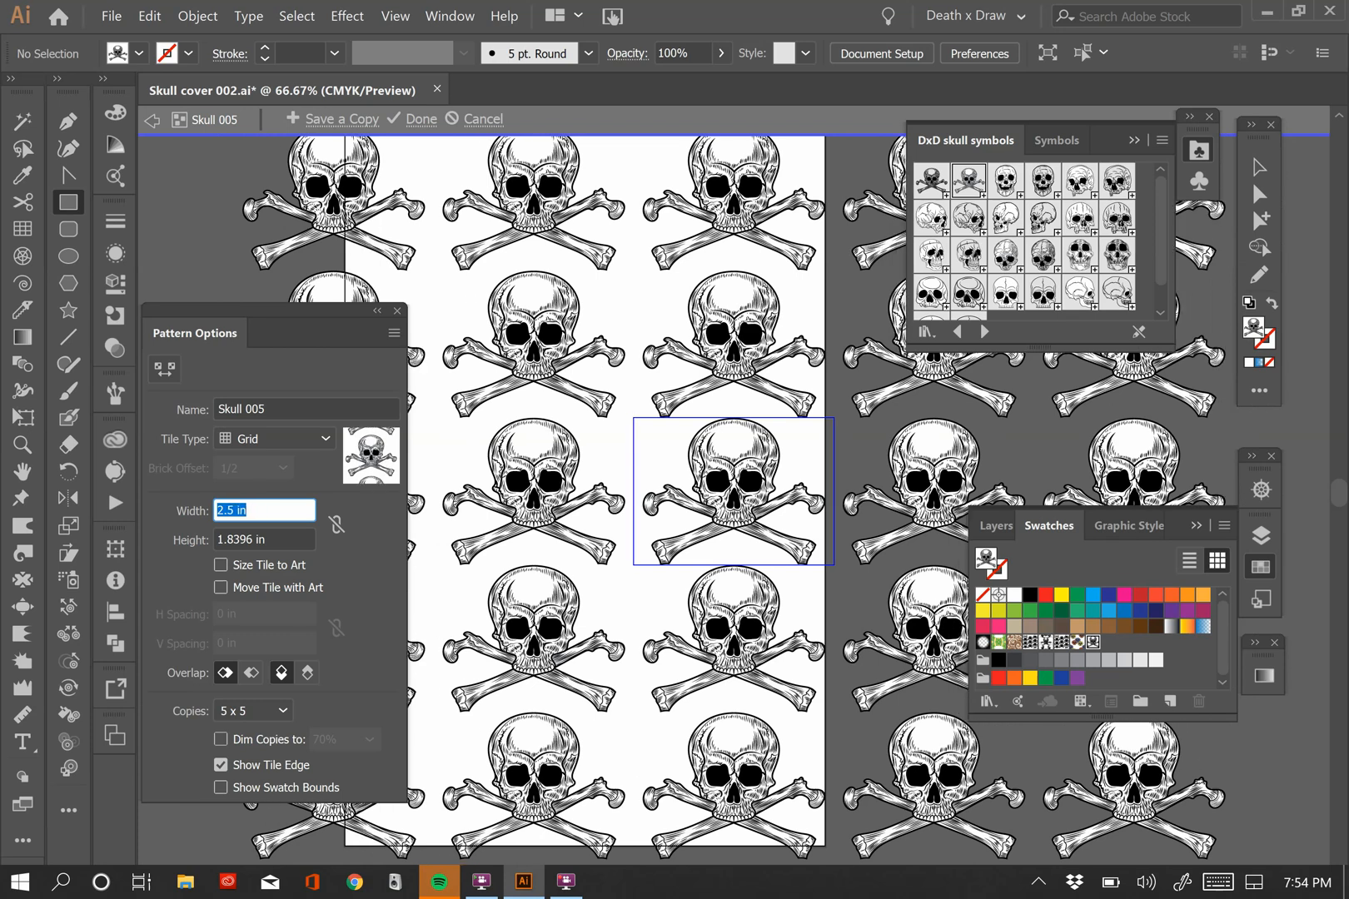
{"action": "type", "text": "2.375 in"}
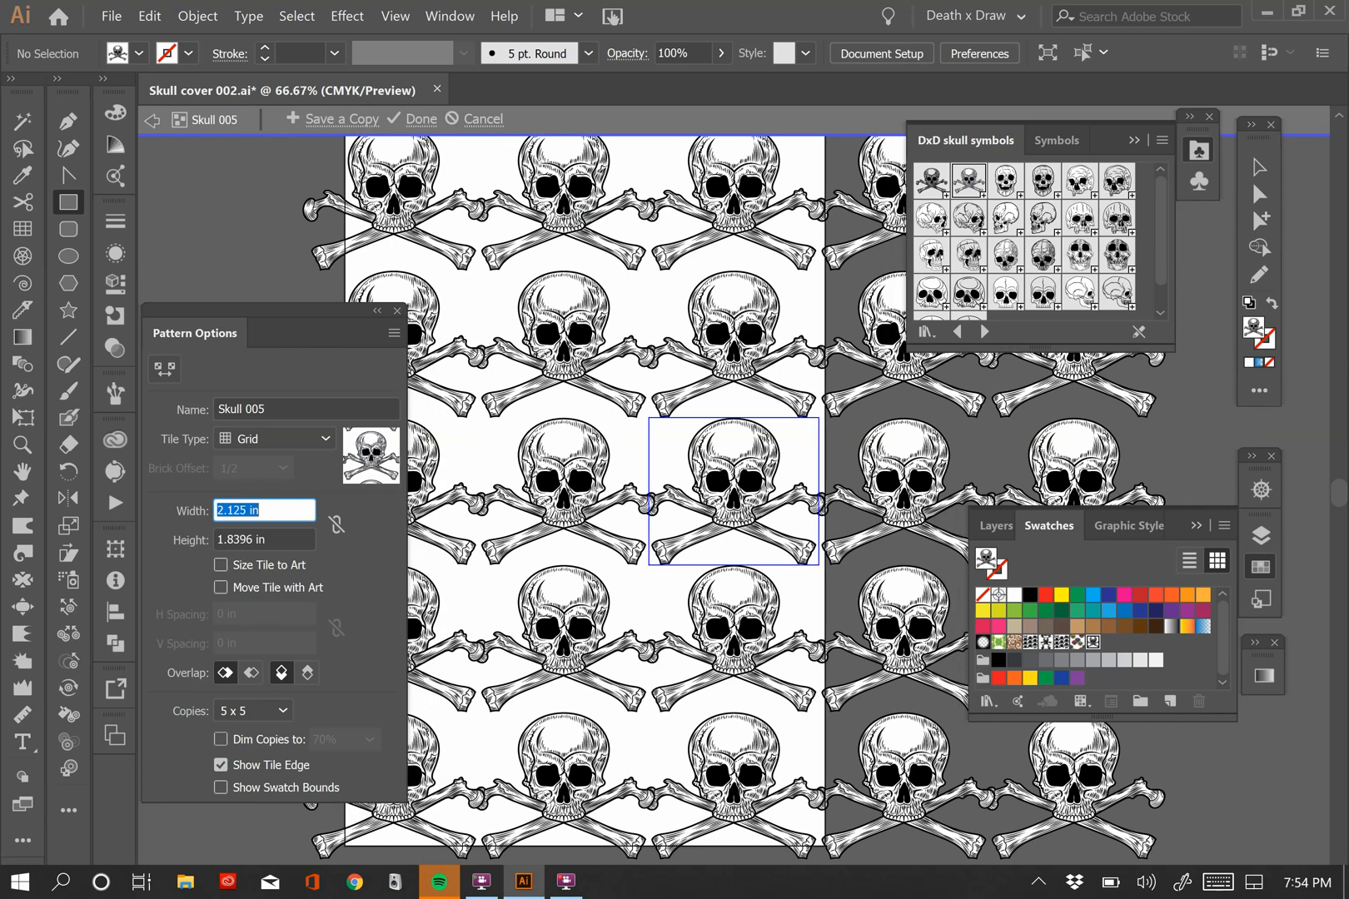
{"action": "type", "text": "1.875 in"}
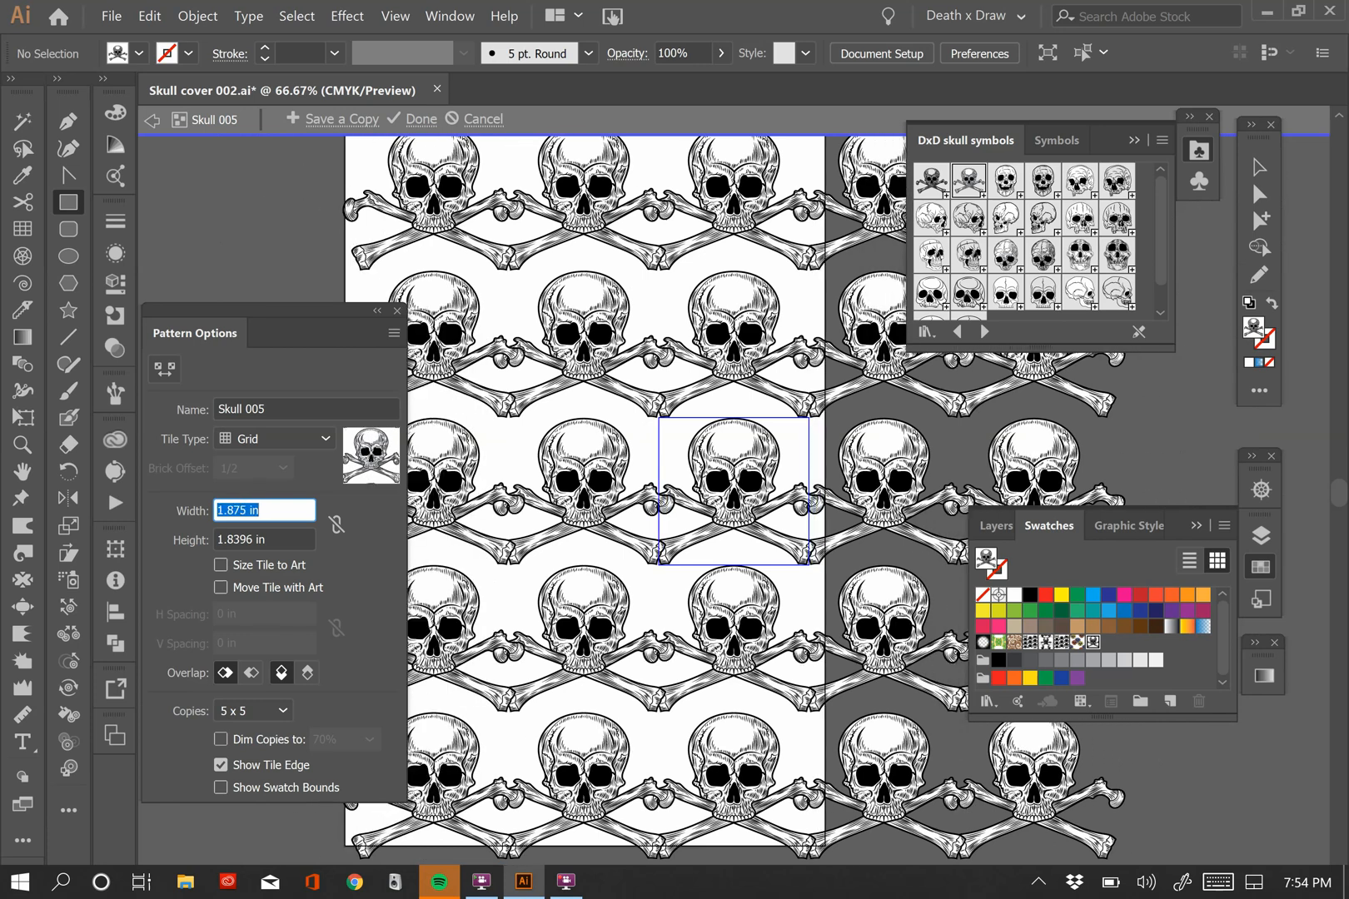
{"action": "type", "text": "1.75 in"}
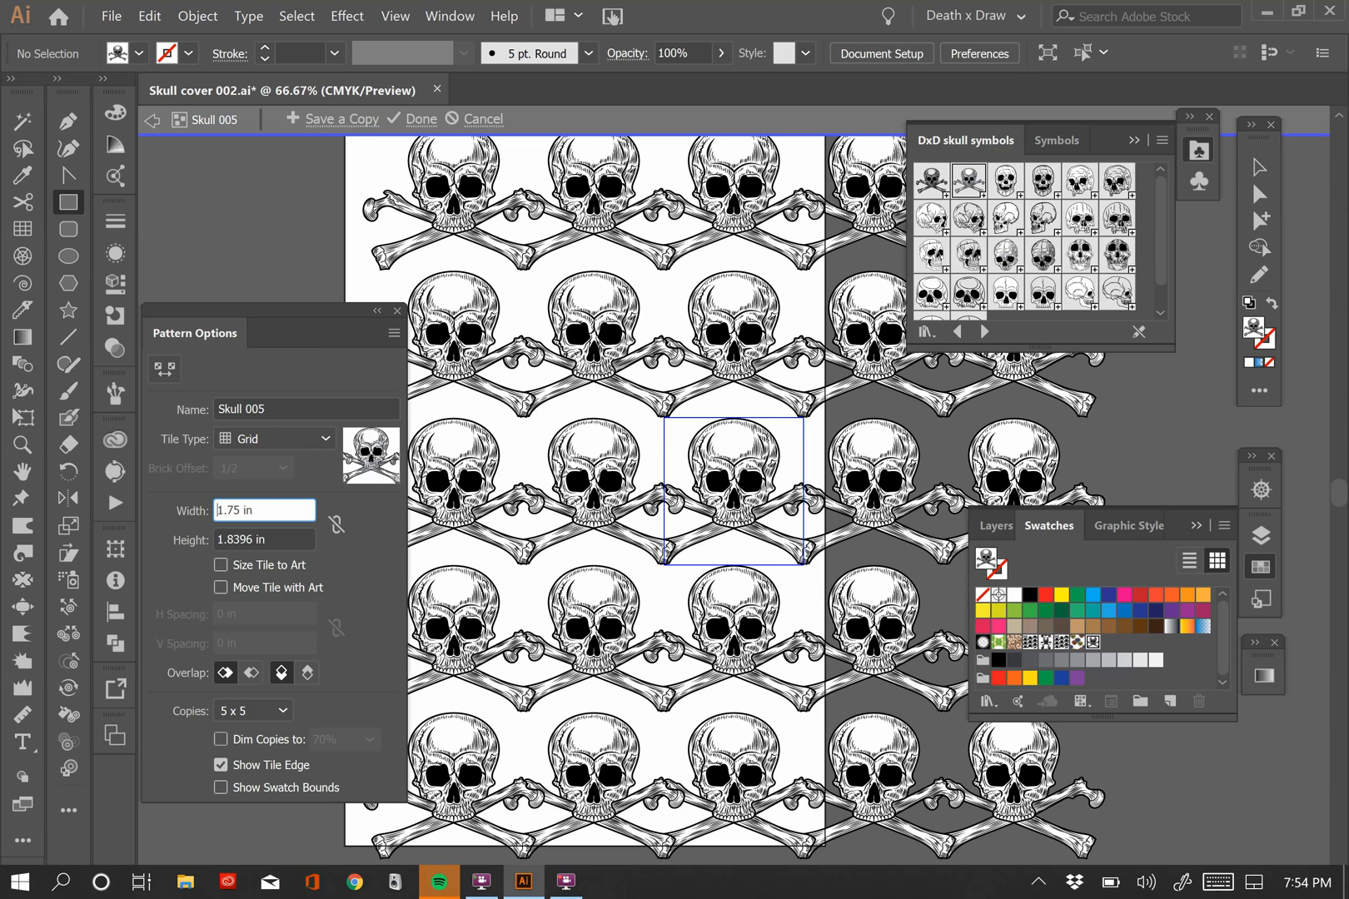
Step the tile height through several values, settling on 2.125 in
{"action": "triple_click", "coordinate": [263, 510]}
{"action": "type", "text": "1.875"}
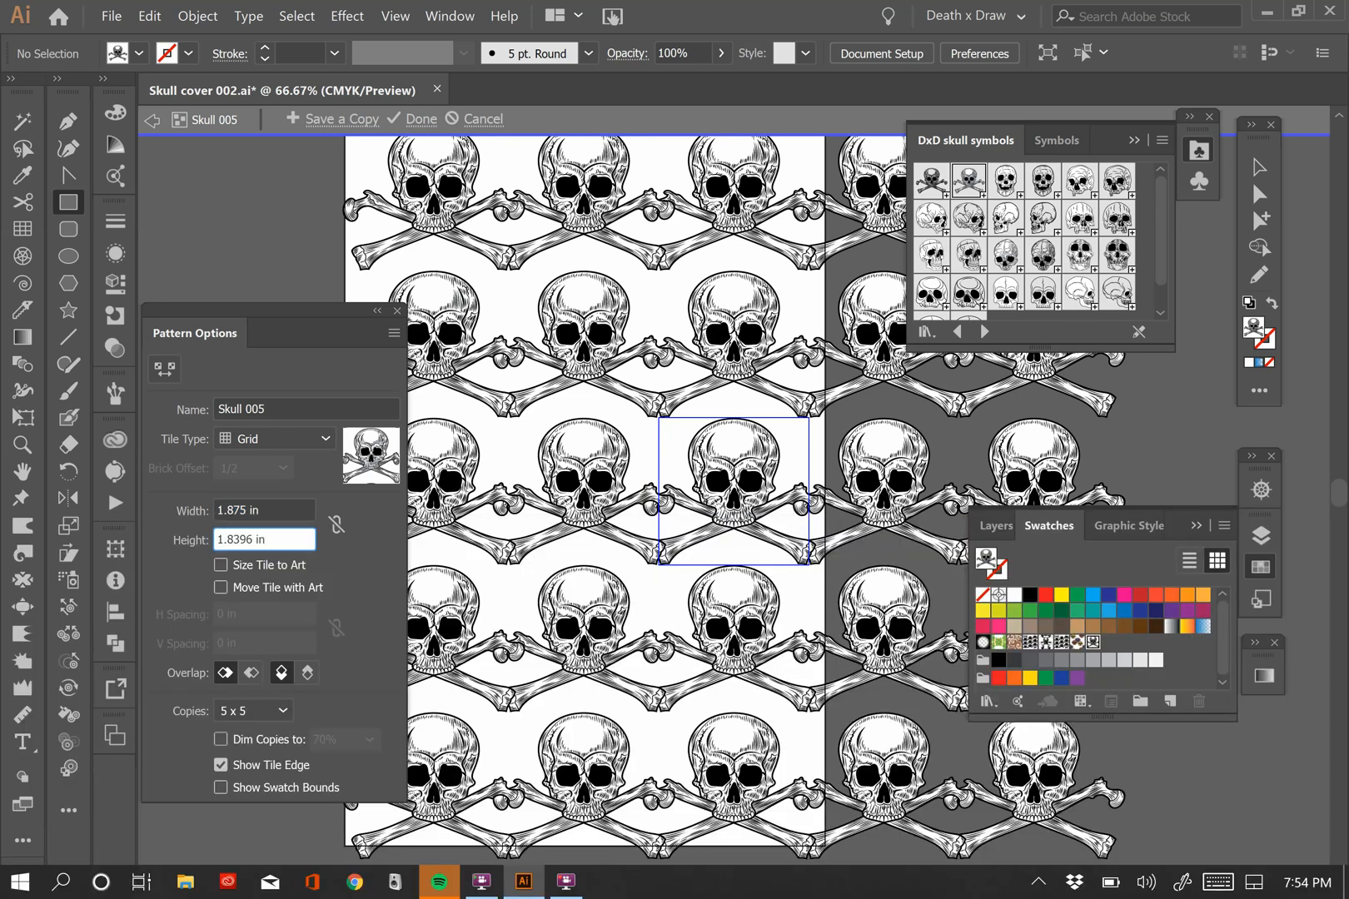
{"action": "type", "text": "2 in"}
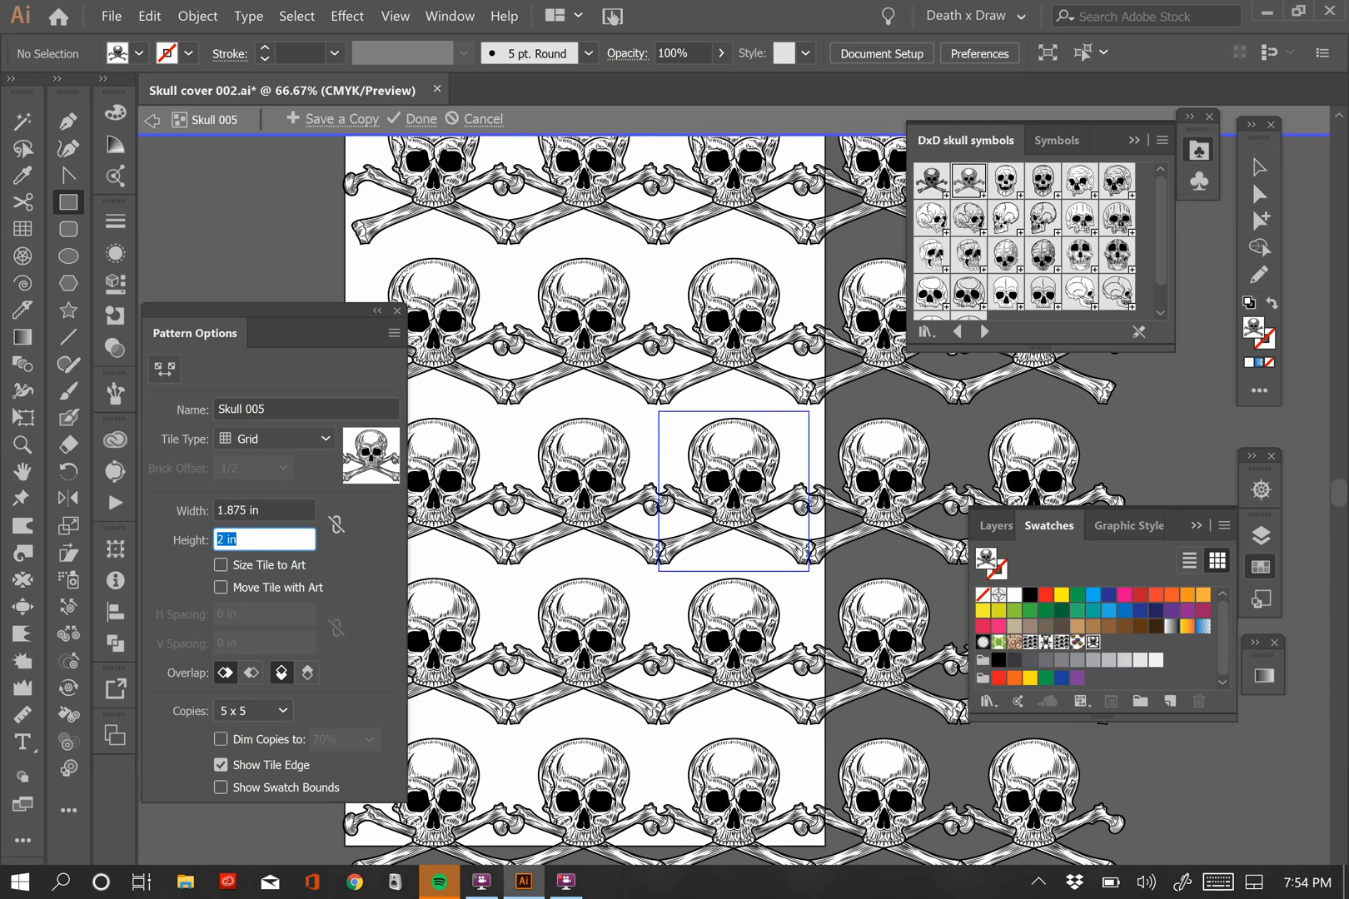
{"action": "type", "text": "2.25 in"}
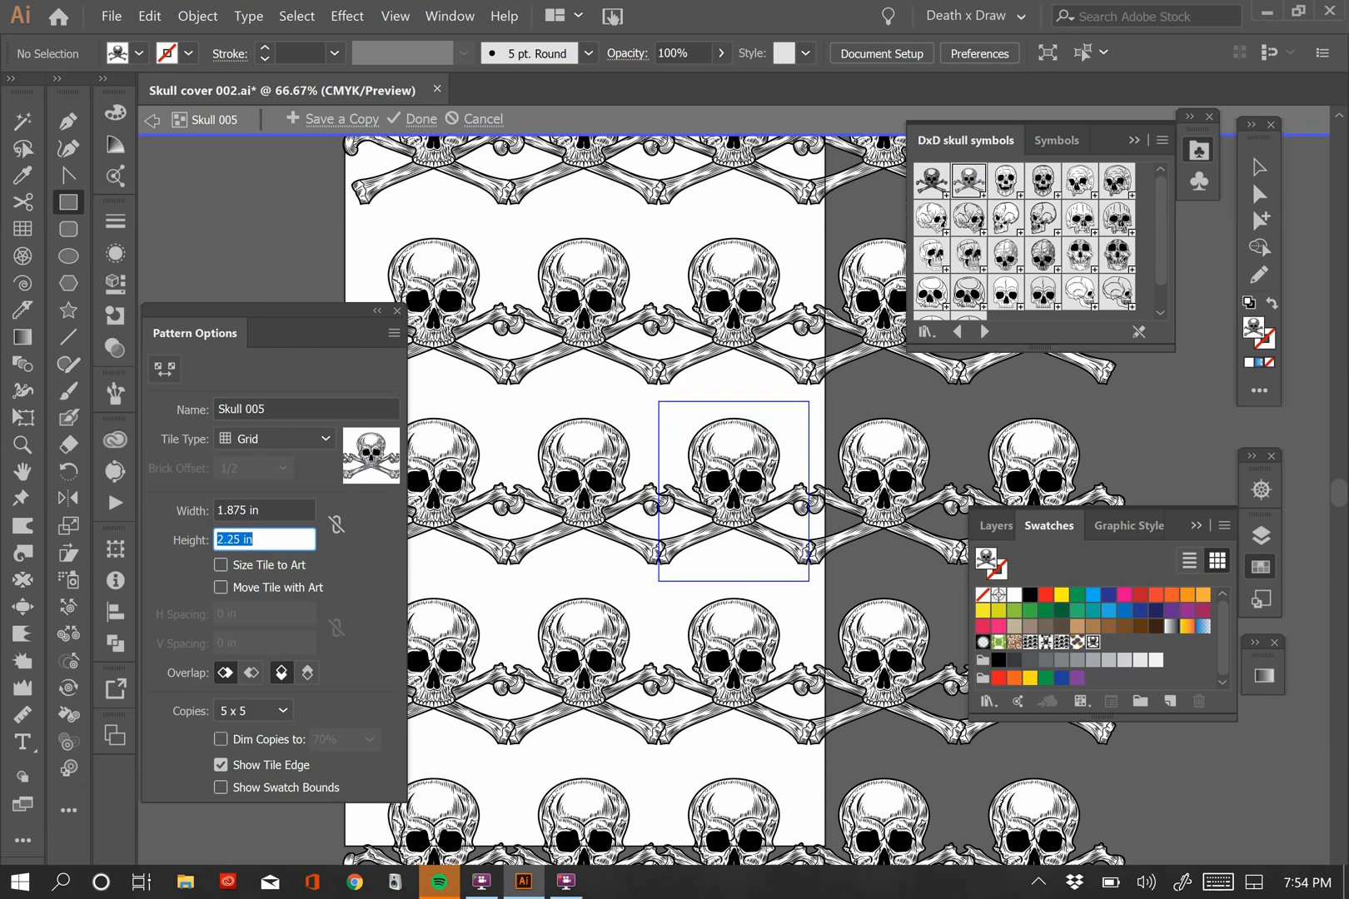
{"action": "type", "text": "2.5 in"}
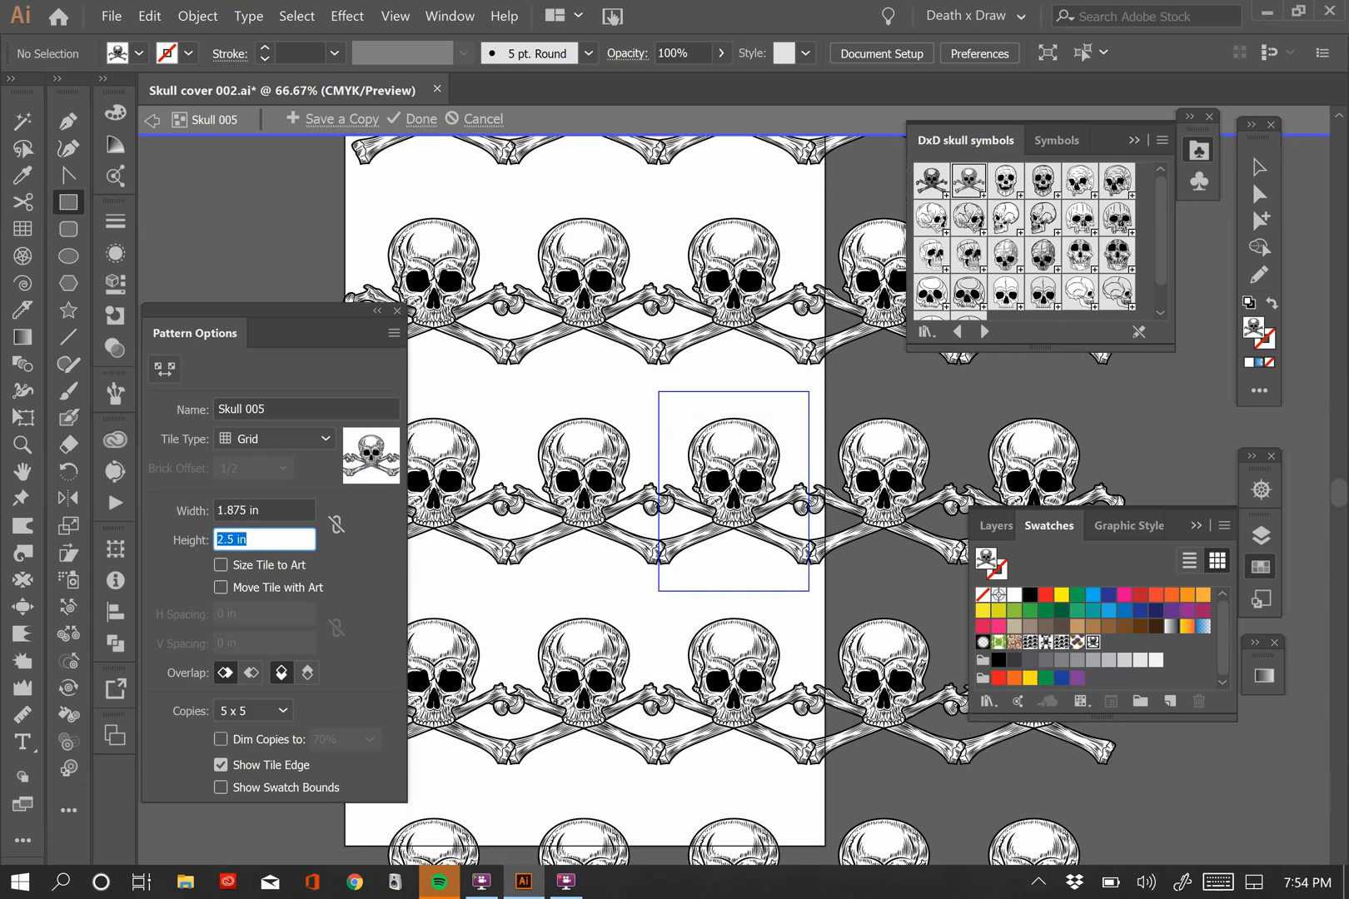
{"action": "type", "text": "2.25 in"}
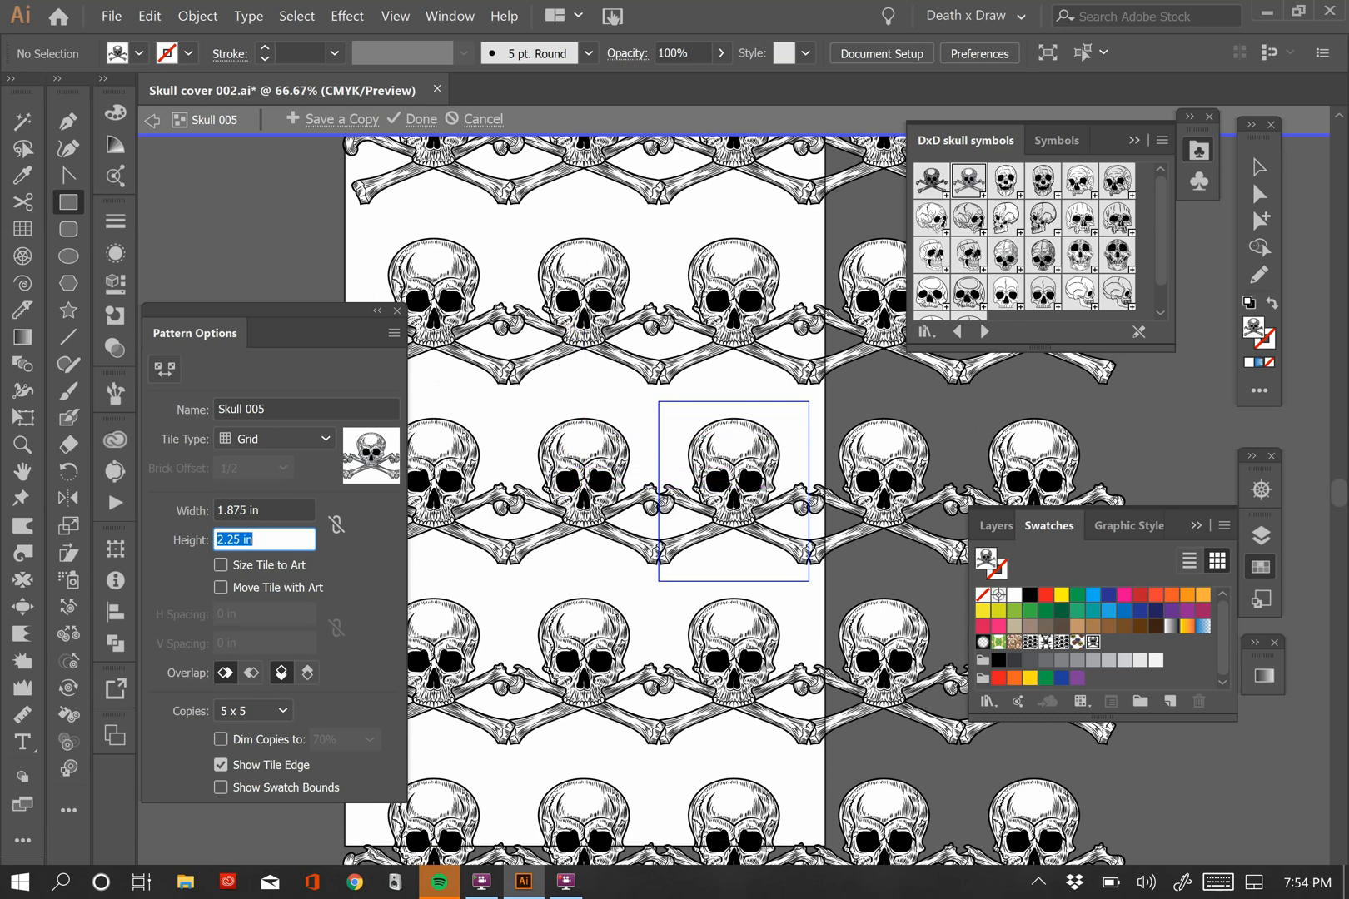
{"action": "mouse_move", "coordinate": [643, 417]}
{"action": "type", "text": "2.375"}
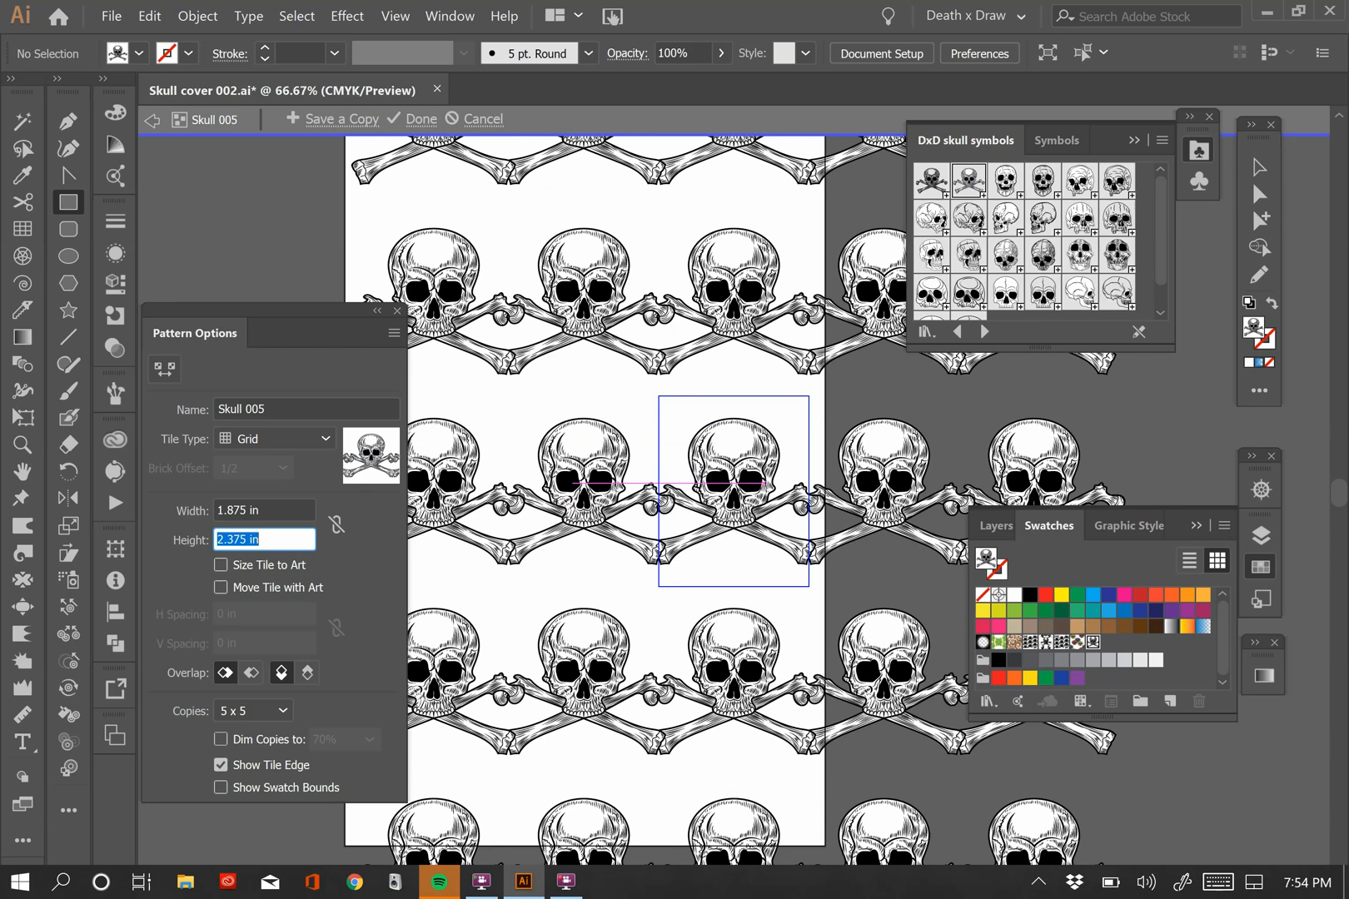
{"action": "type", "text": "2.75 in"}
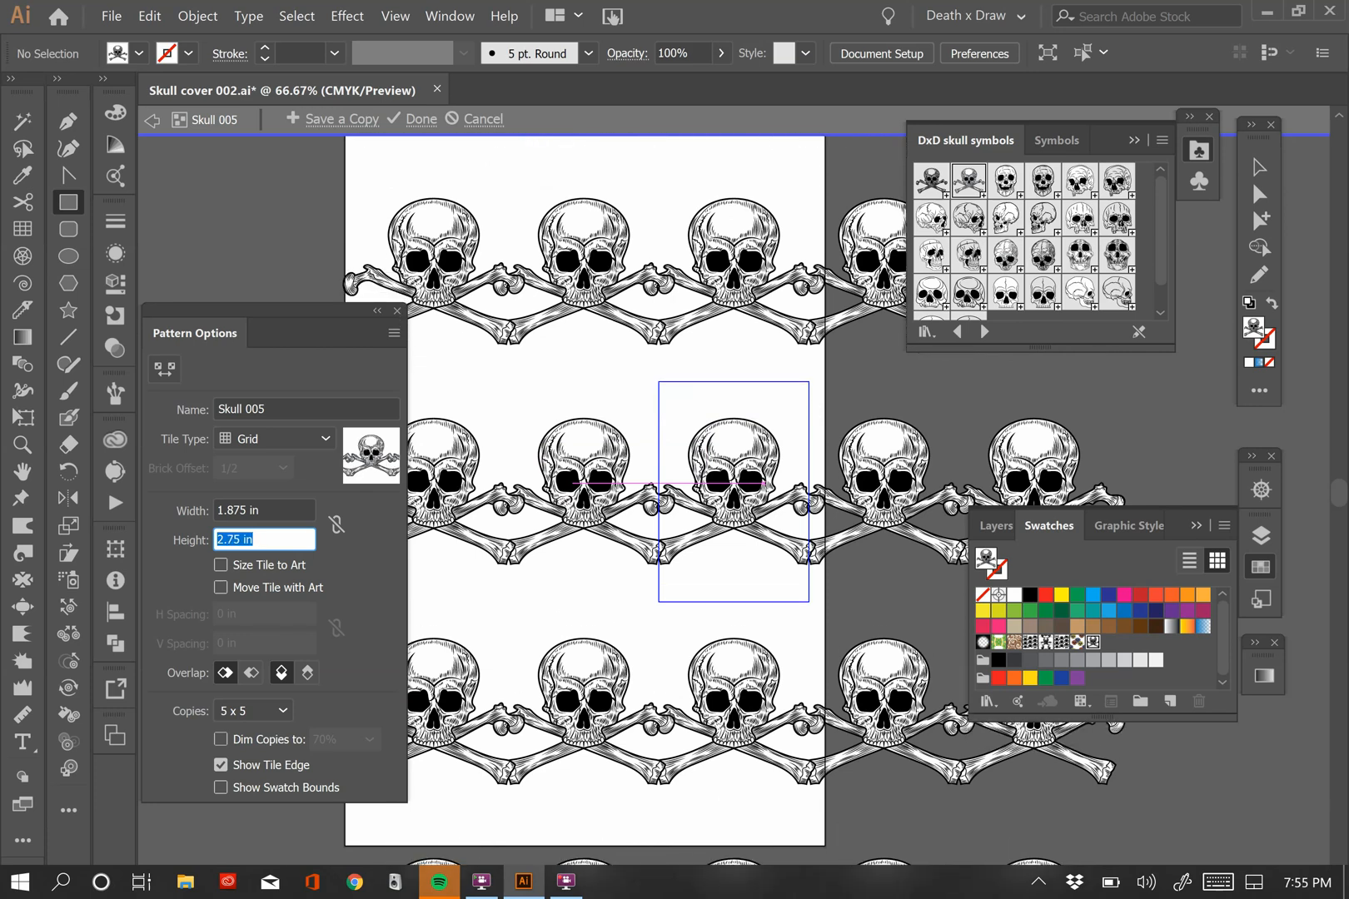
{"action": "type", "text": "3.25 in"}
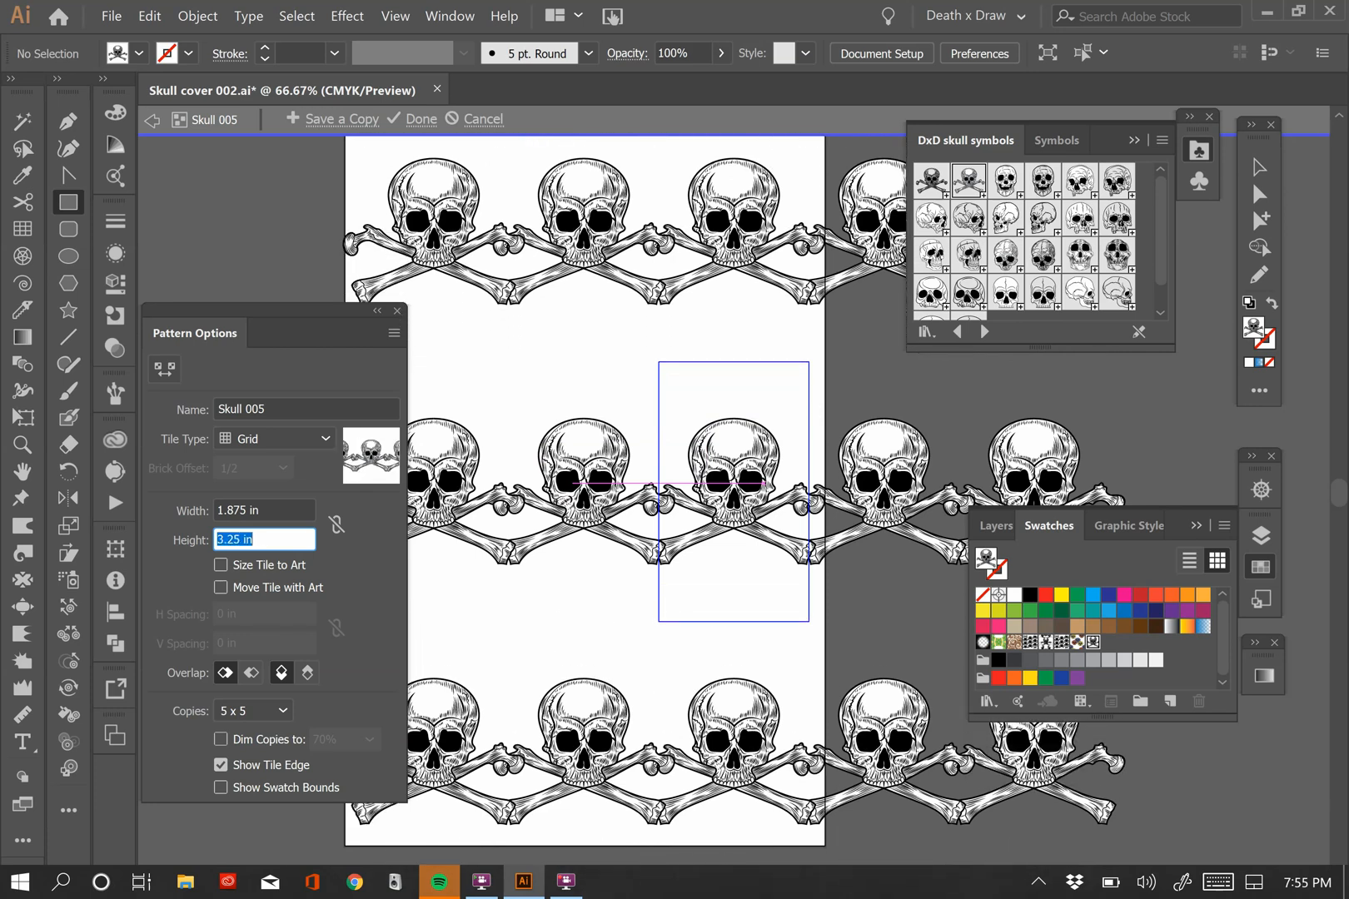
{"action": "type", "text": "3 in"}
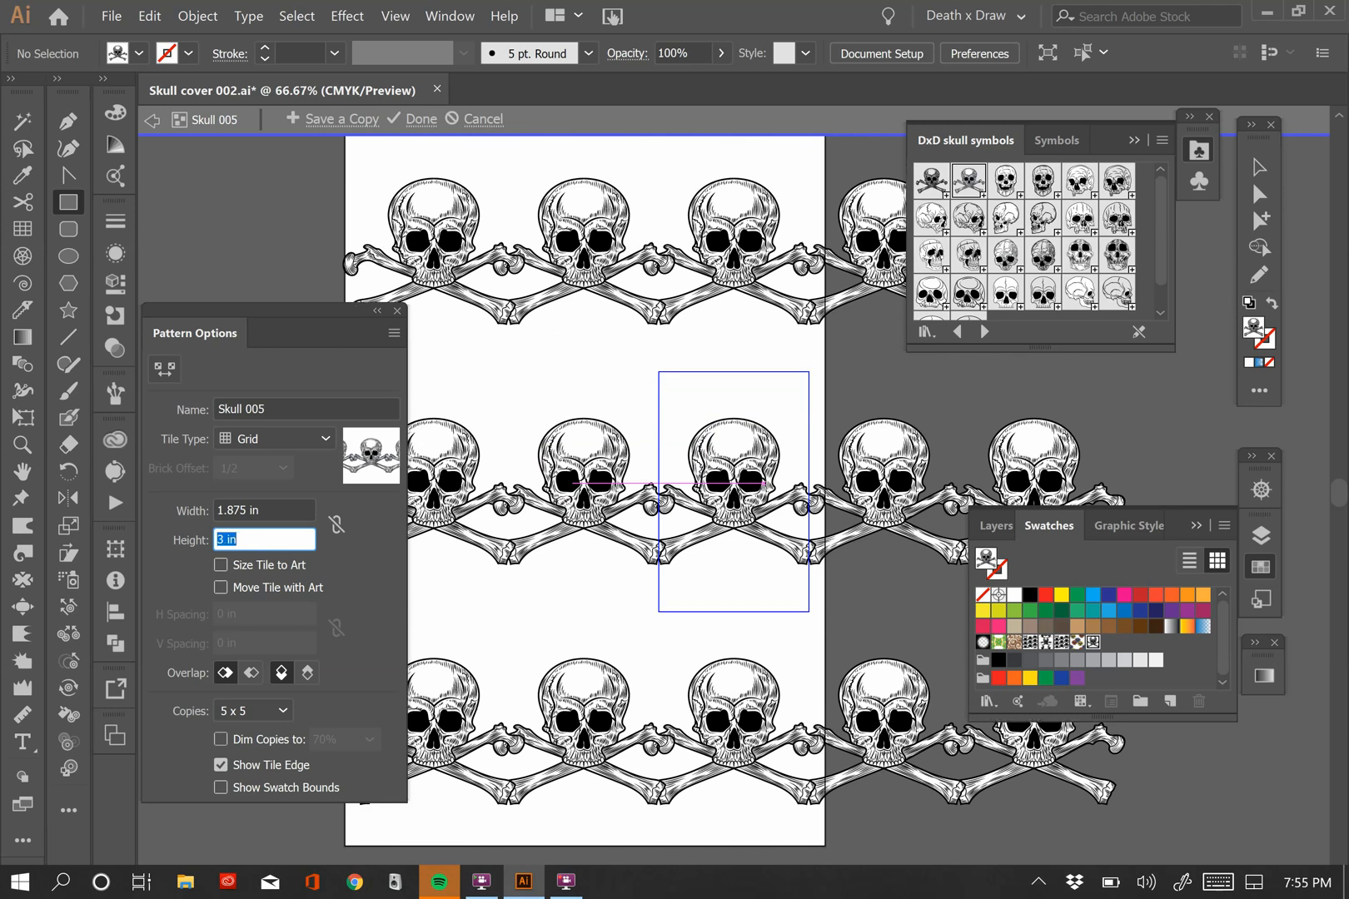
{"action": "type", "text": "2.75 in"}
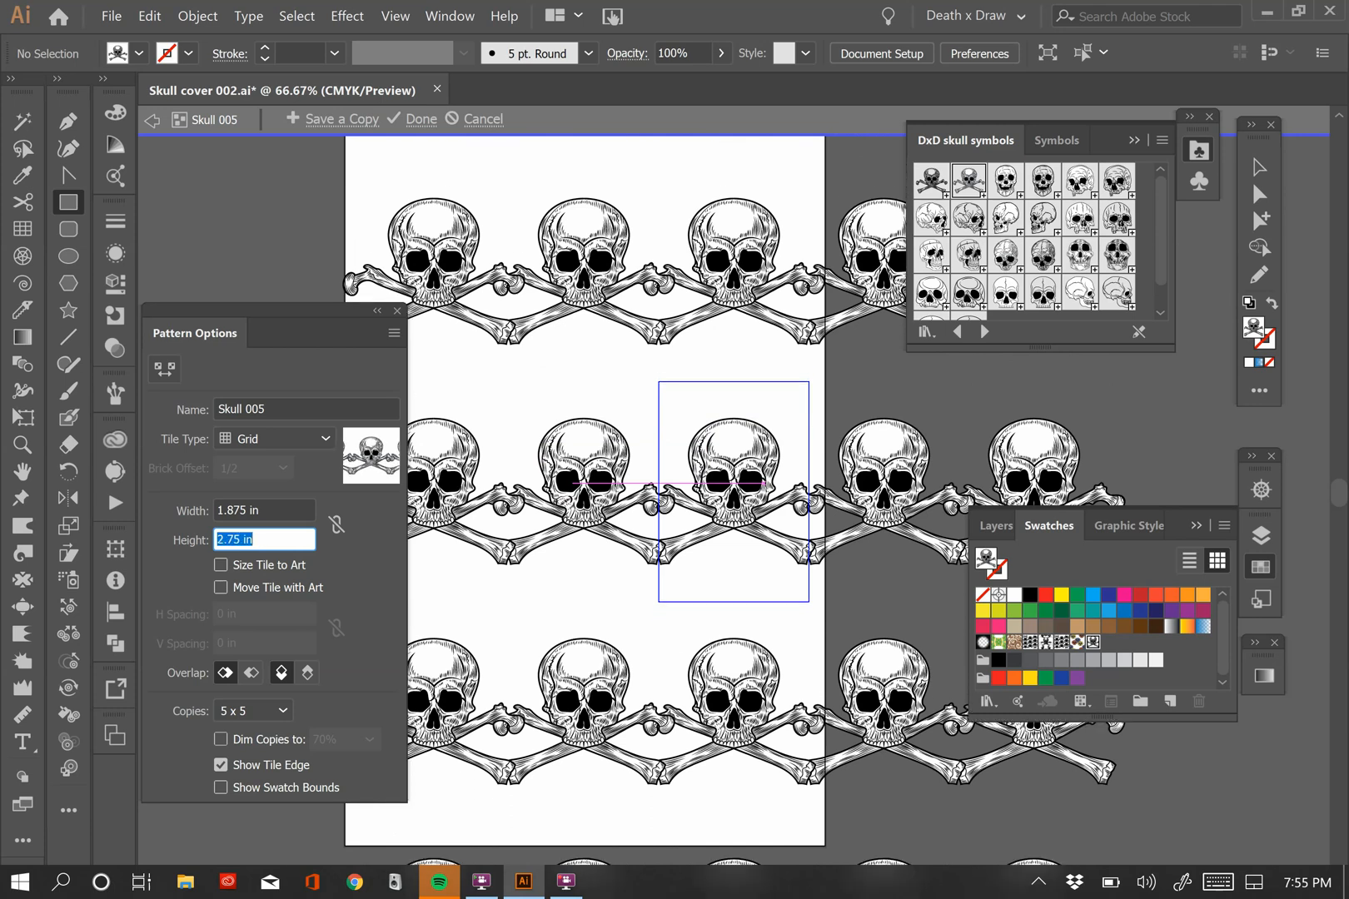
{"action": "type", "text": "2.5 in"}
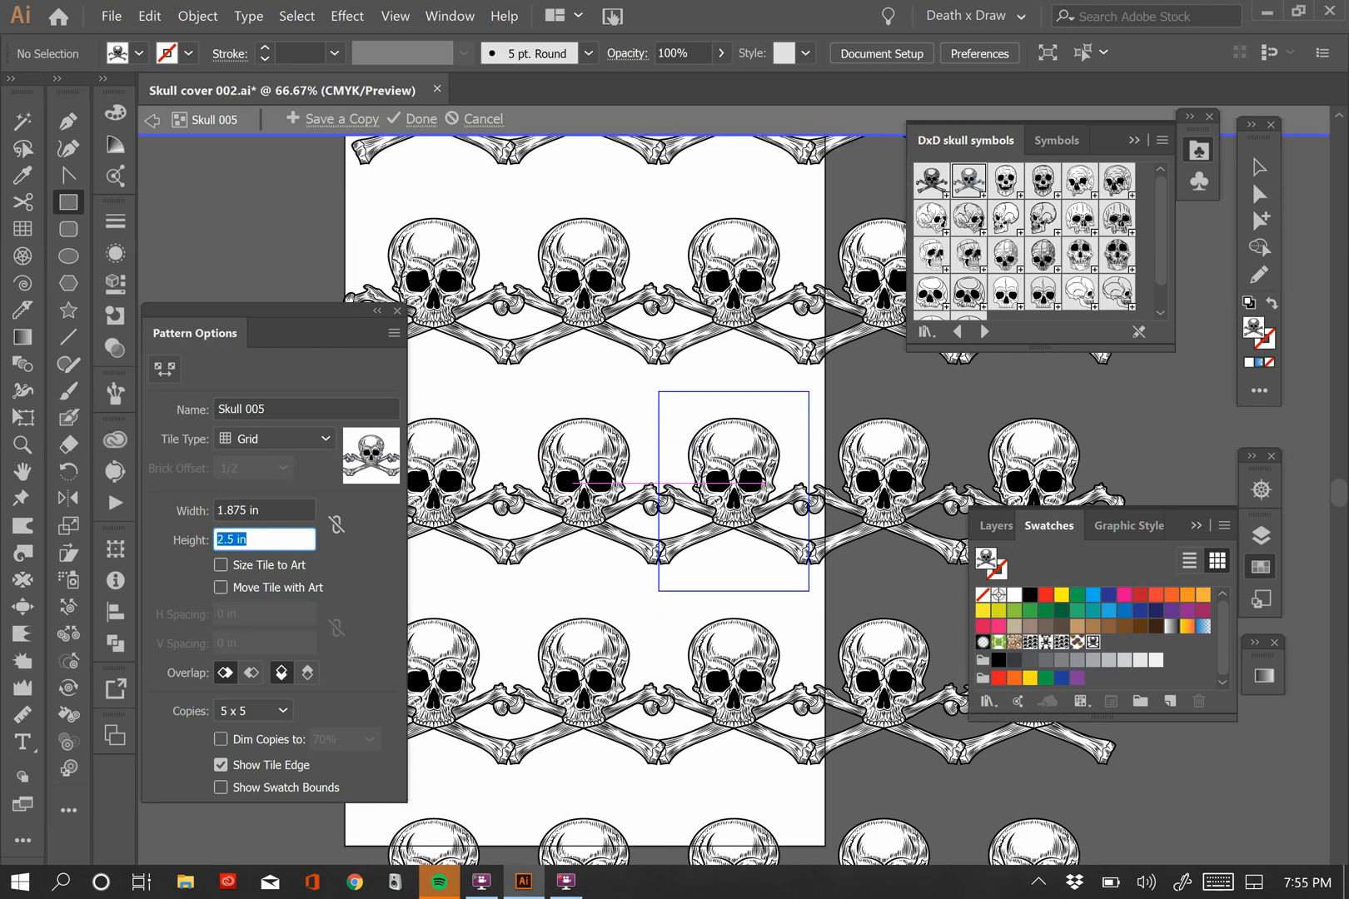
{"action": "type", "text": "2.25 in"}
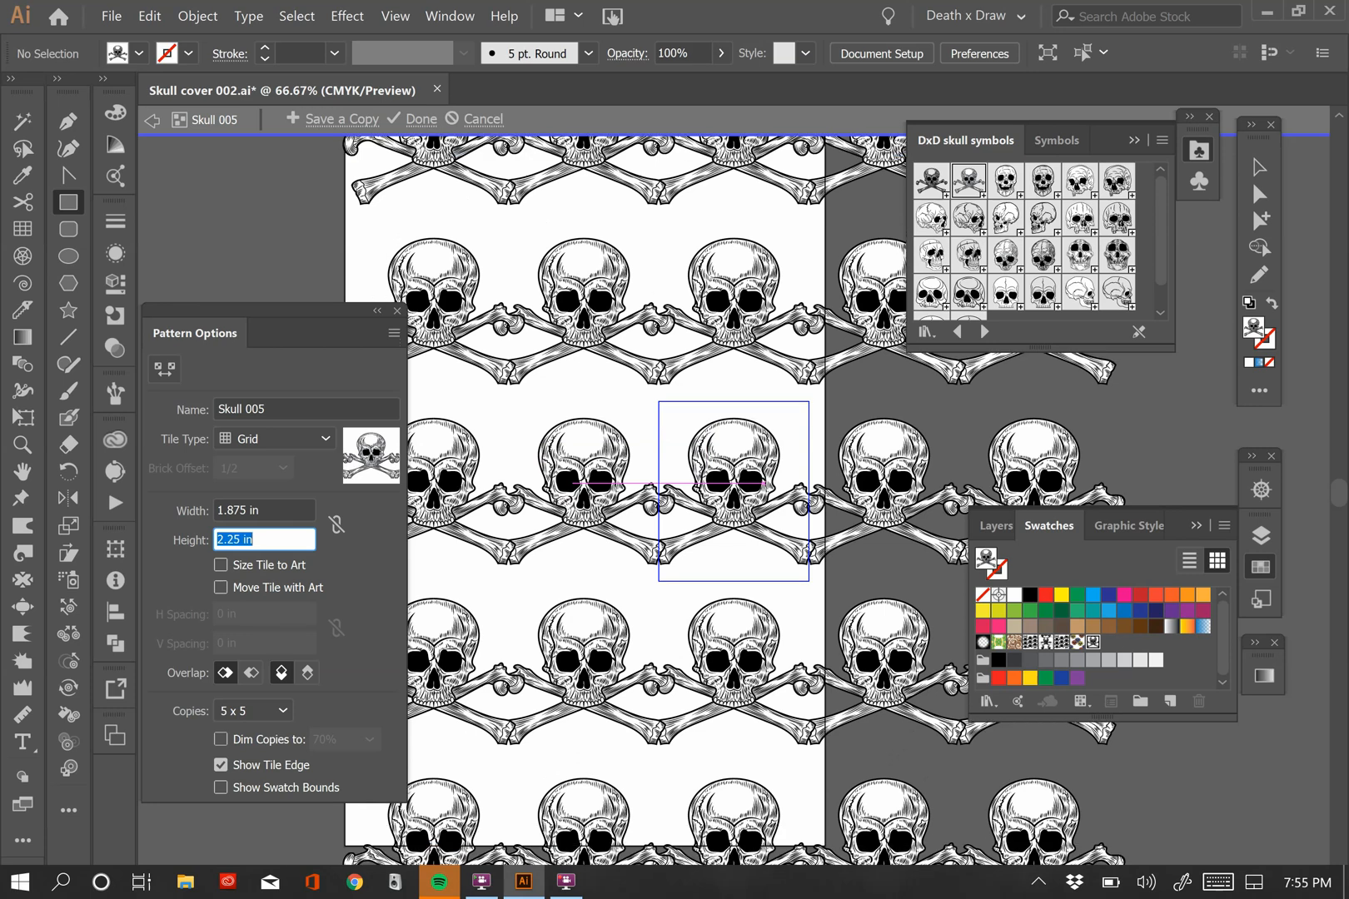
{"action": "type", "text": "2.125 in"}
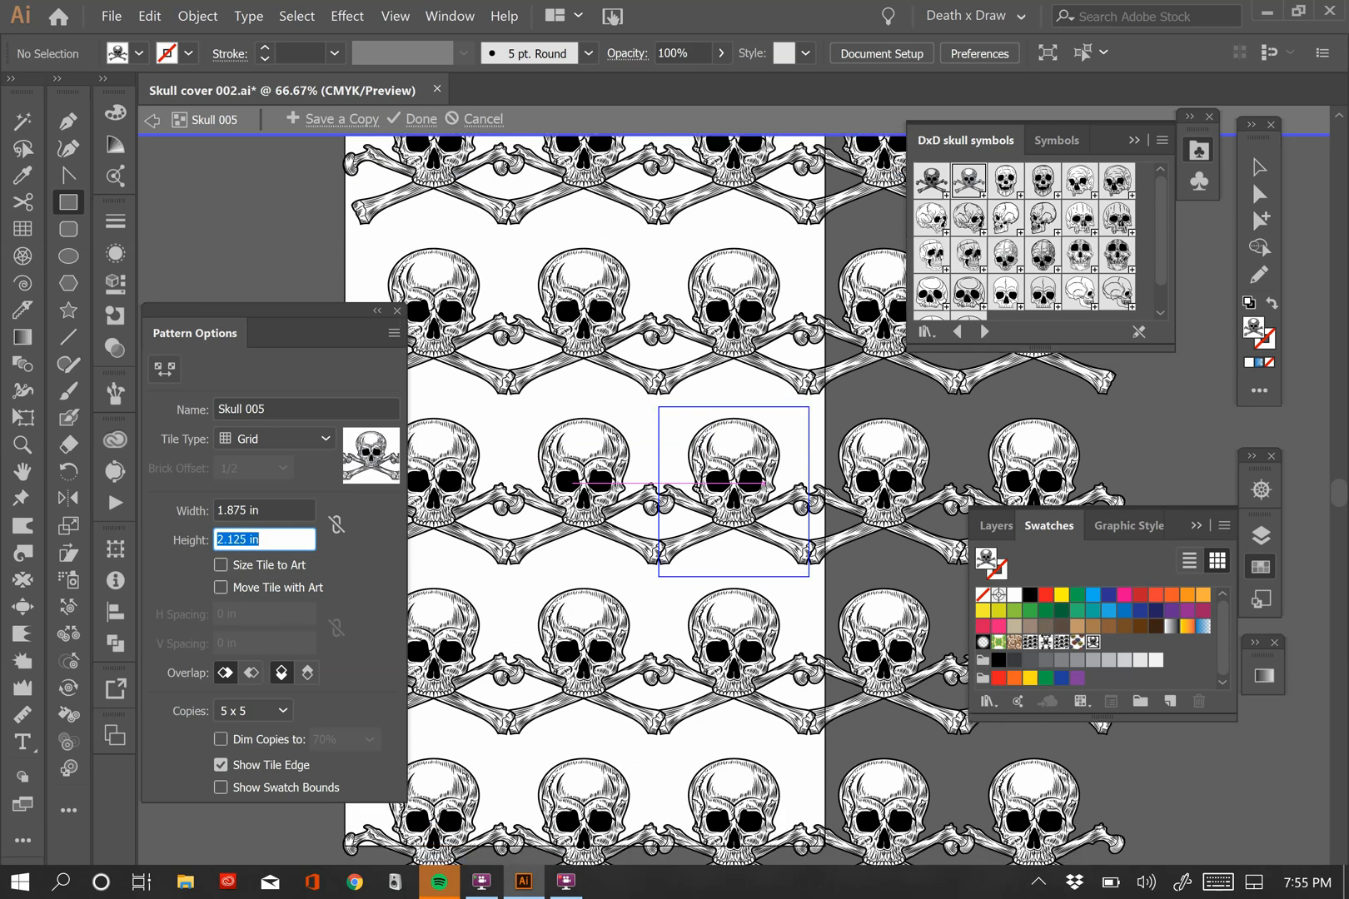
{"action": "type", "text": "2.25 in"}
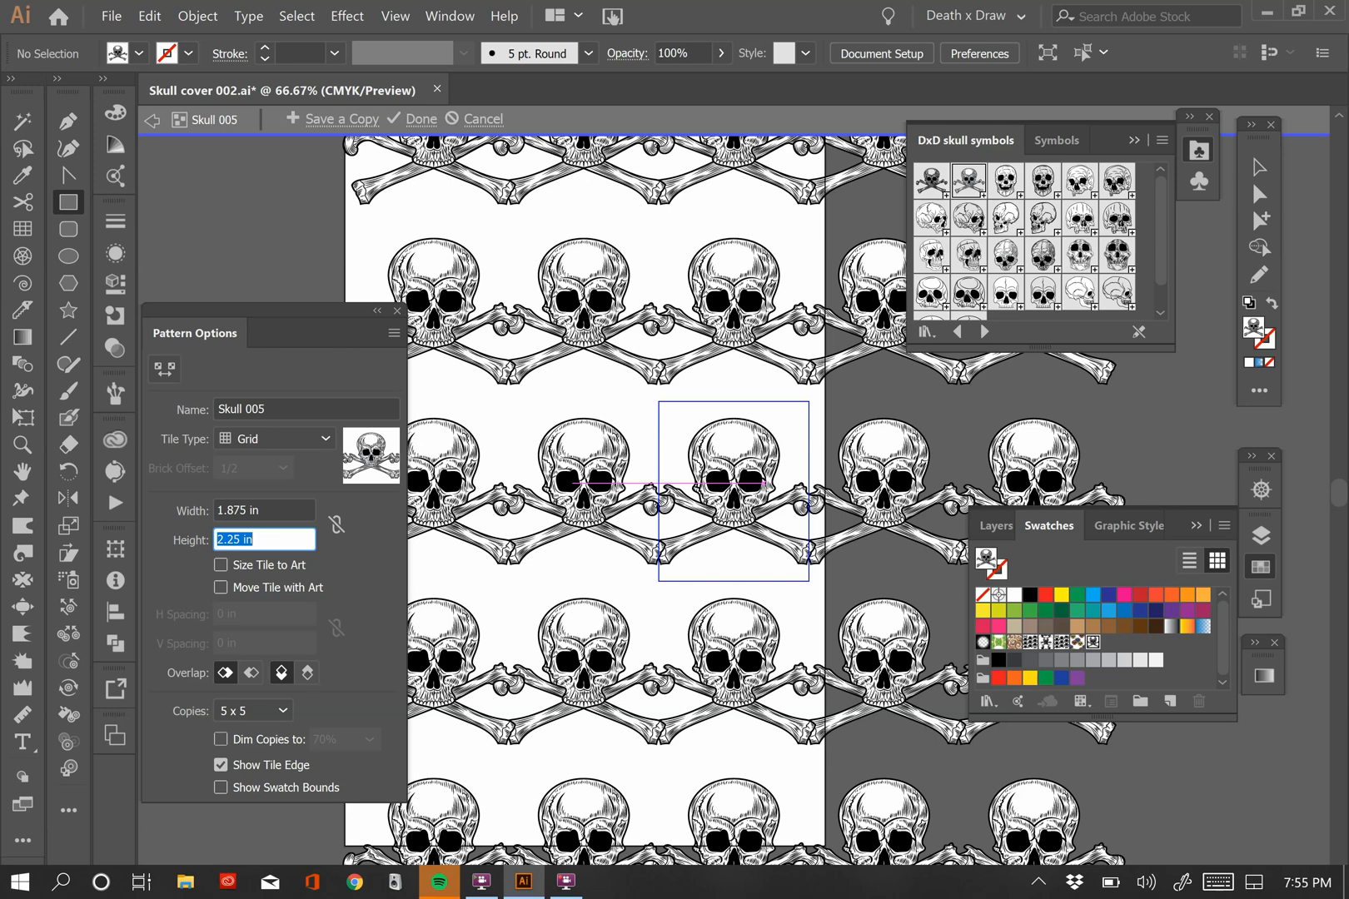
{"action": "type", "text": "2.125 in"}
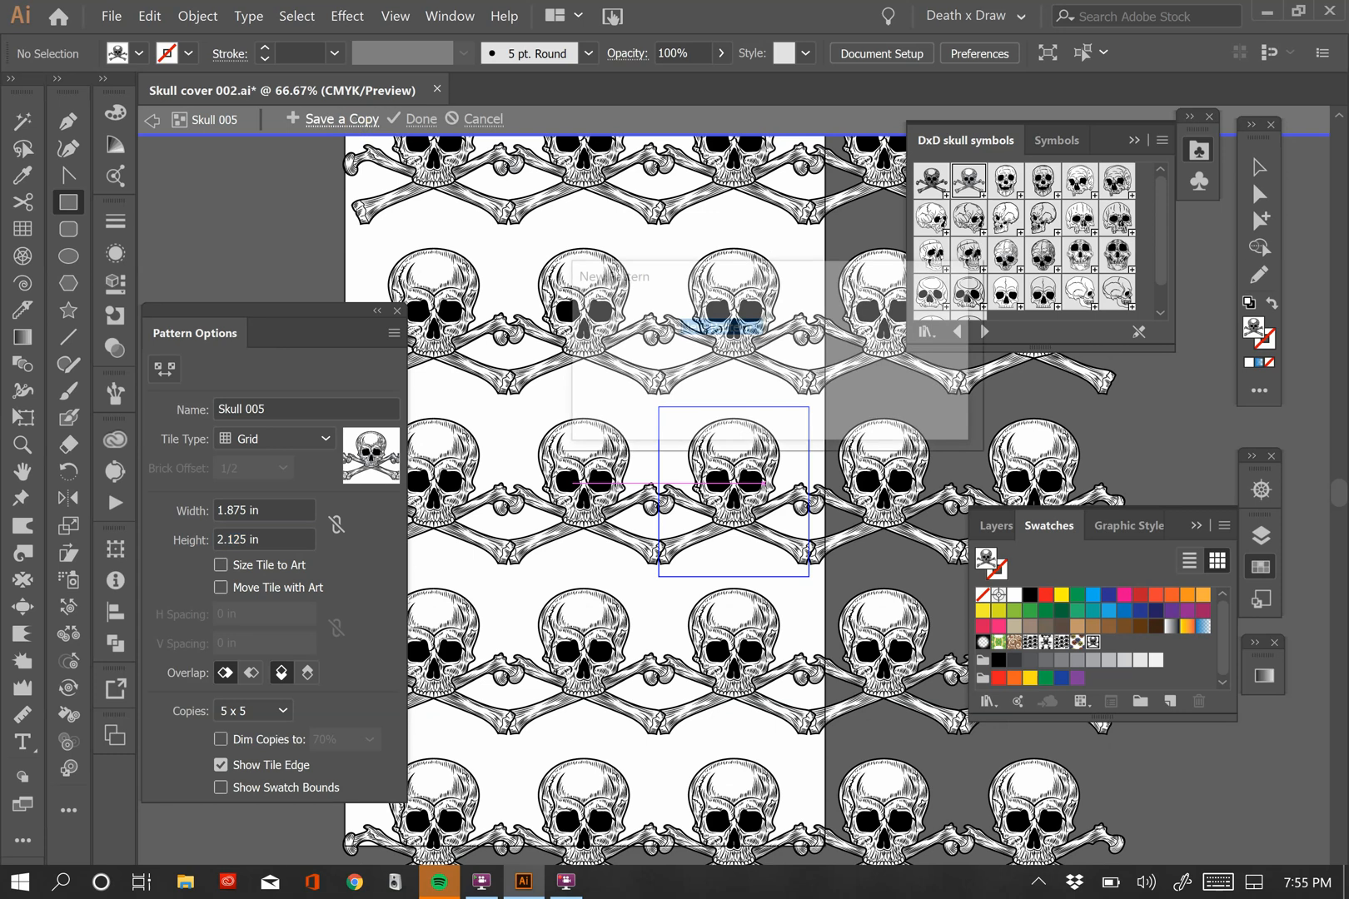
Save a copy of the pattern as swatch Skull 006 and dismiss the added-swatch notice
{"action": "left_click", "coordinate": [339, 118]}
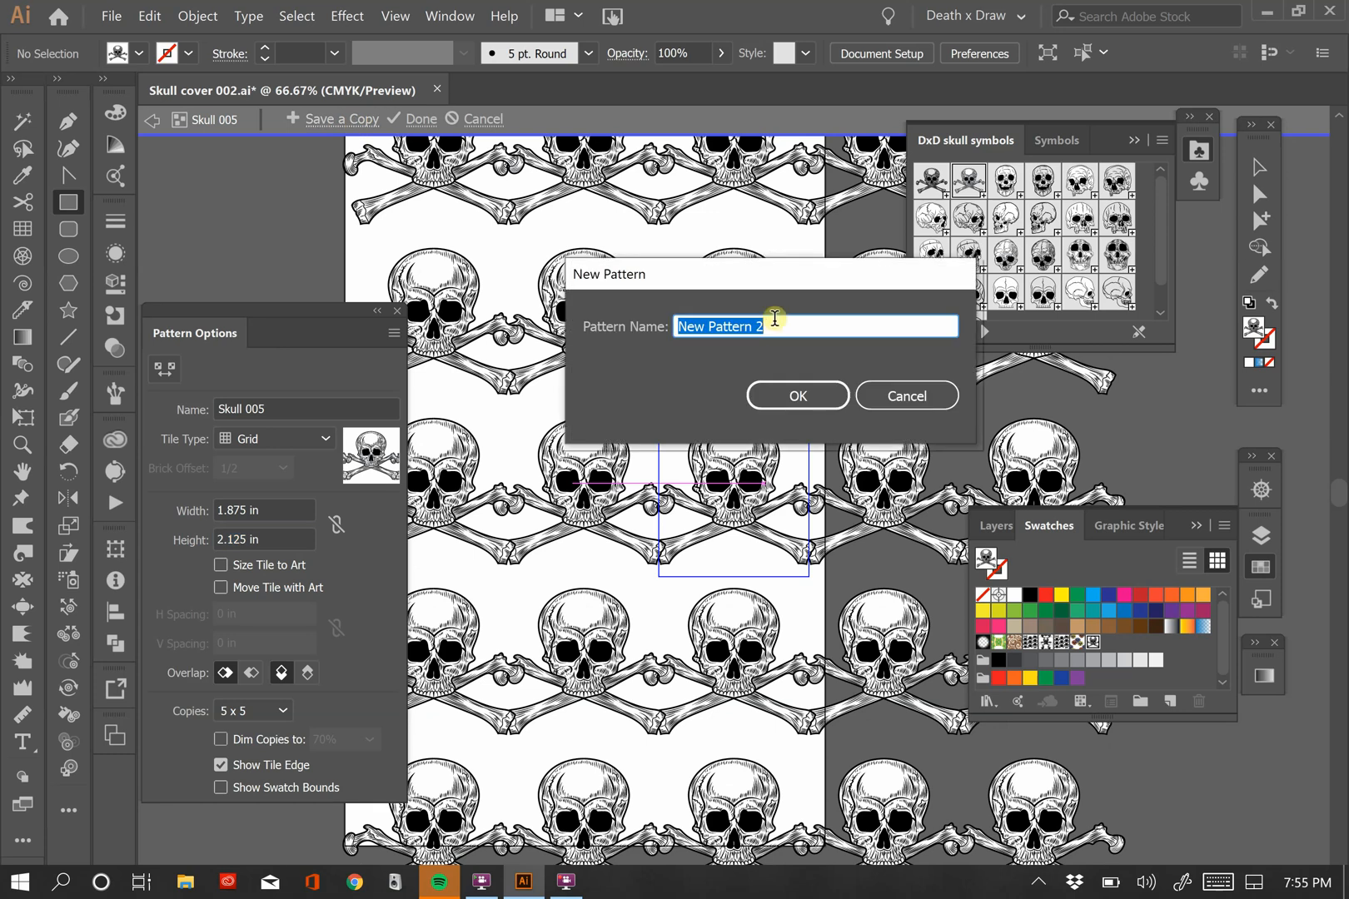
{"action": "mouse_move", "coordinate": [774, 318]}
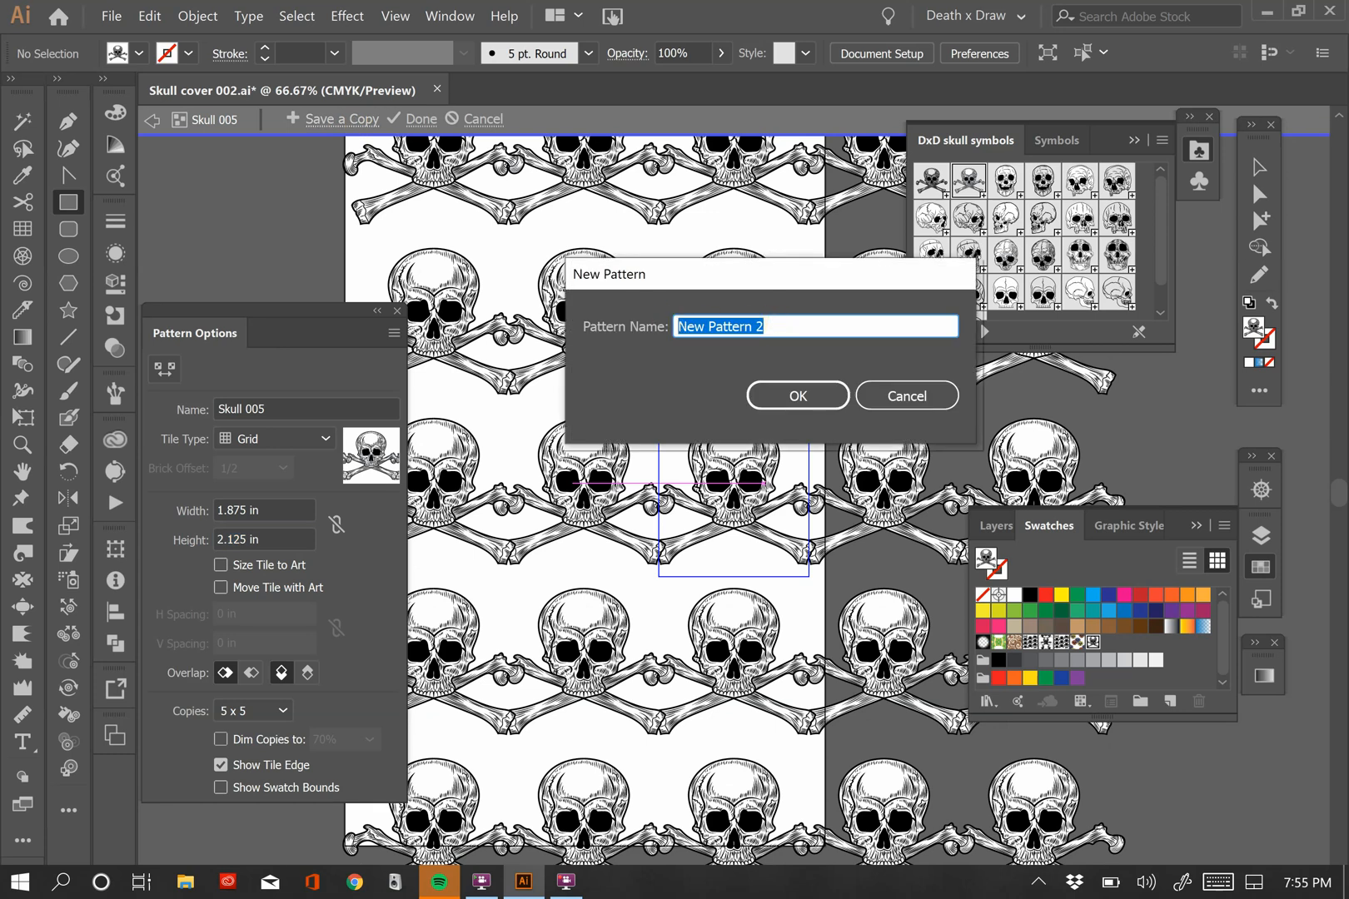
{"action": "type", "text": "Skull 00"}
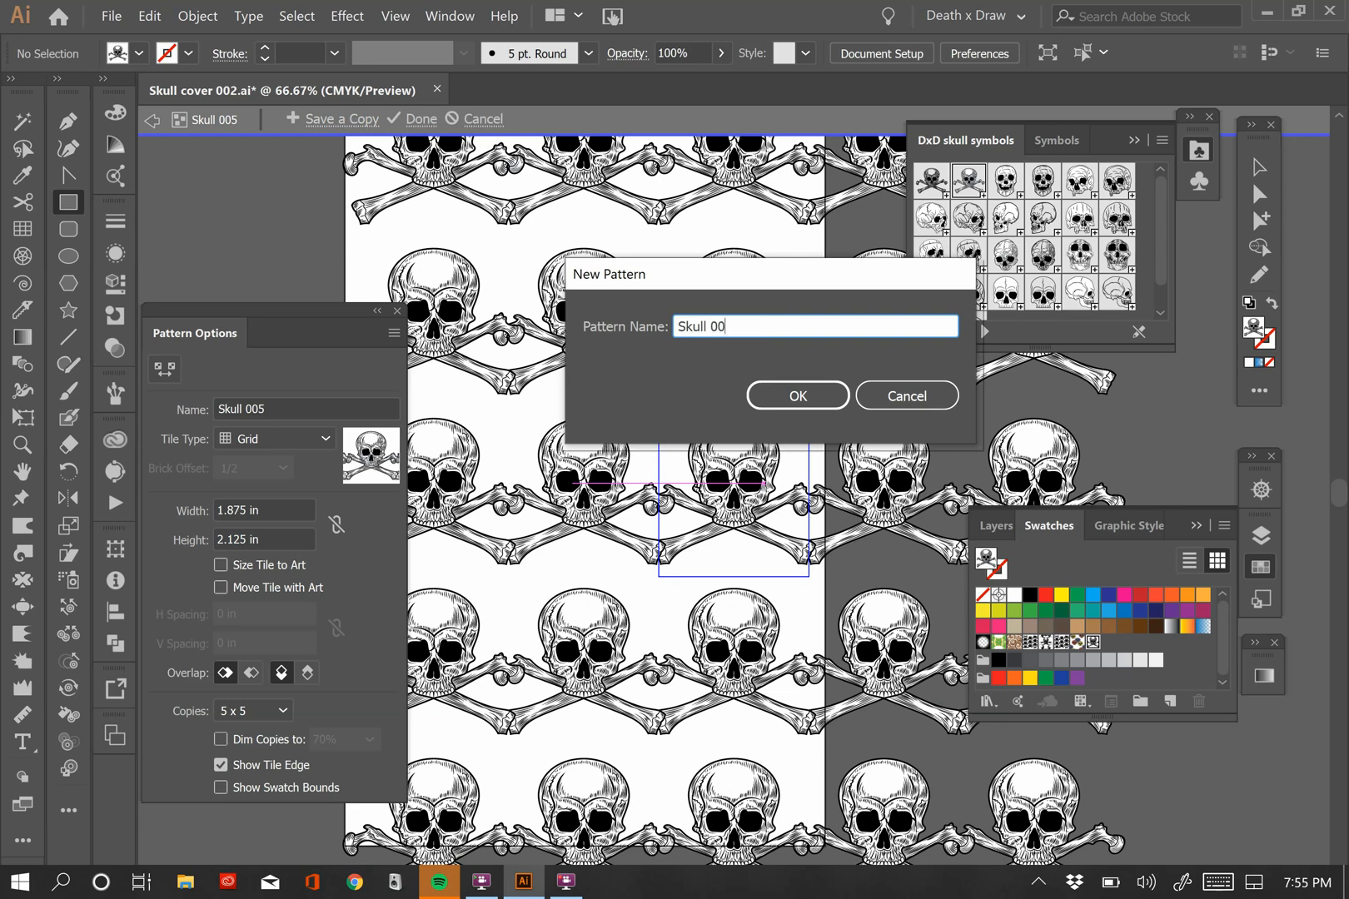
{"action": "type", "text": "6"}
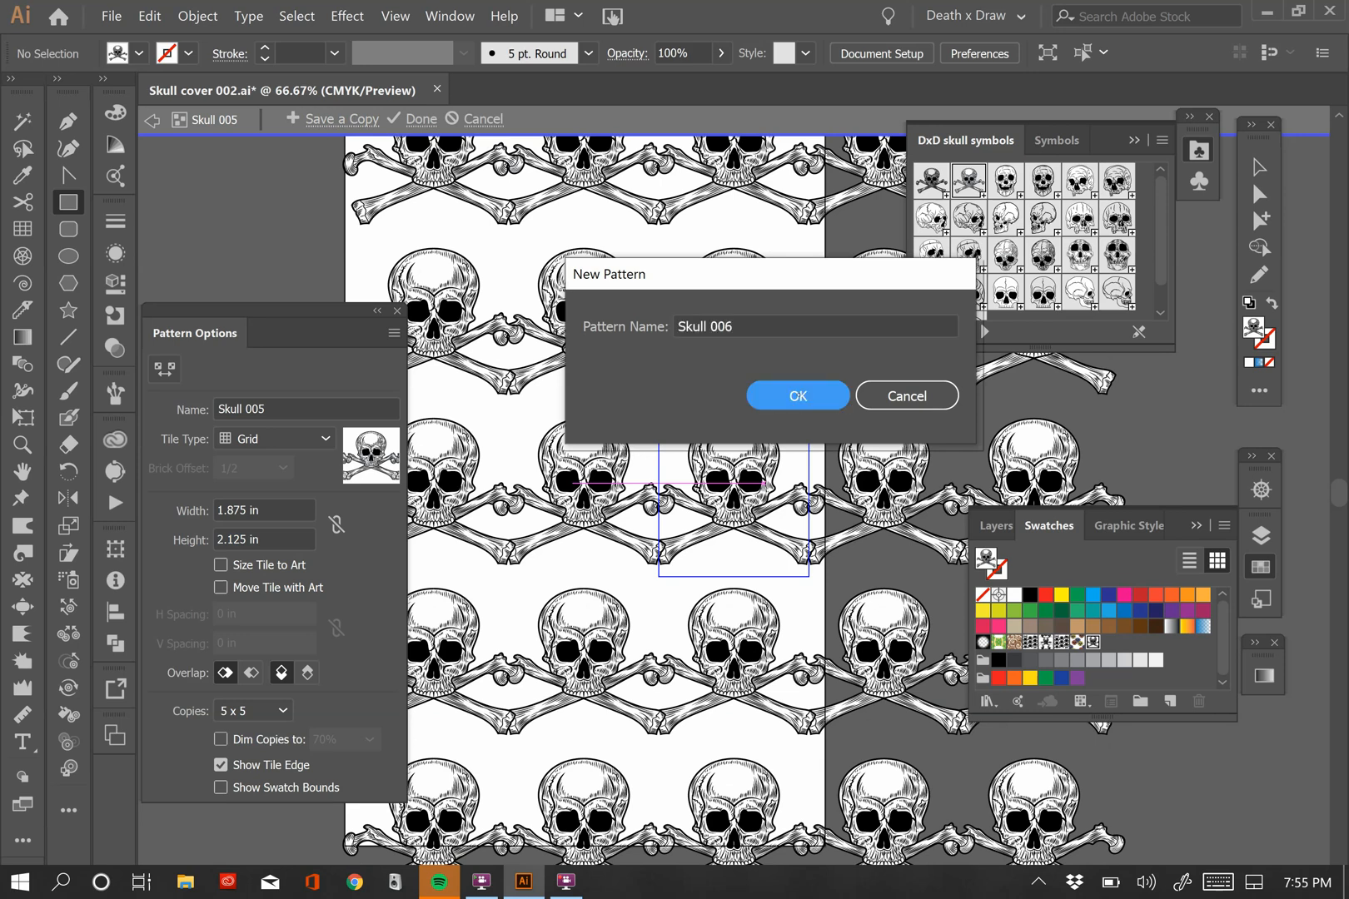
{"action": "left_click", "coordinate": [794, 396]}
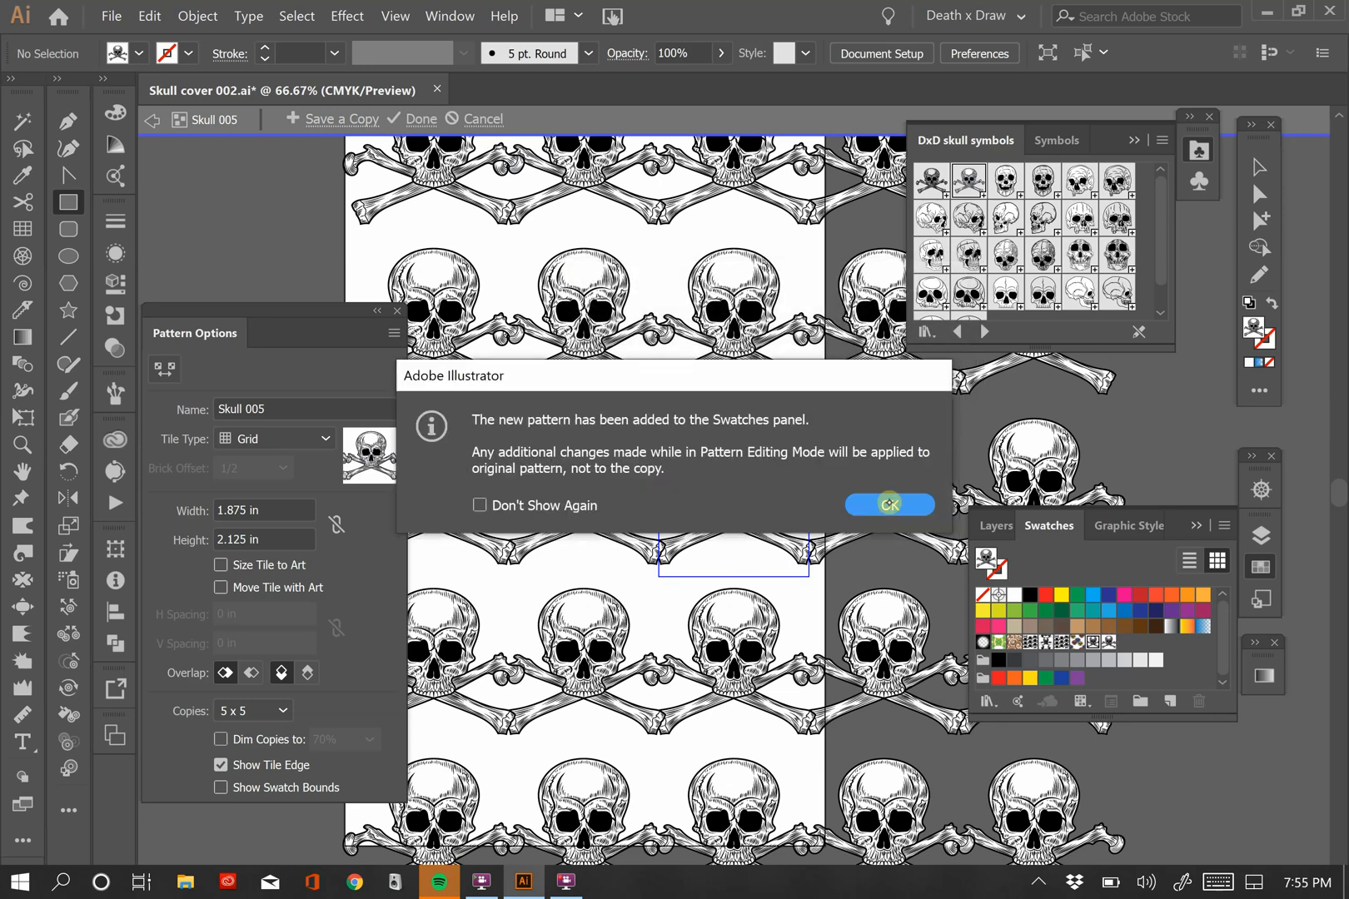
{"action": "left_click", "coordinate": [889, 502]}
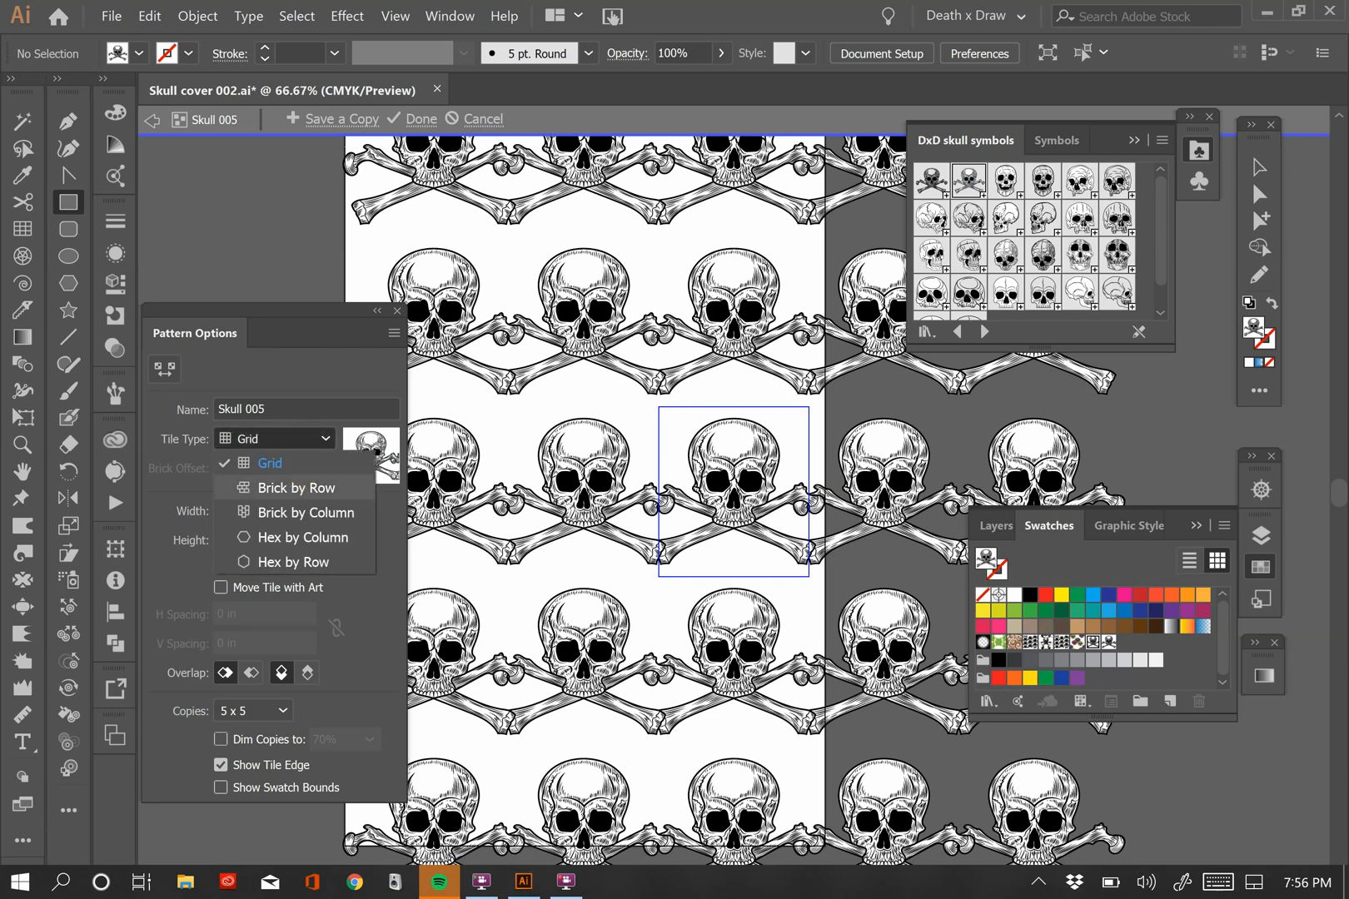
{"action": "left_click", "coordinate": [302, 488]}
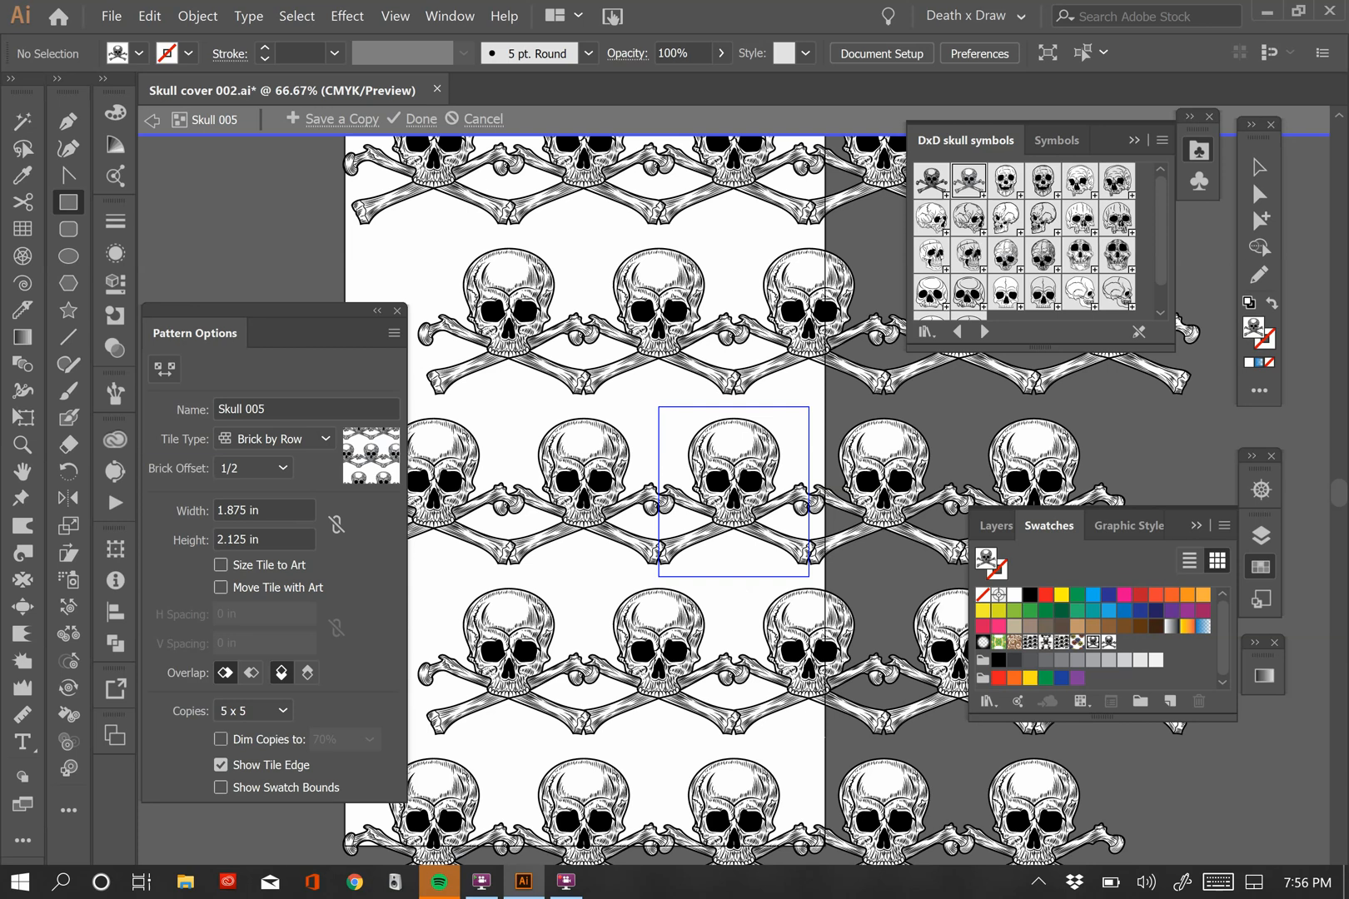
{"action": "left_click", "coordinate": [273, 439]}
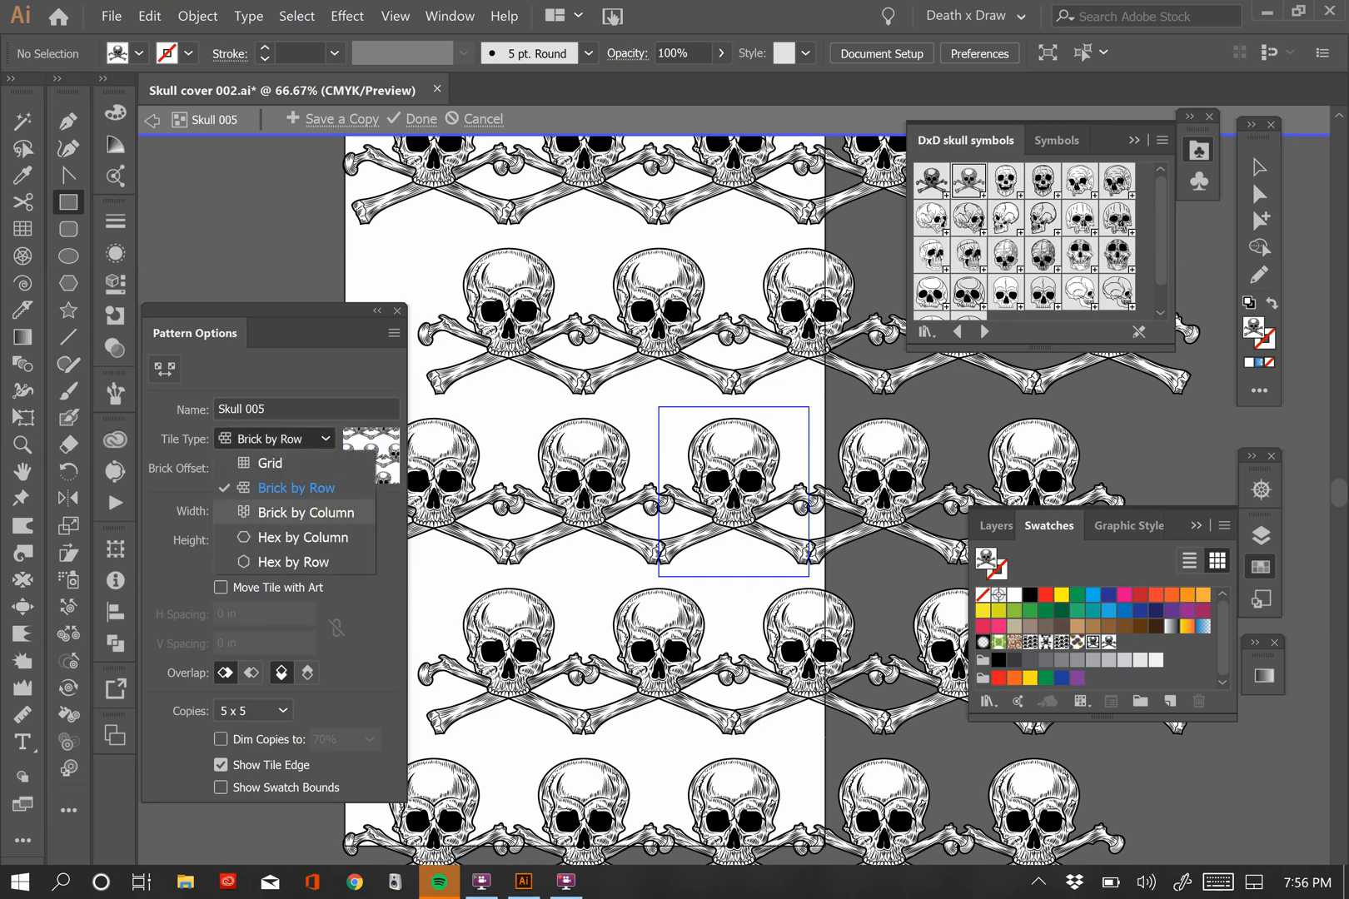
{"action": "left_click", "coordinate": [303, 511]}
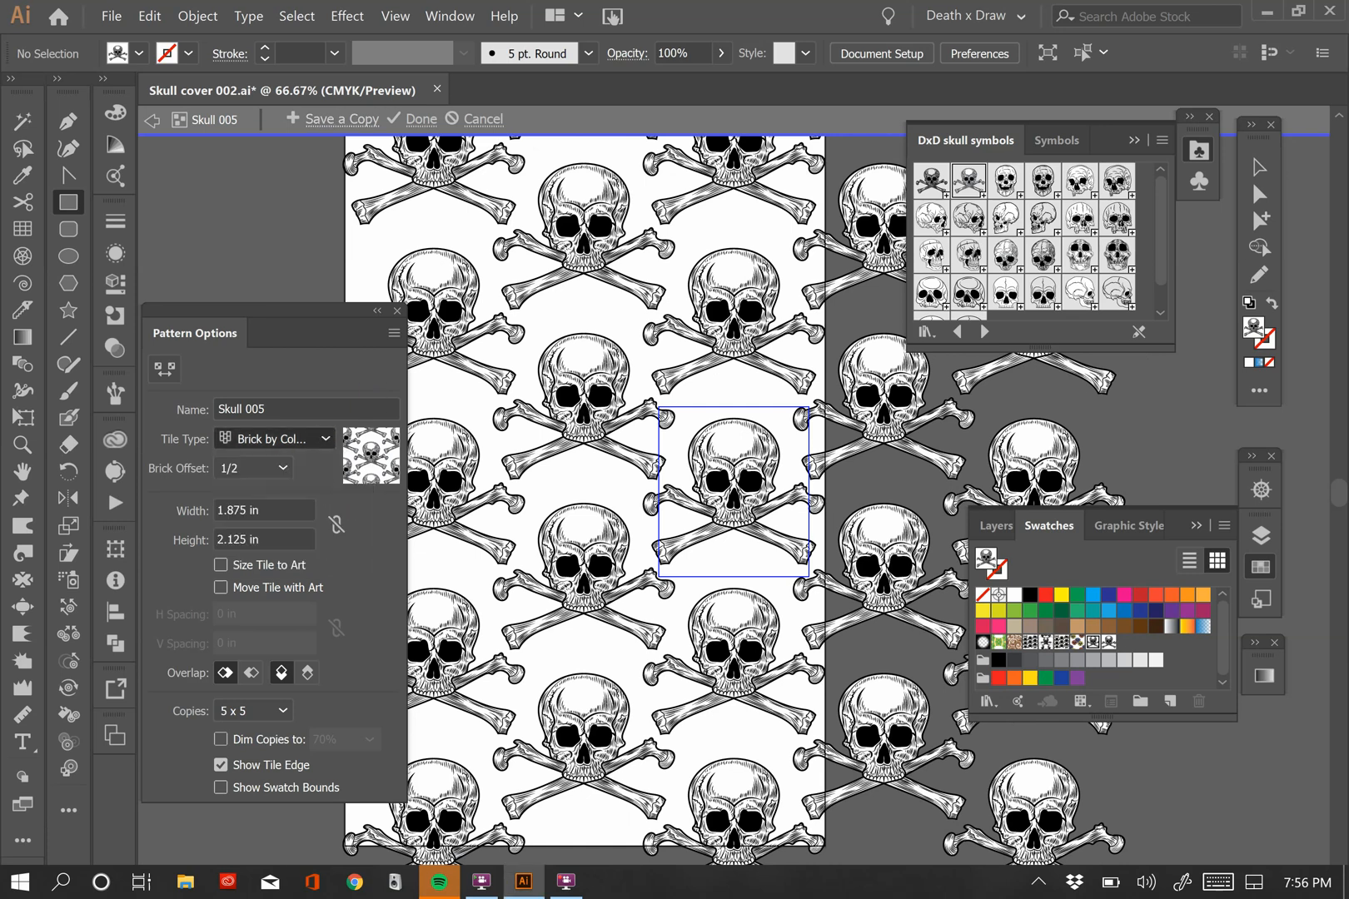
{"action": "left_click", "coordinate": [273, 438]}
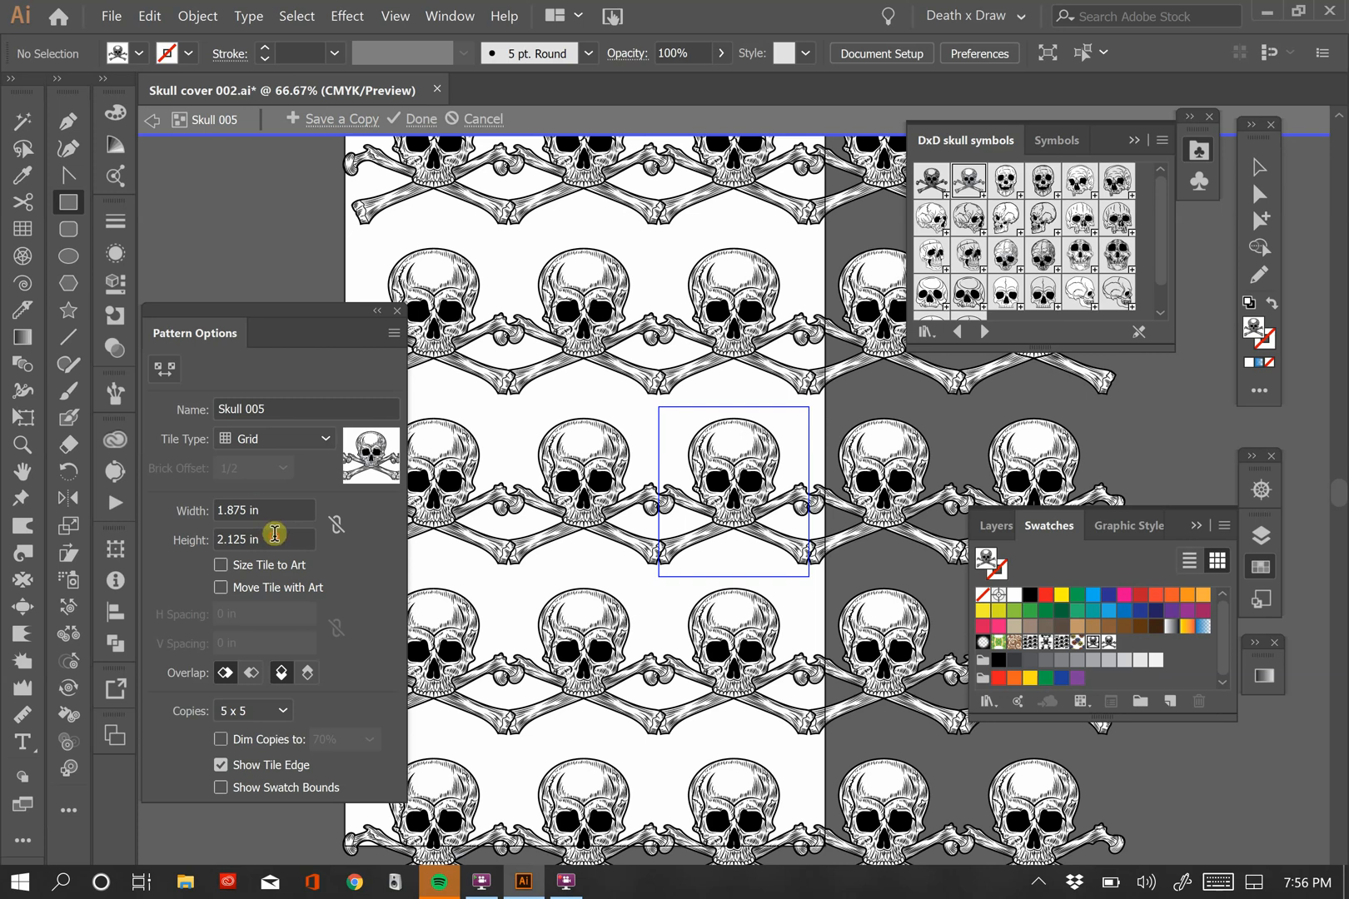
Step the tile height down from 1.75 to 1.25 in so rows overlap tightly
{"action": "left_click", "coordinate": [273, 532]}
{"action": "type", "text": "2"}
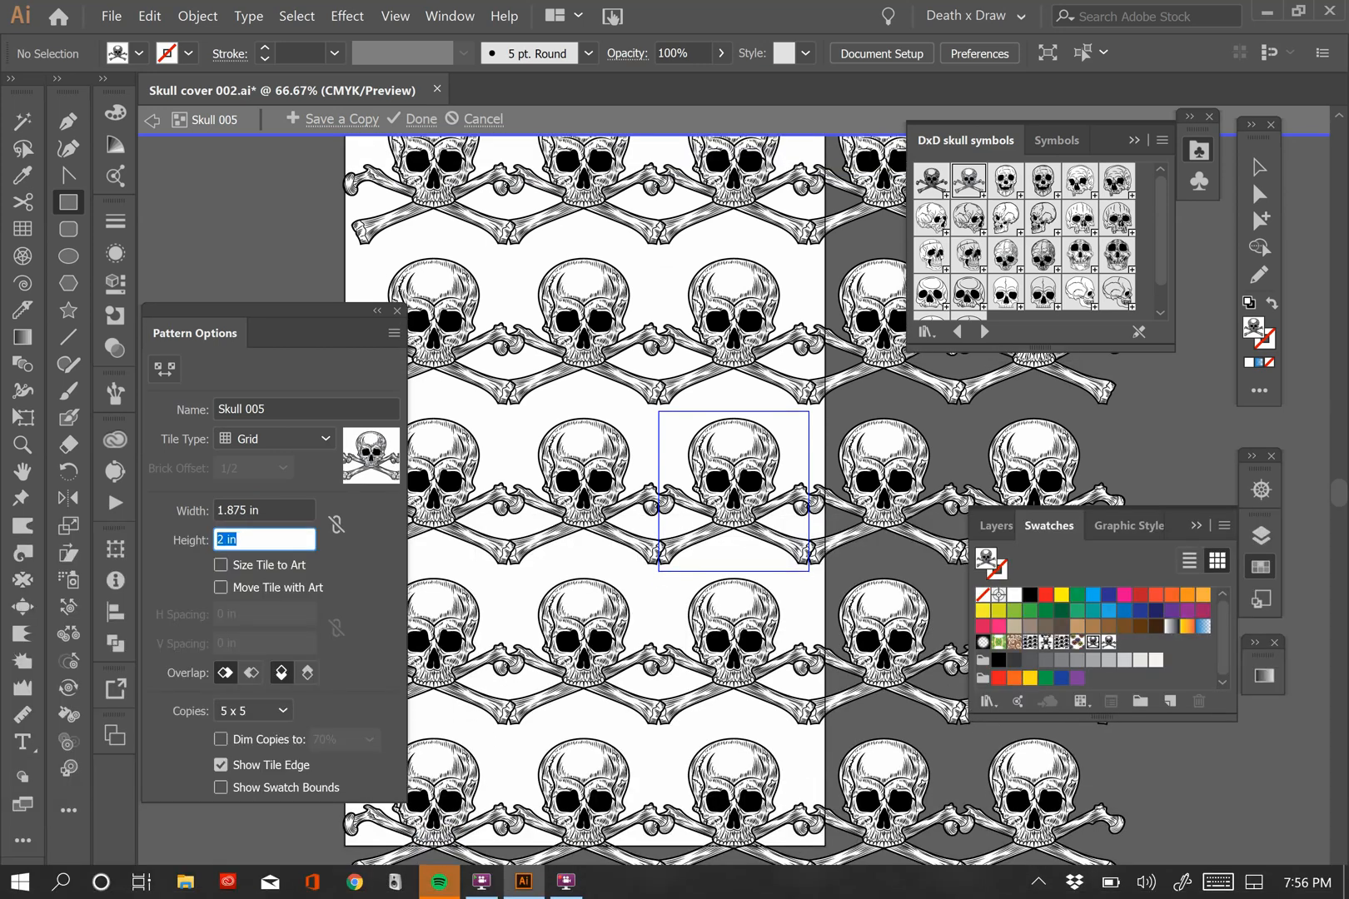
{"action": "type", "text": "1.75 in"}
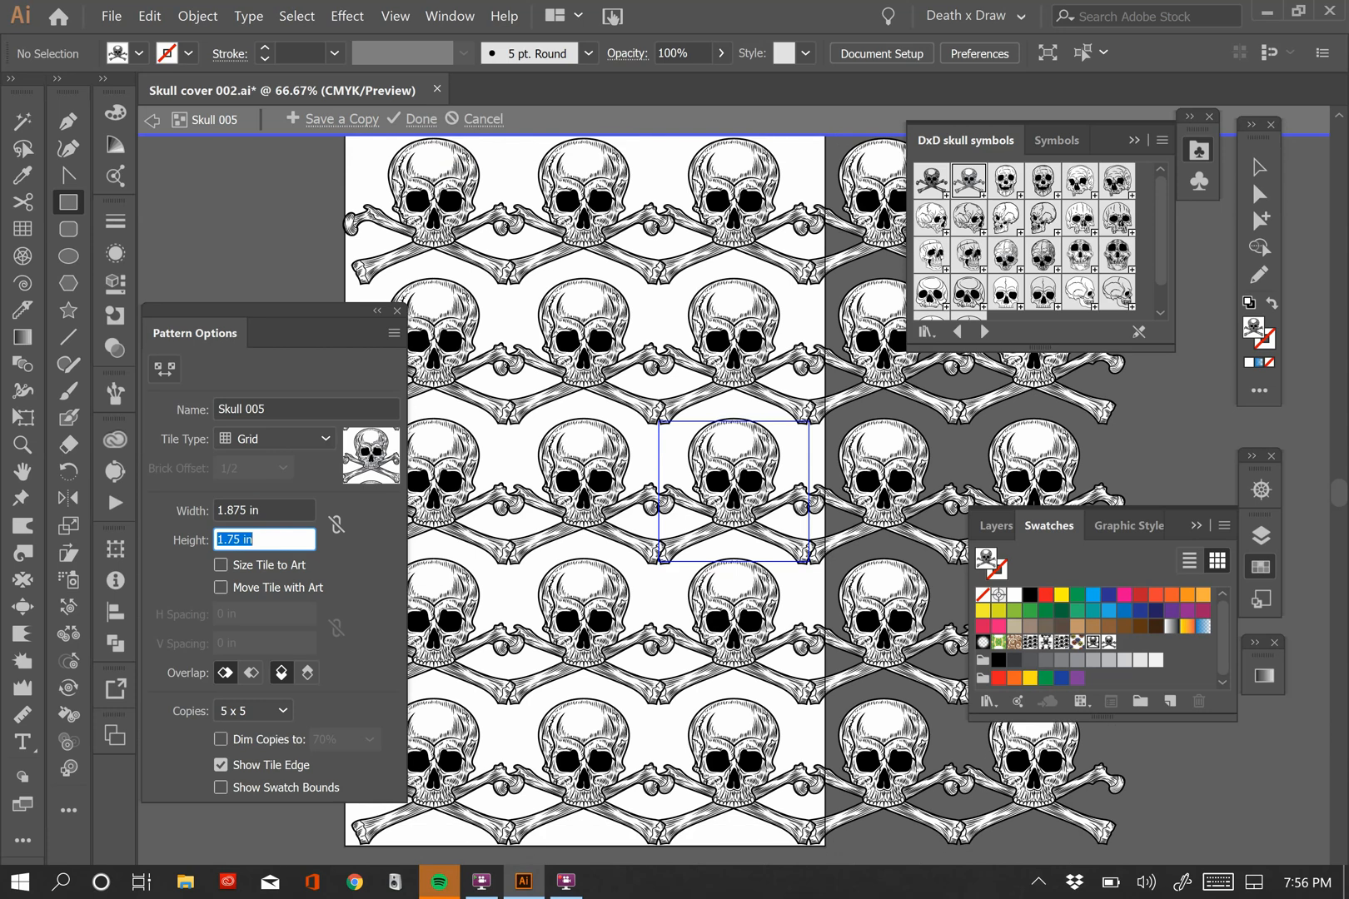
{"action": "type", "text": "1.5 in"}
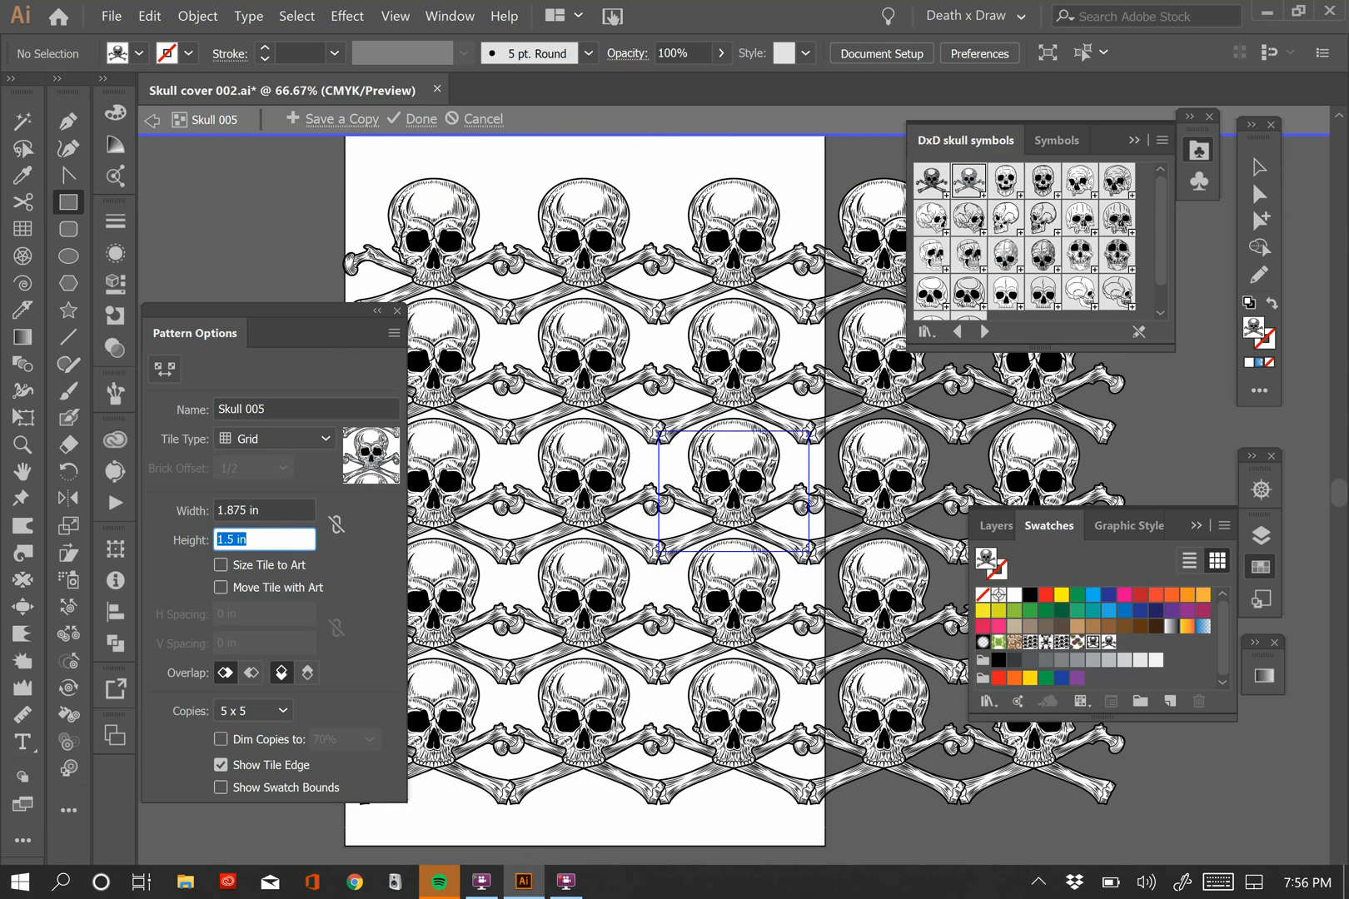
{"action": "type", "text": "1.25 in"}
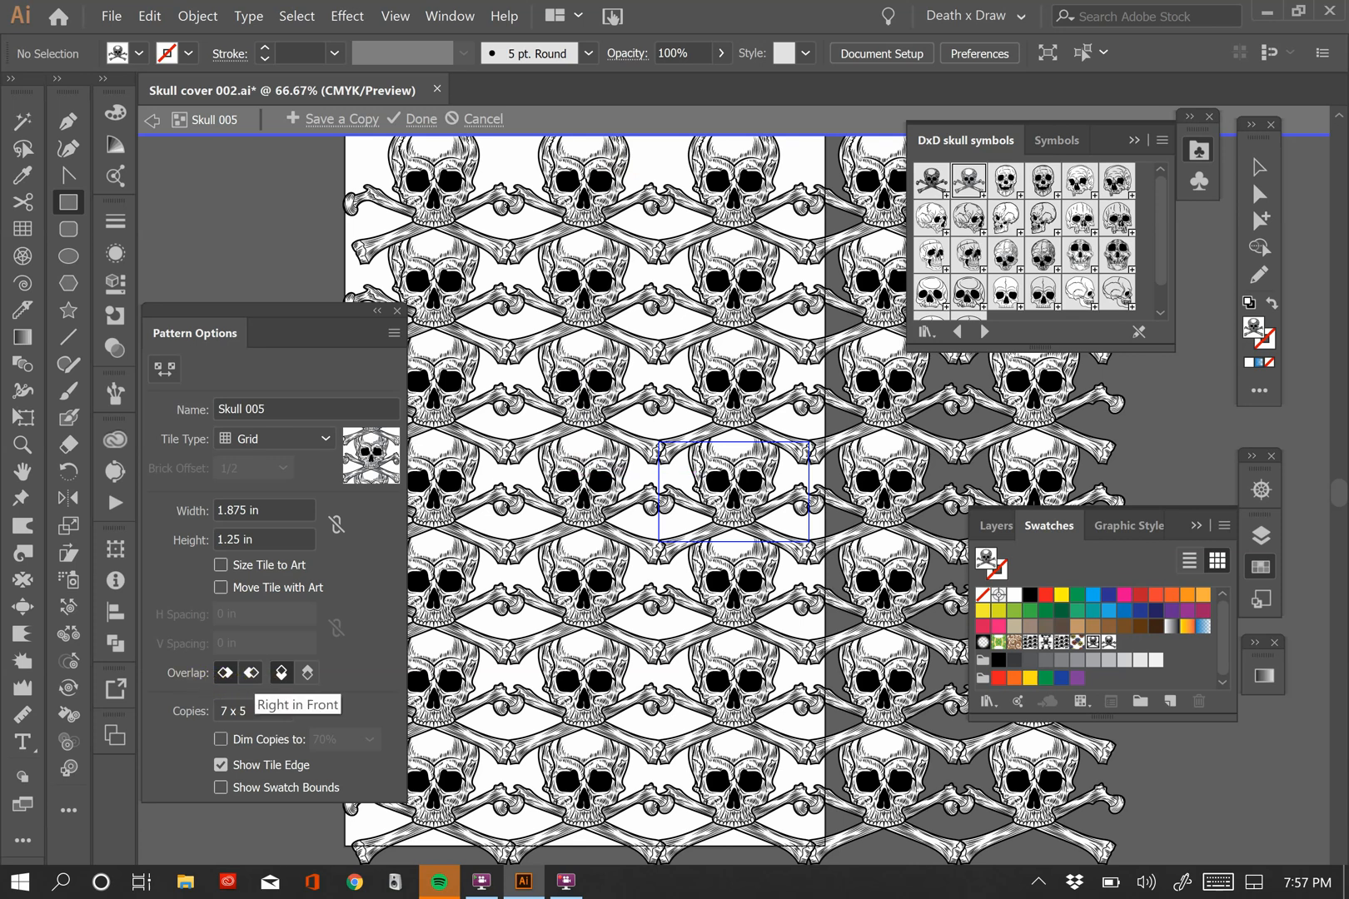
Change the tile Overlap order and exit pattern editing with Done
{"action": "left_click", "coordinate": [279, 672]}
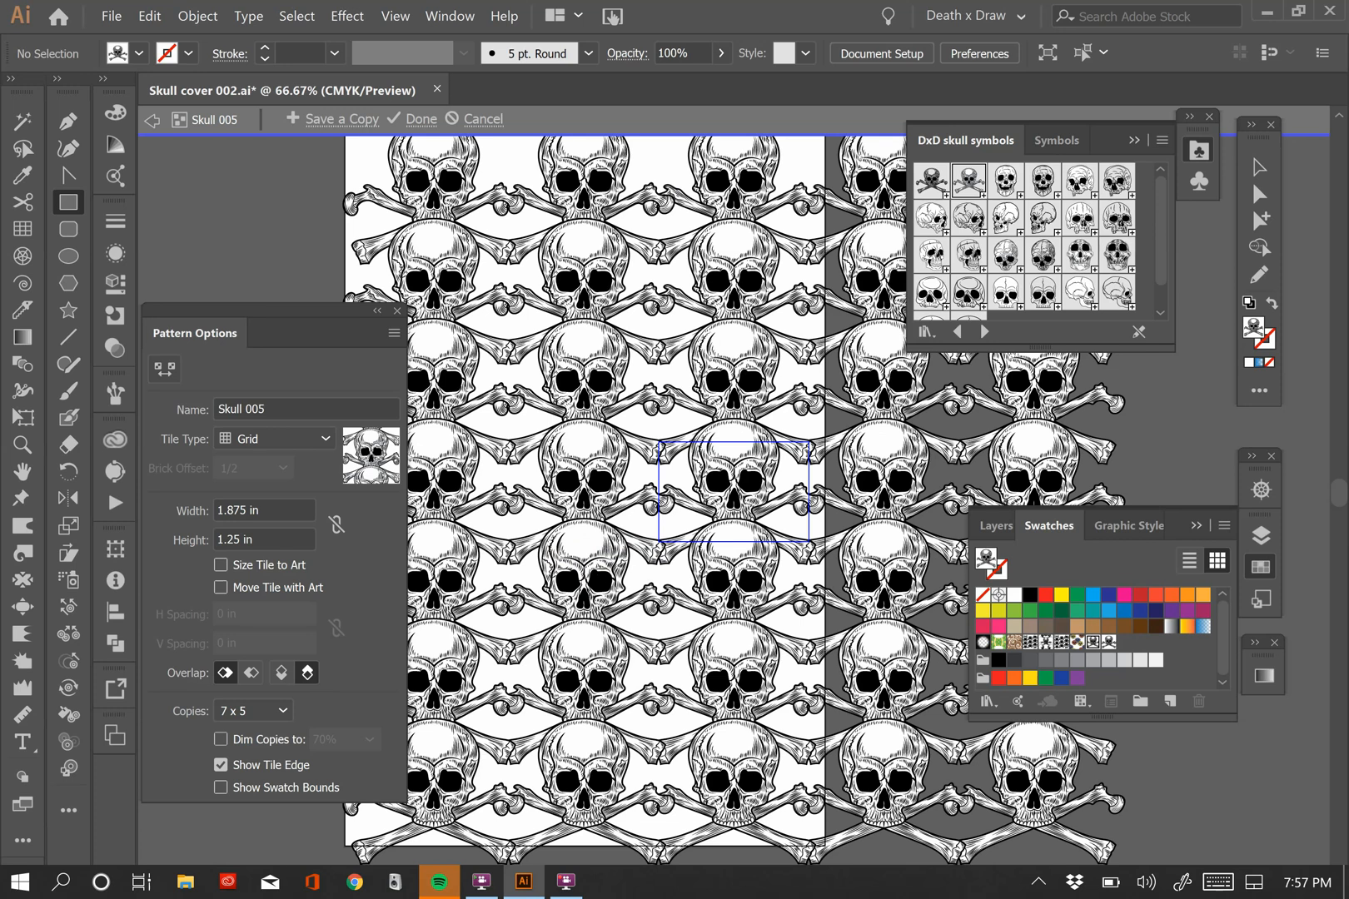
{"action": "left_click", "coordinate": [420, 118]}
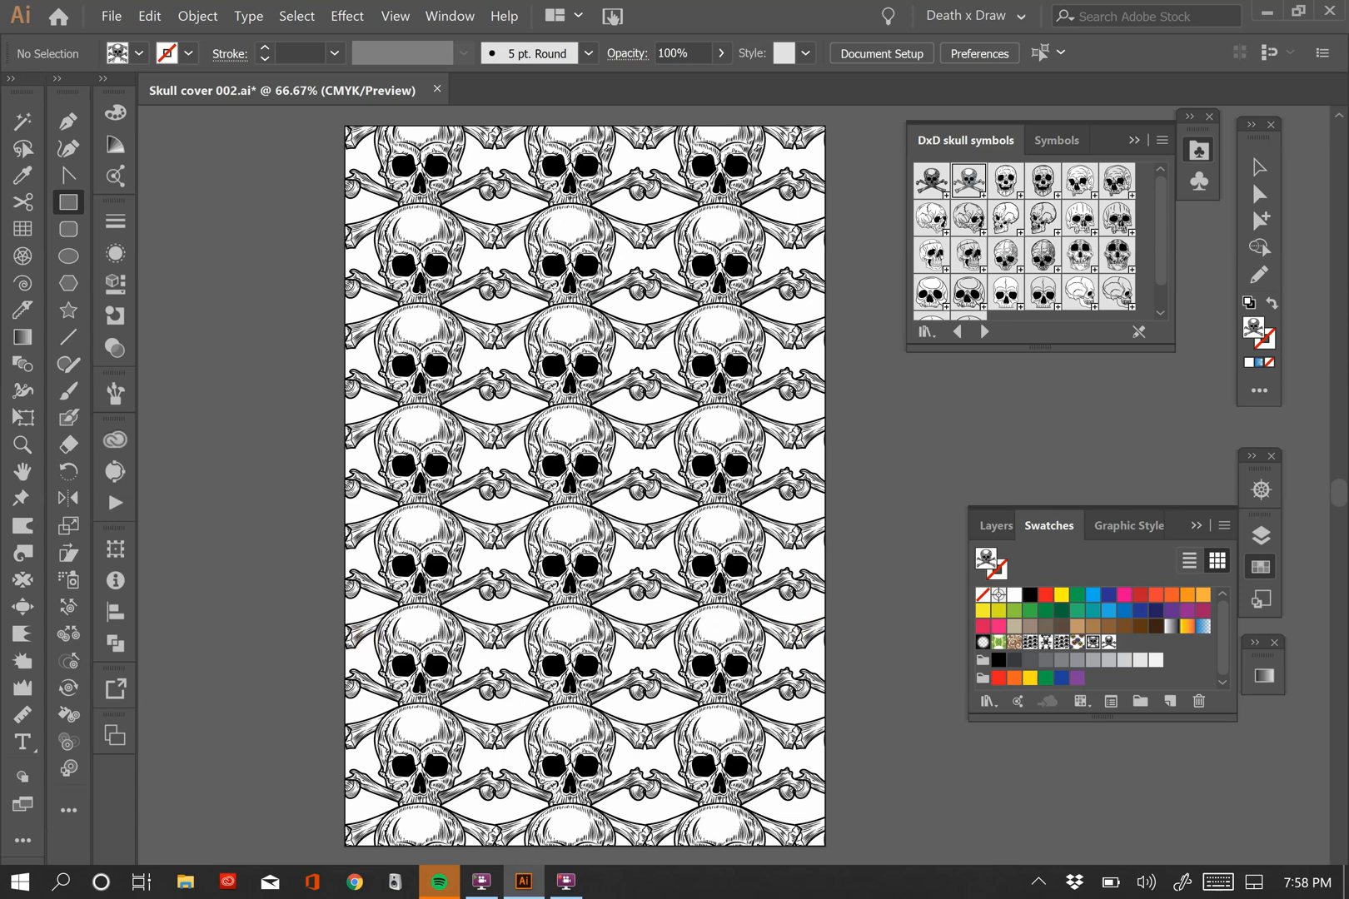
Select the pattern-filled rectangle on Layer 4 and bring up Object > Transform > Move
{"action": "left_click", "coordinate": [995, 525]}
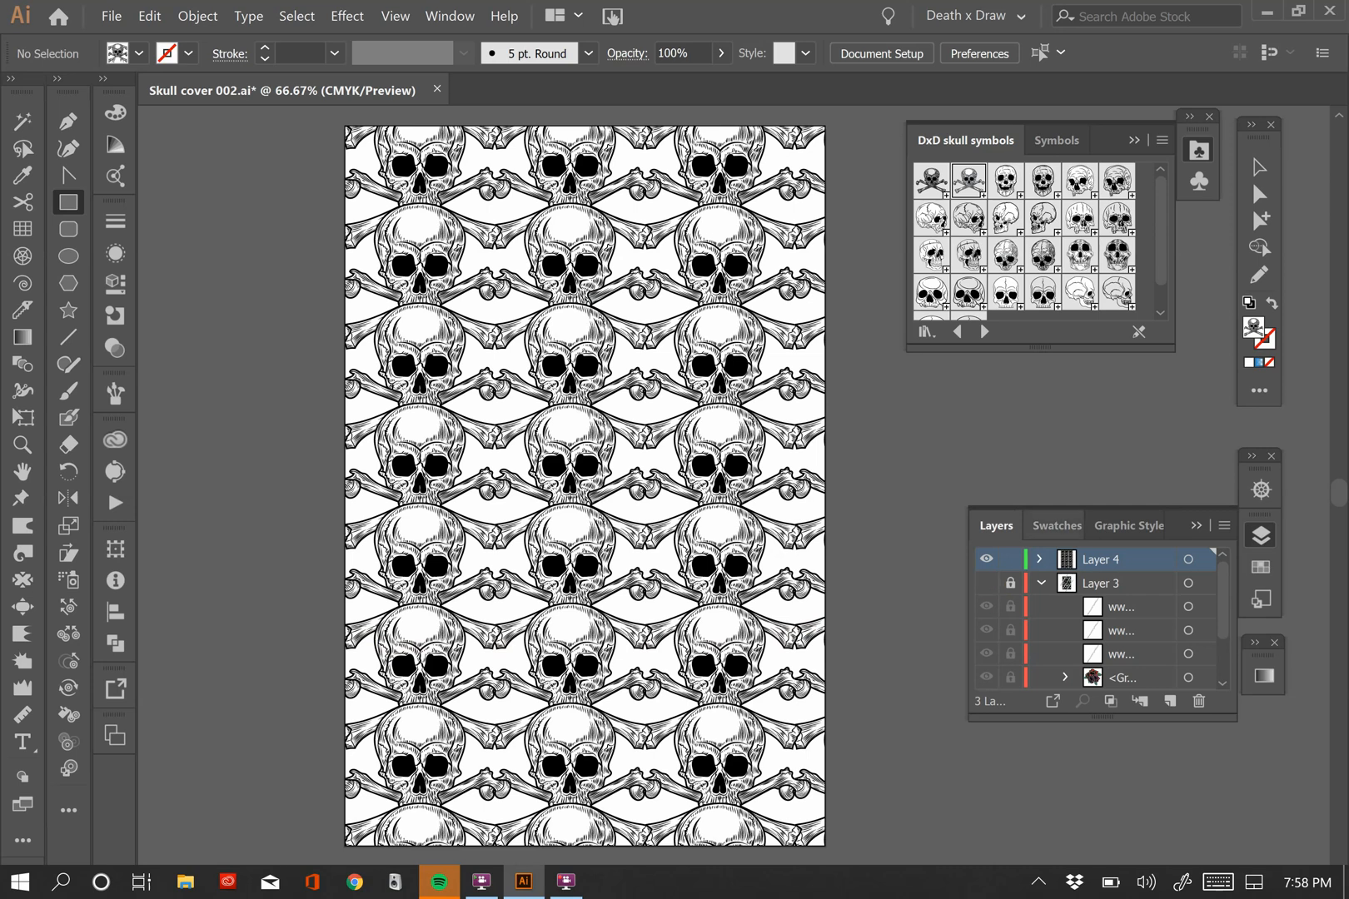
{"action": "left_click", "coordinate": [1041, 557]}
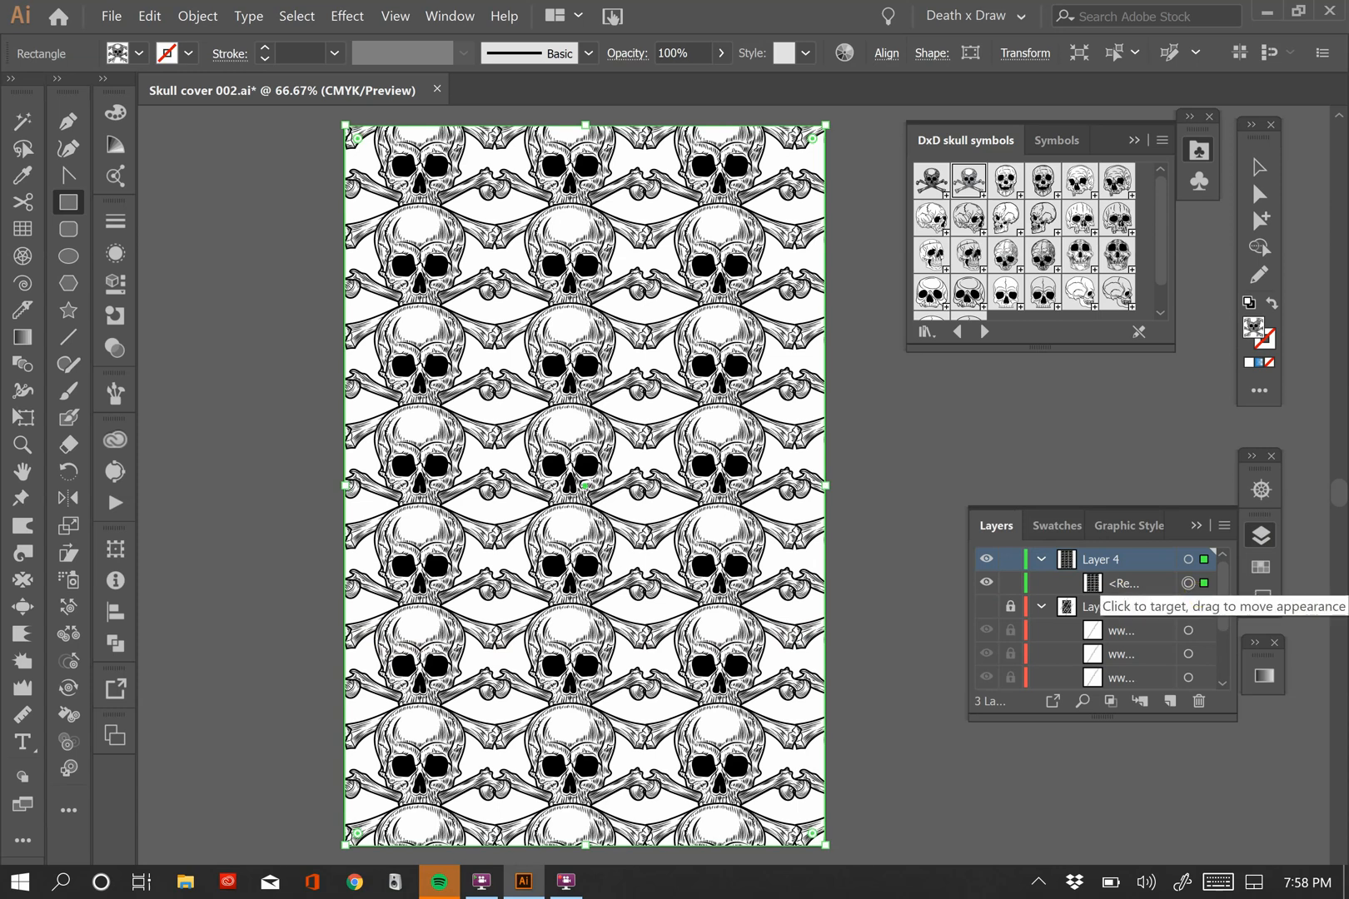
{"action": "left_click", "coordinate": [197, 15]}
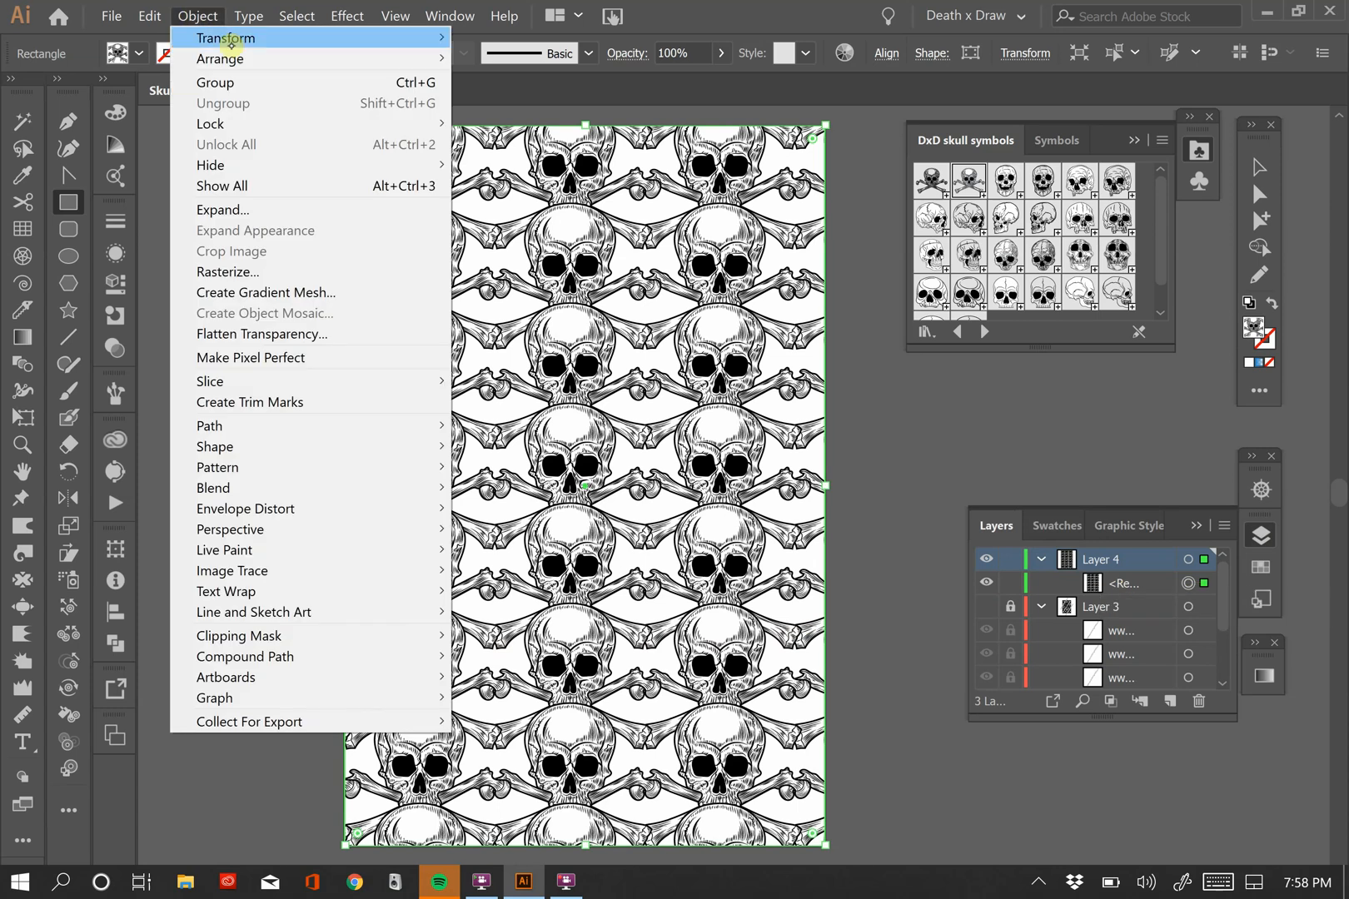
{"action": "left_click", "coordinate": [226, 38]}
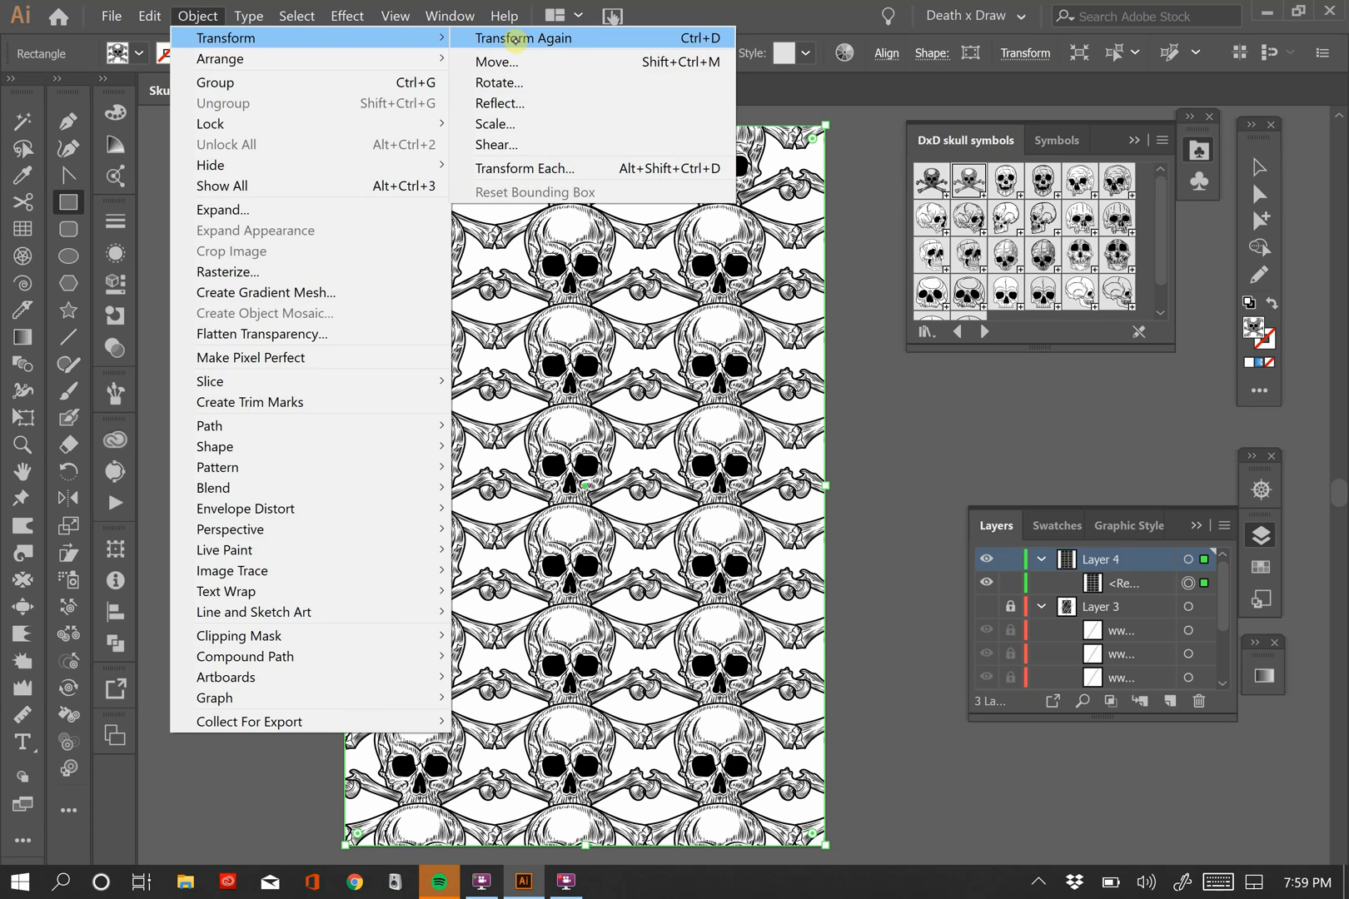
{"action": "mouse_move", "coordinate": [496, 61]}
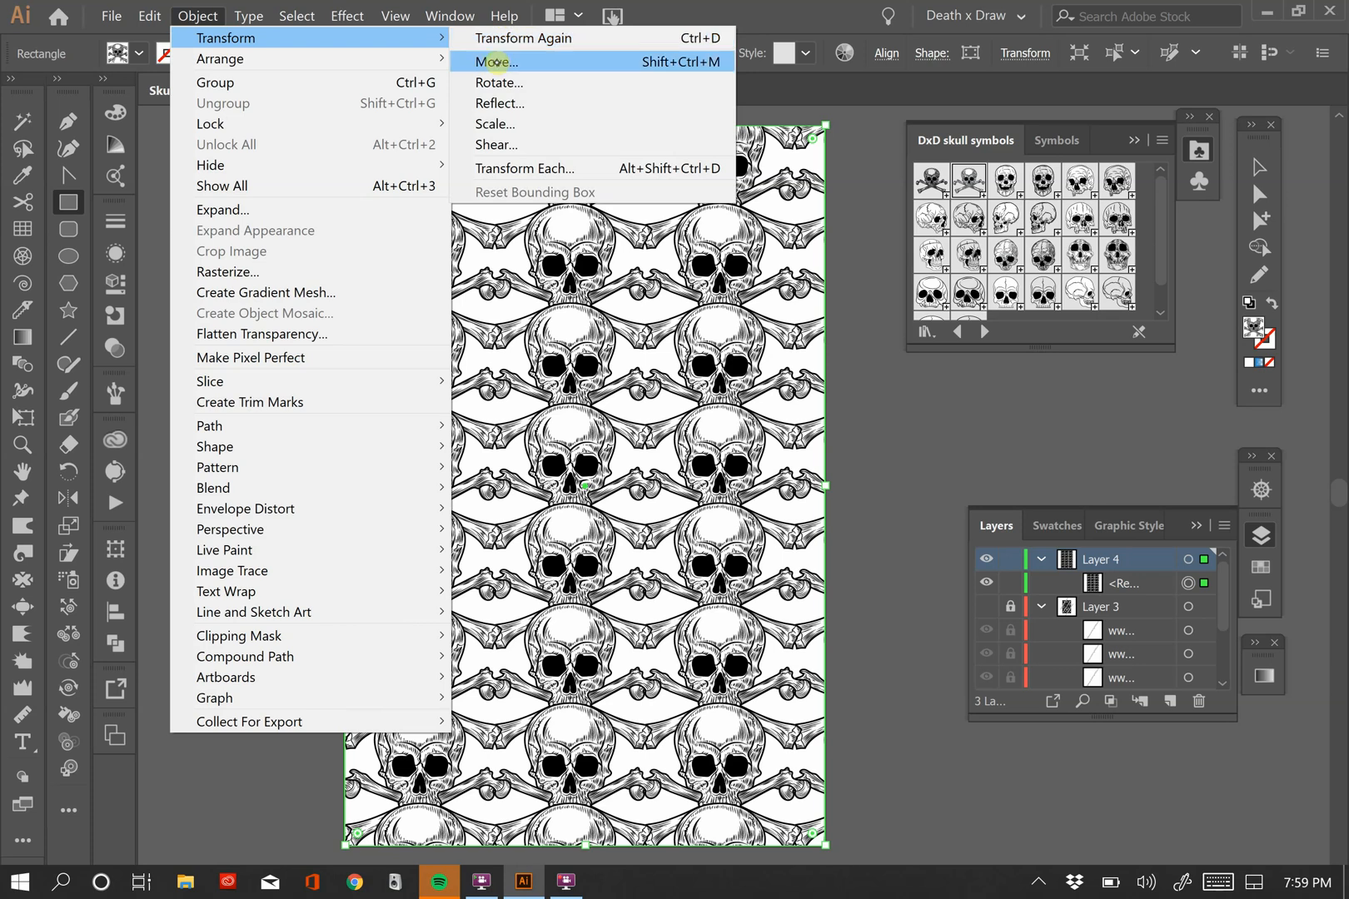
{"action": "left_click", "coordinate": [497, 62]}
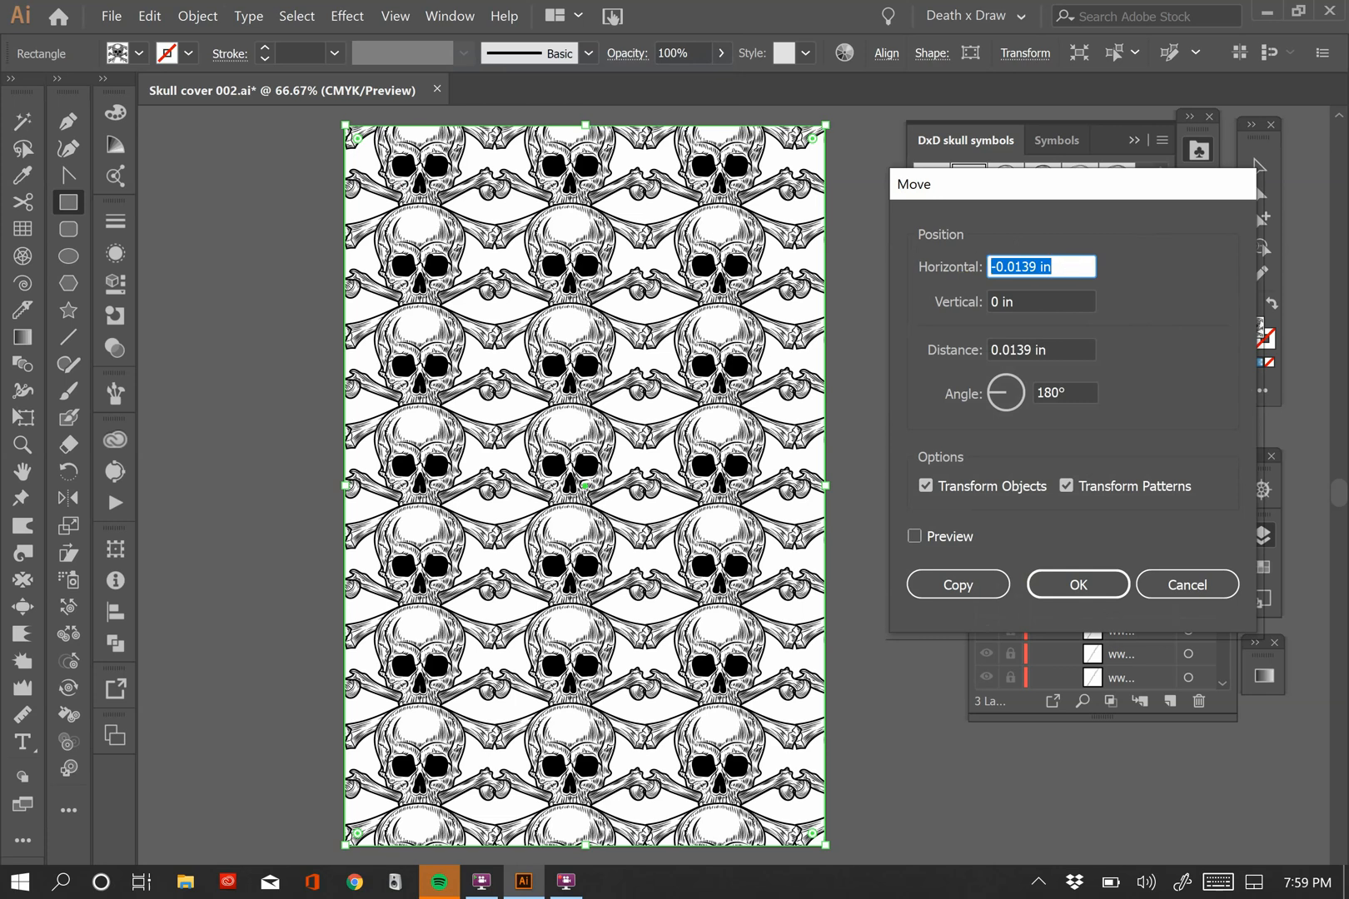
Try a 0.1 in horizontal move, preview it, then test -0.1 in and return to 0.1 in
{"action": "type", "text": ".1"}
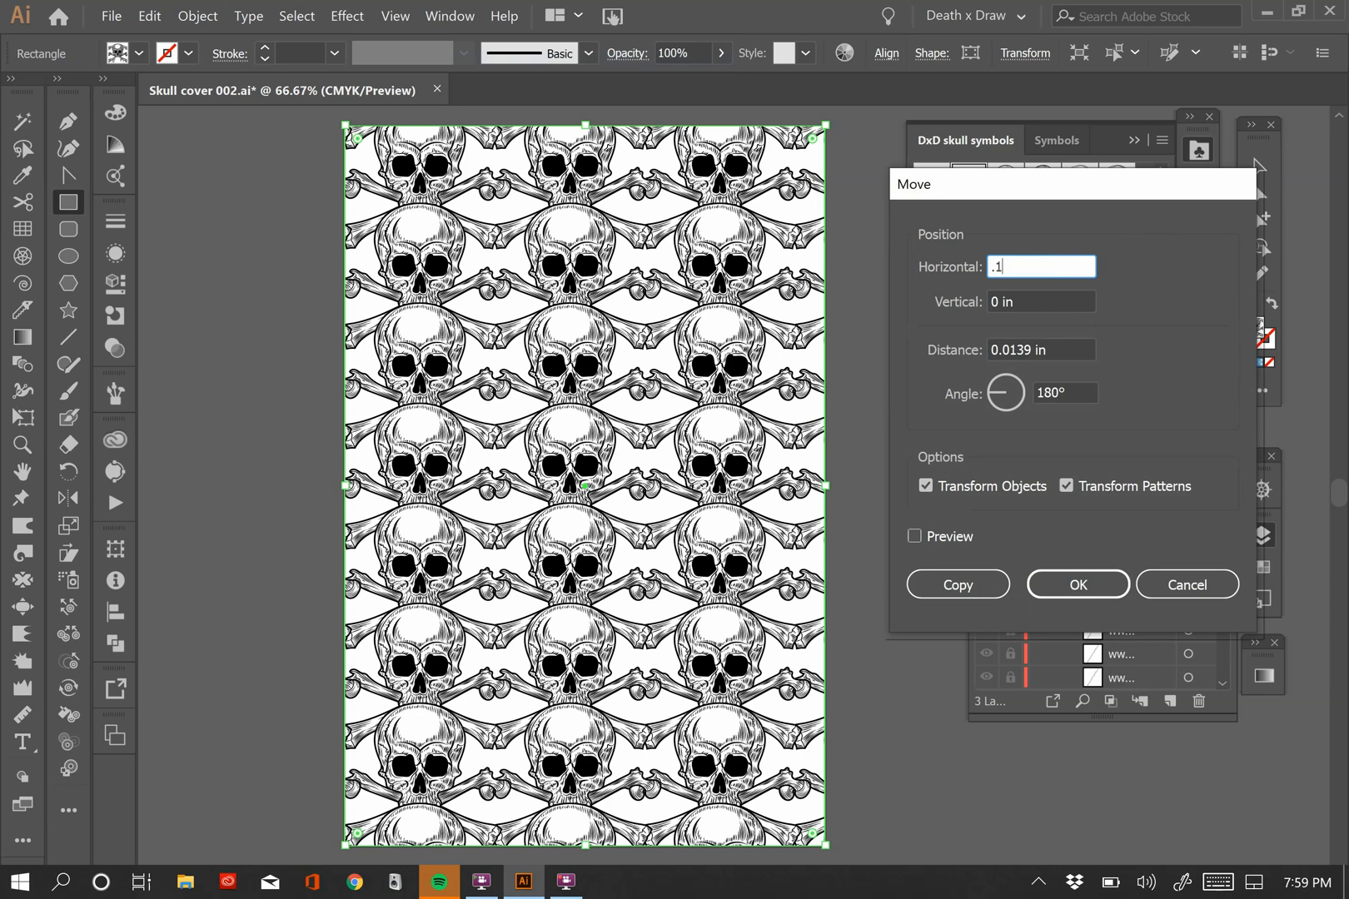
{"action": "left_click", "coordinate": [915, 536]}
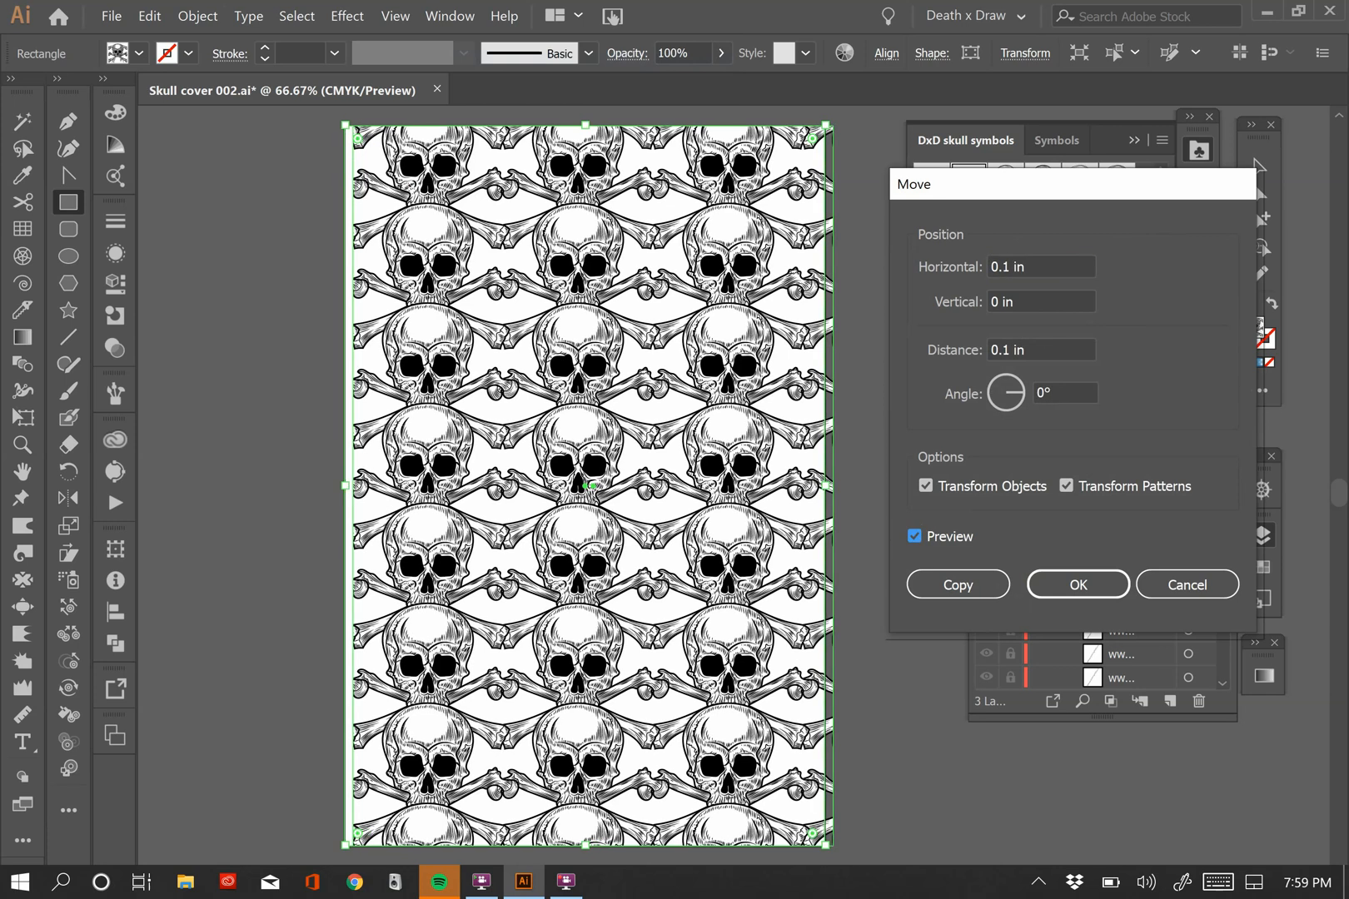
{"action": "left_click", "coordinate": [914, 536]}
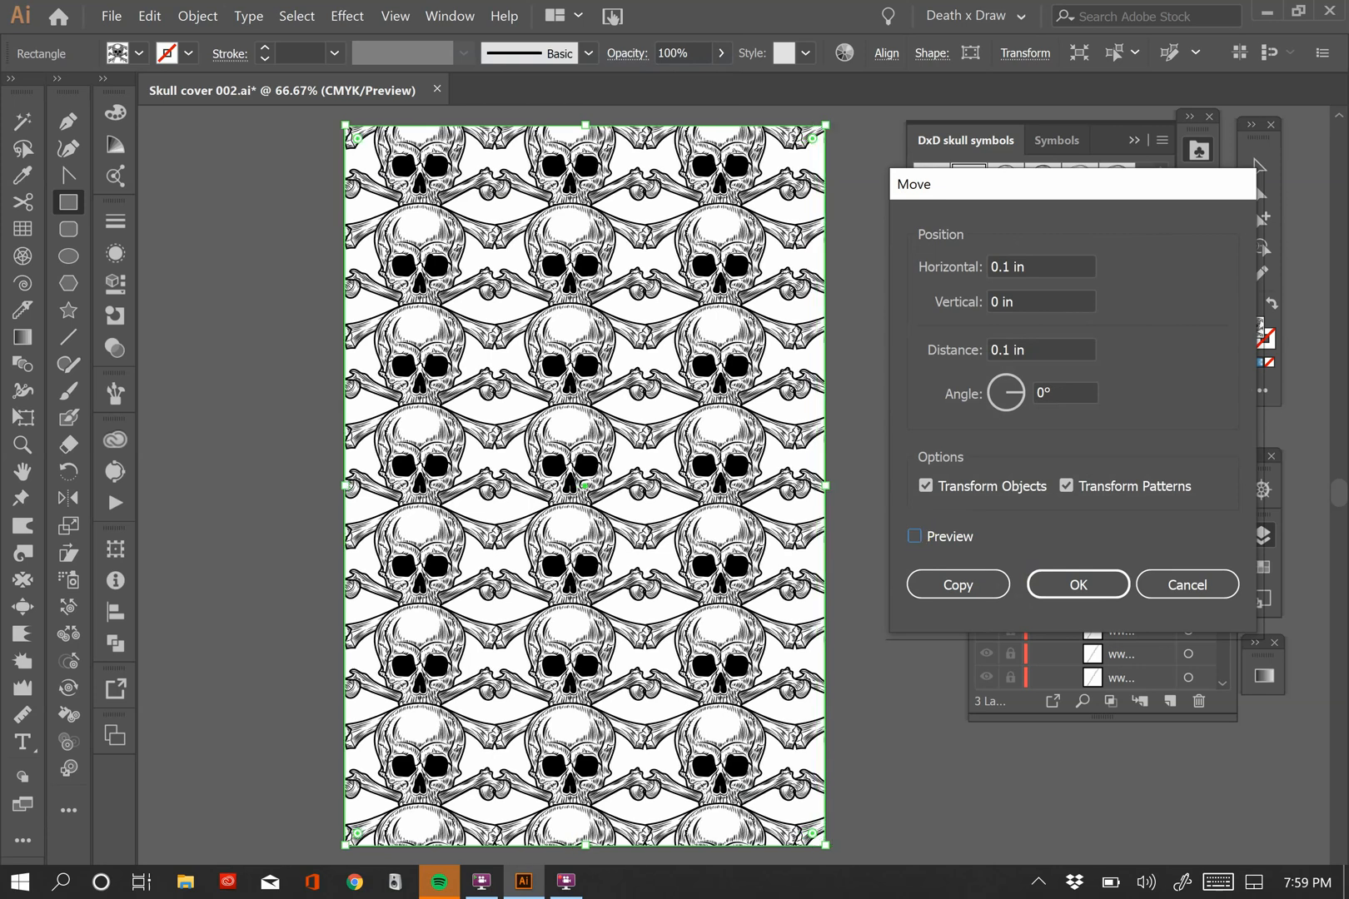
{"action": "left_click", "coordinate": [1040, 266]}
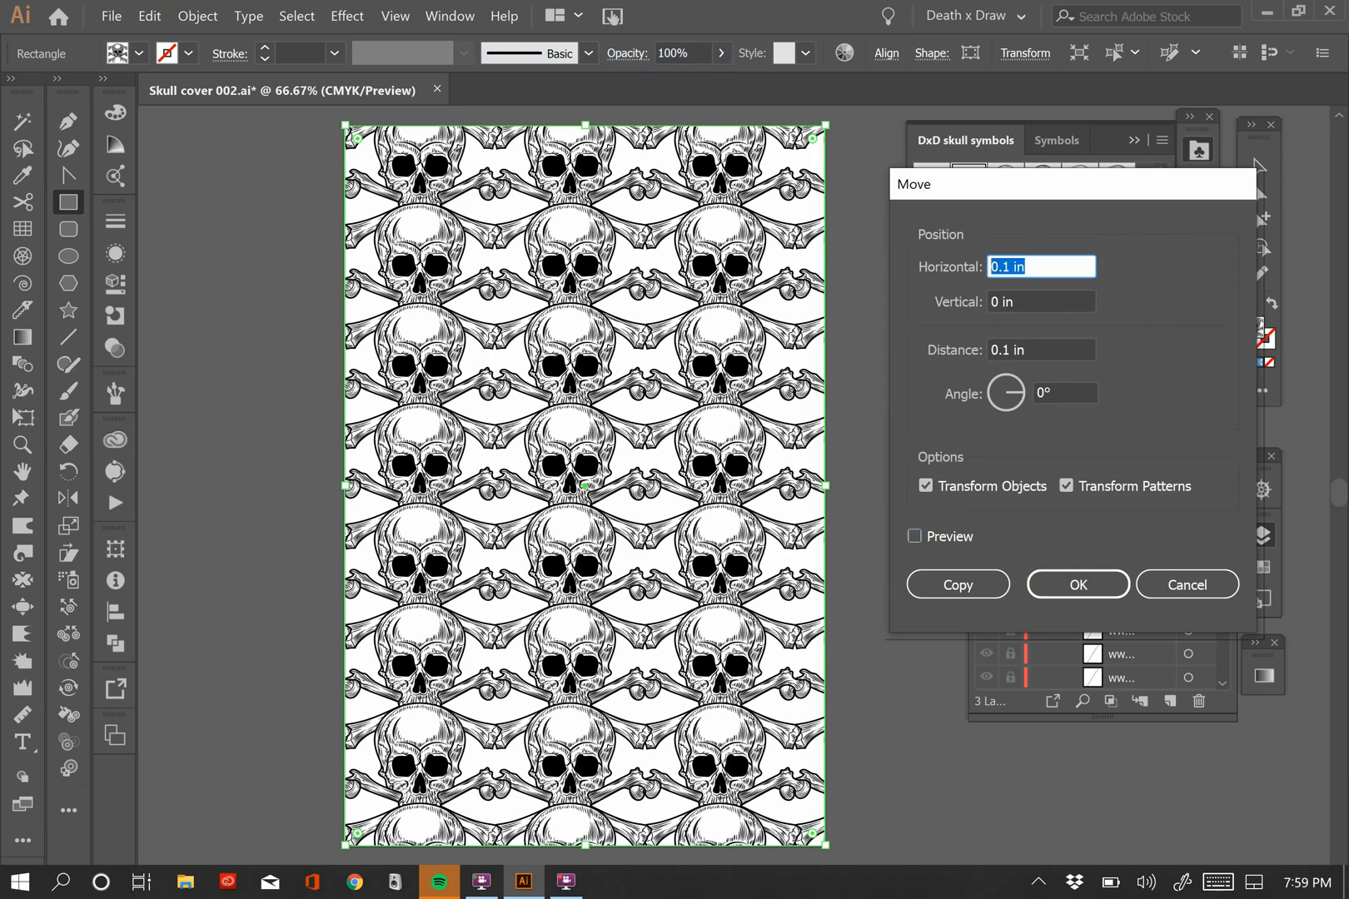
{"action": "type", "text": "-"}
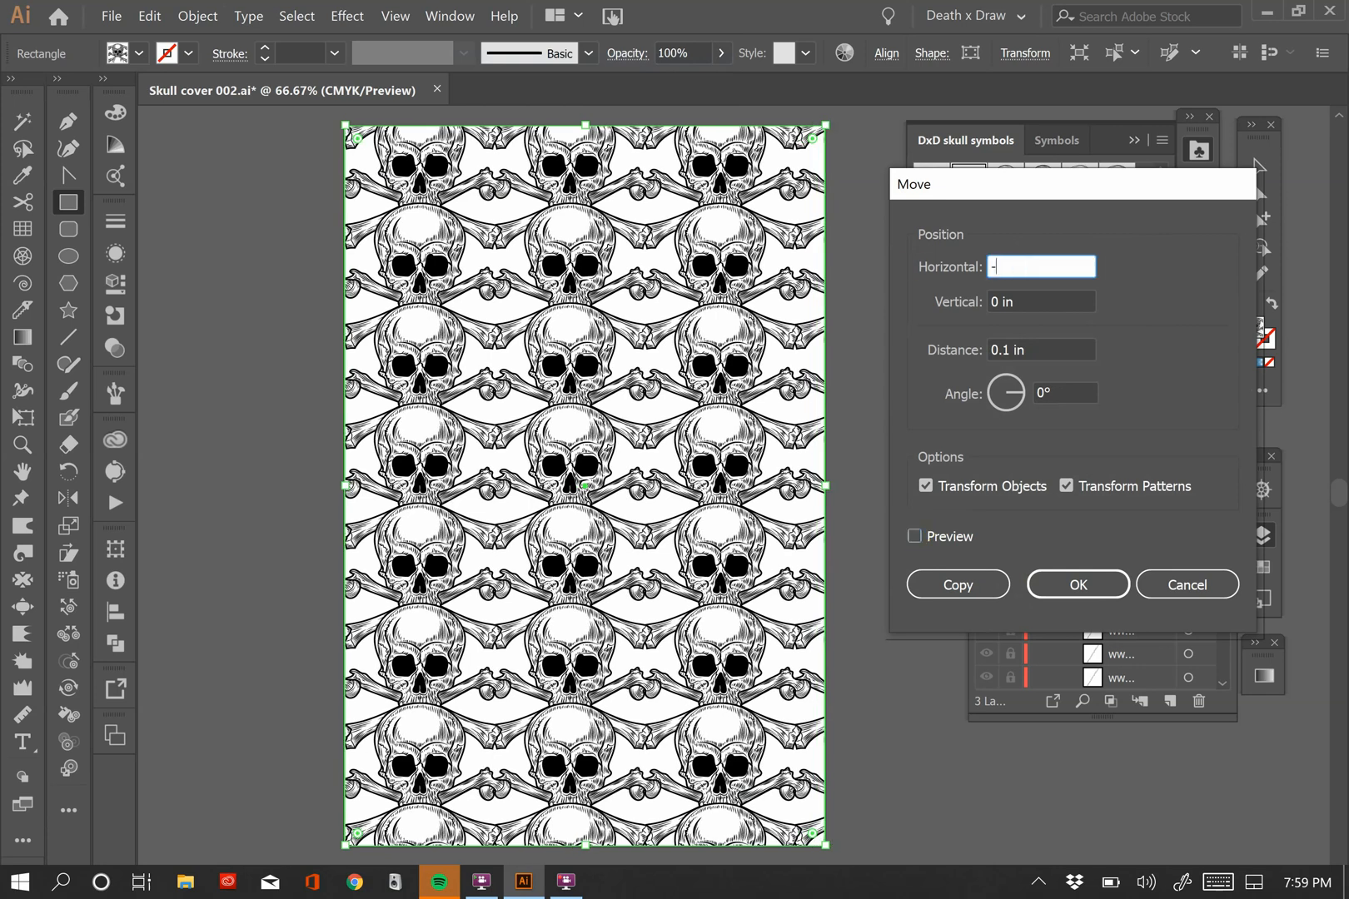
{"action": "type", "text": ".1"}
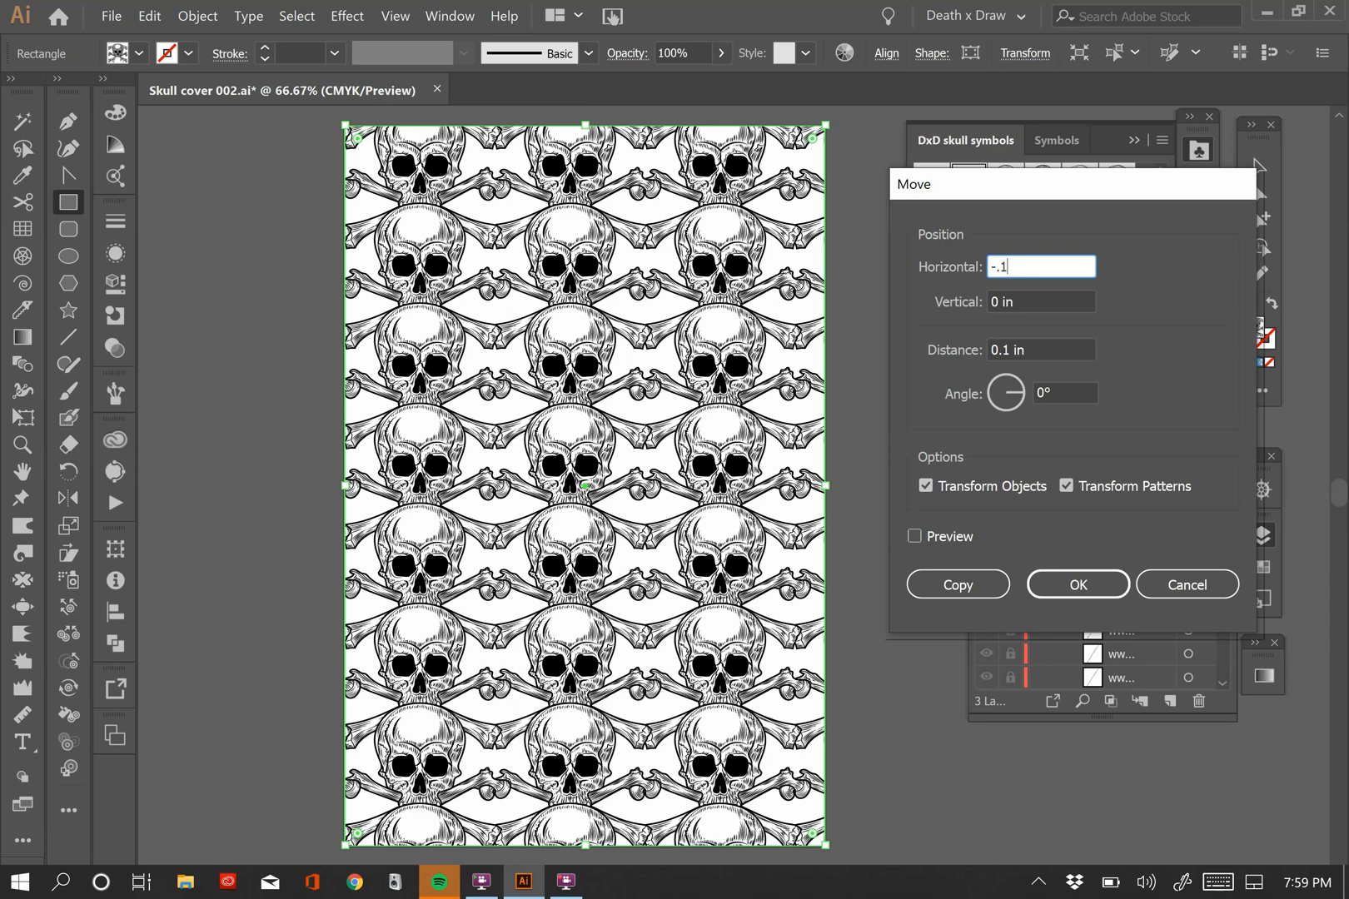
{"action": "left_click", "coordinate": [914, 536]}
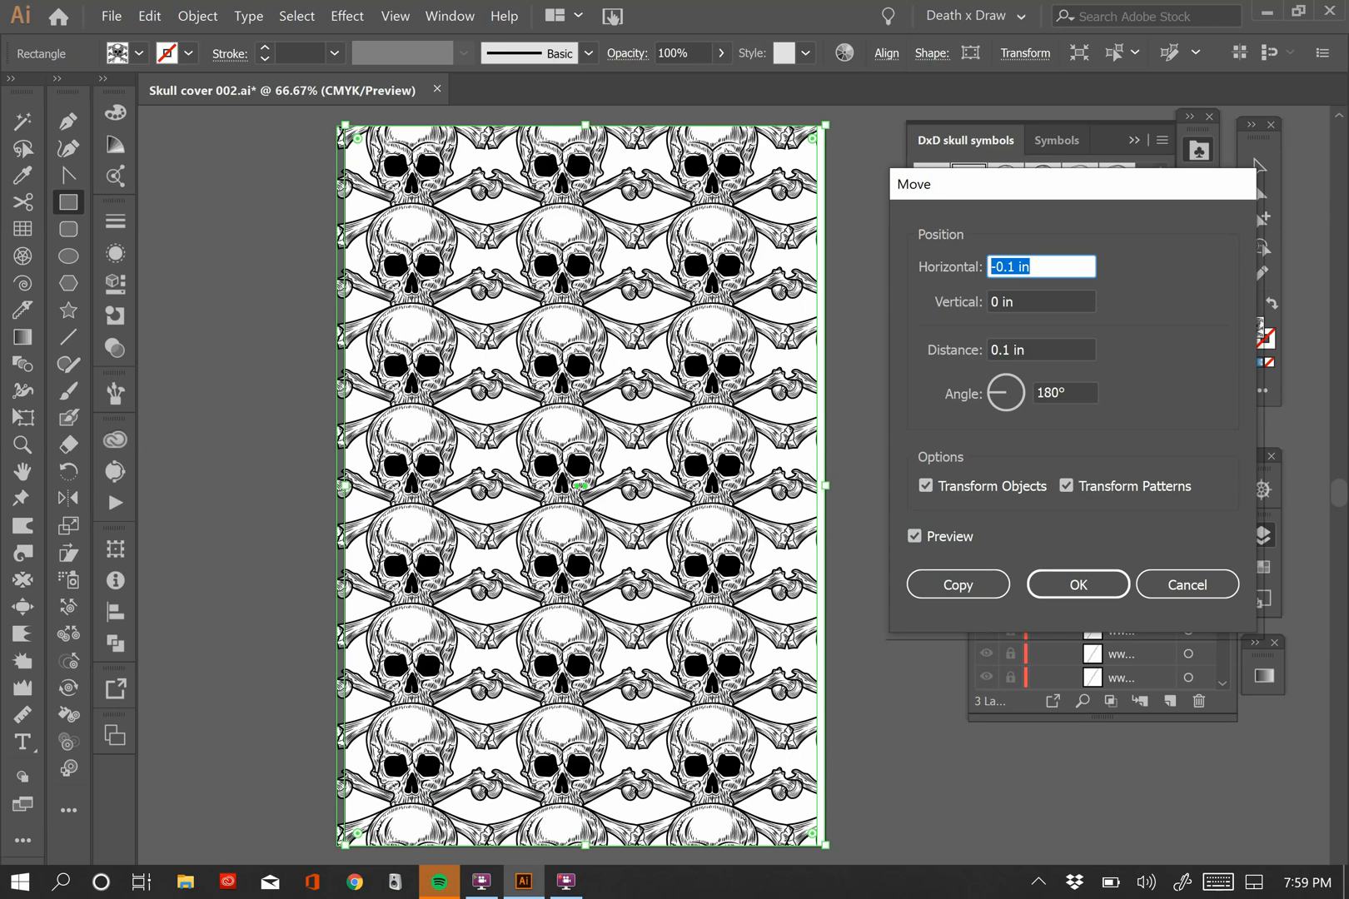
{"action": "type", "text": ".1"}
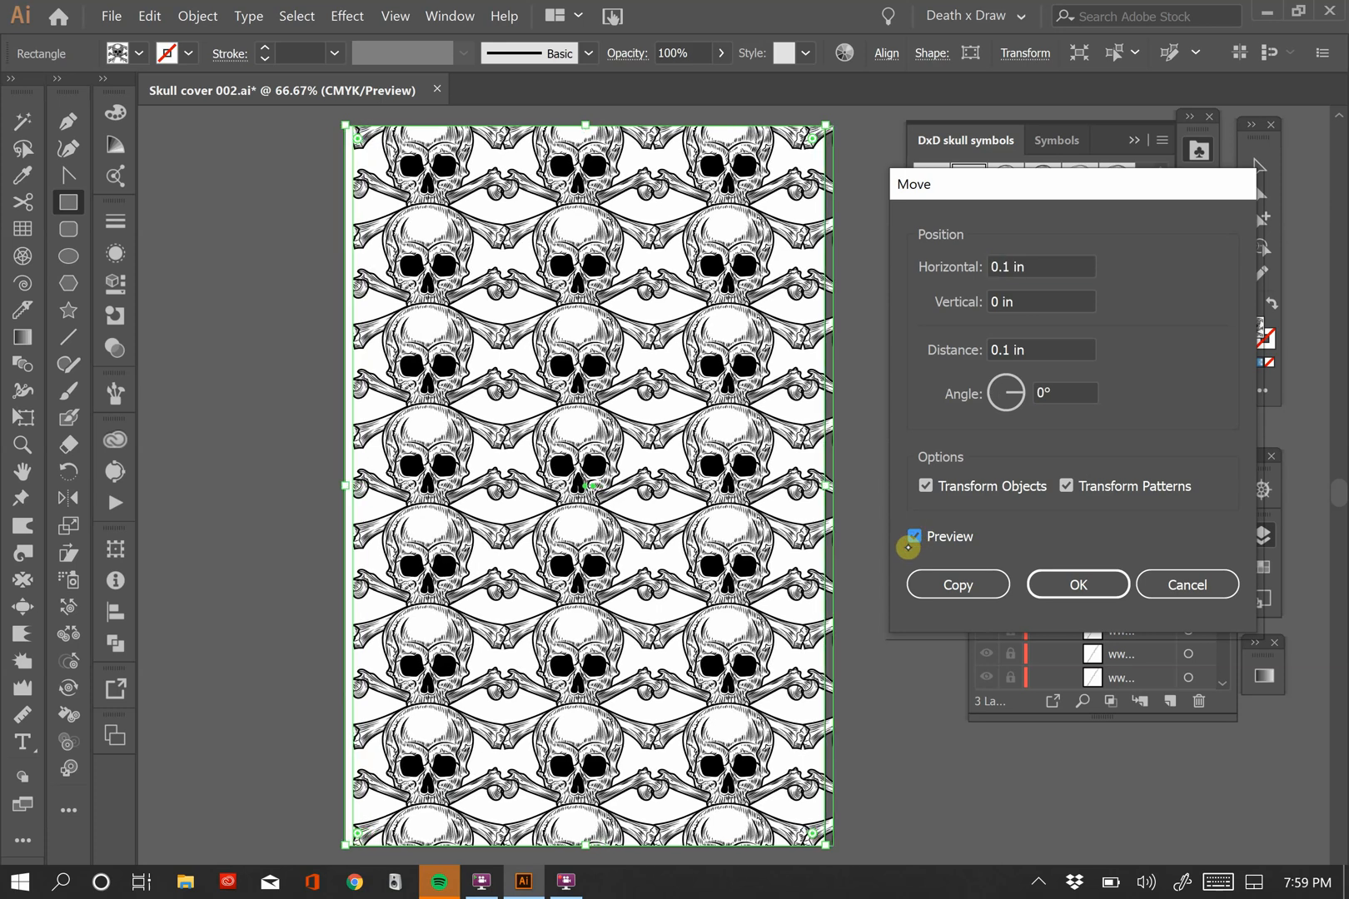
{"action": "left_click", "coordinate": [914, 536]}
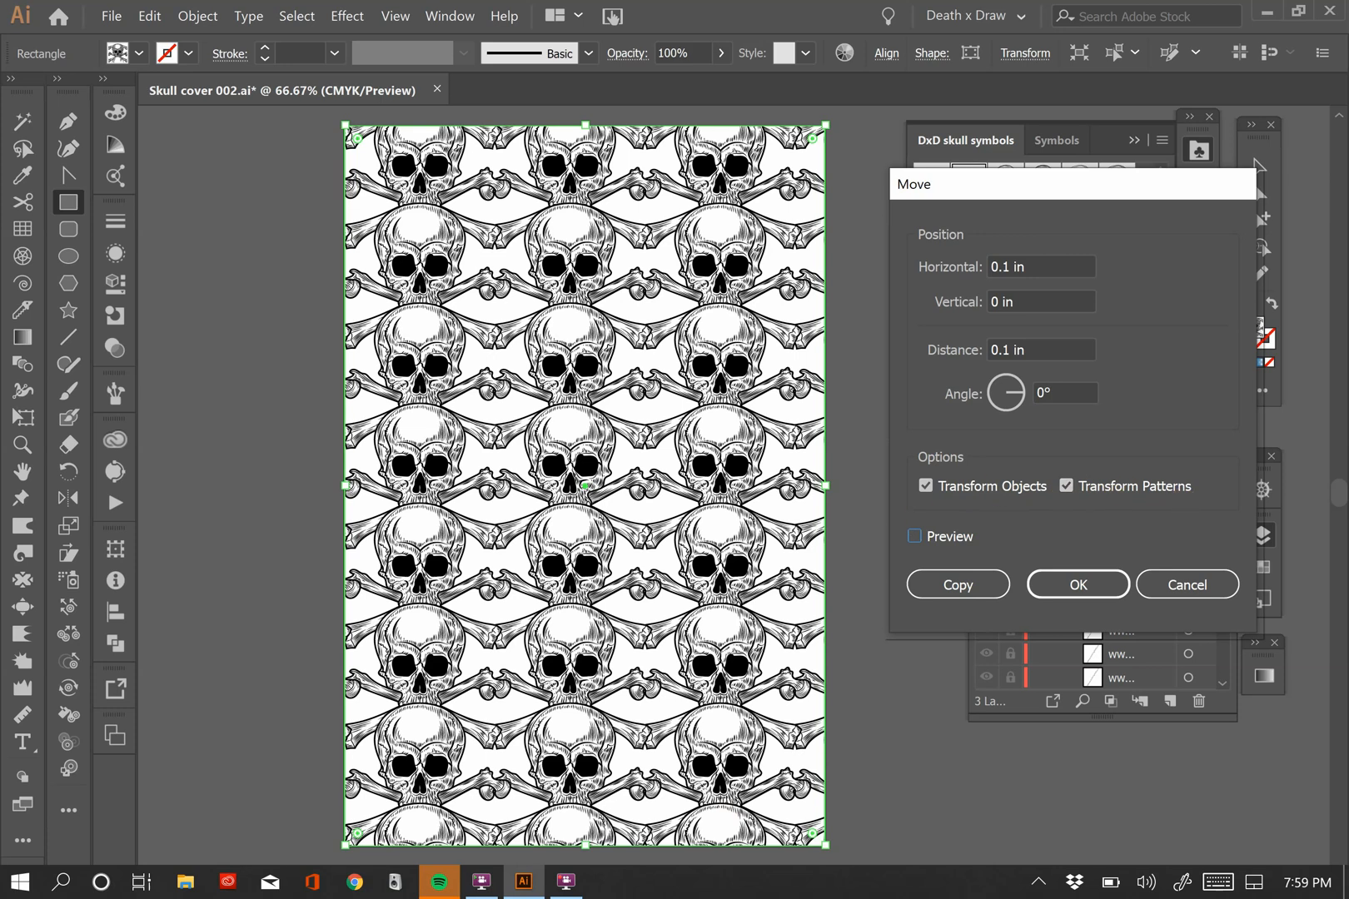
Uncheck Transform Objects so only the pattern moves 0.1 in, and apply the shift
{"action": "left_click", "coordinate": [924, 484]}
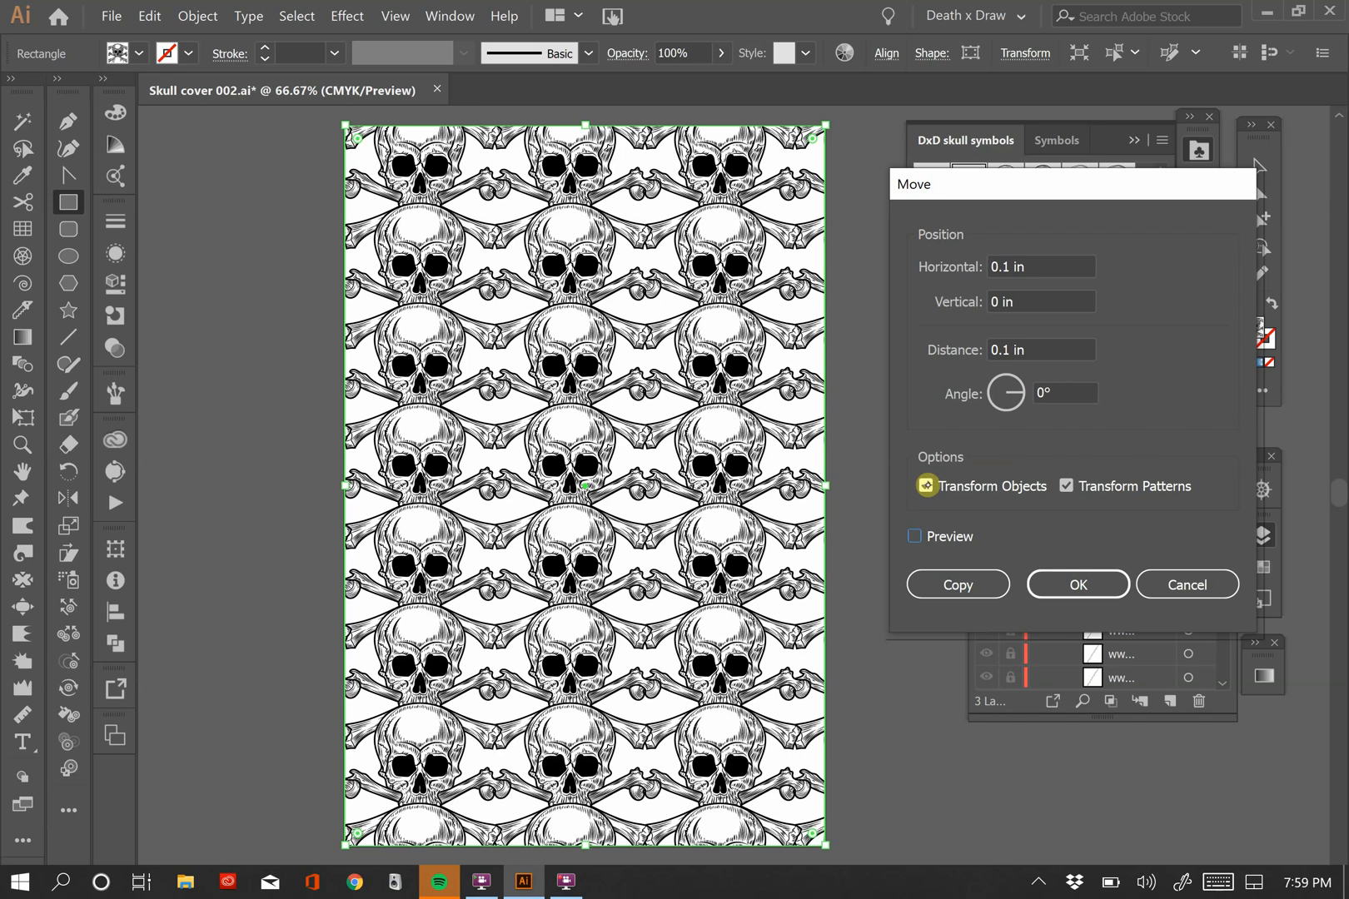
{"action": "left_click", "coordinate": [925, 485]}
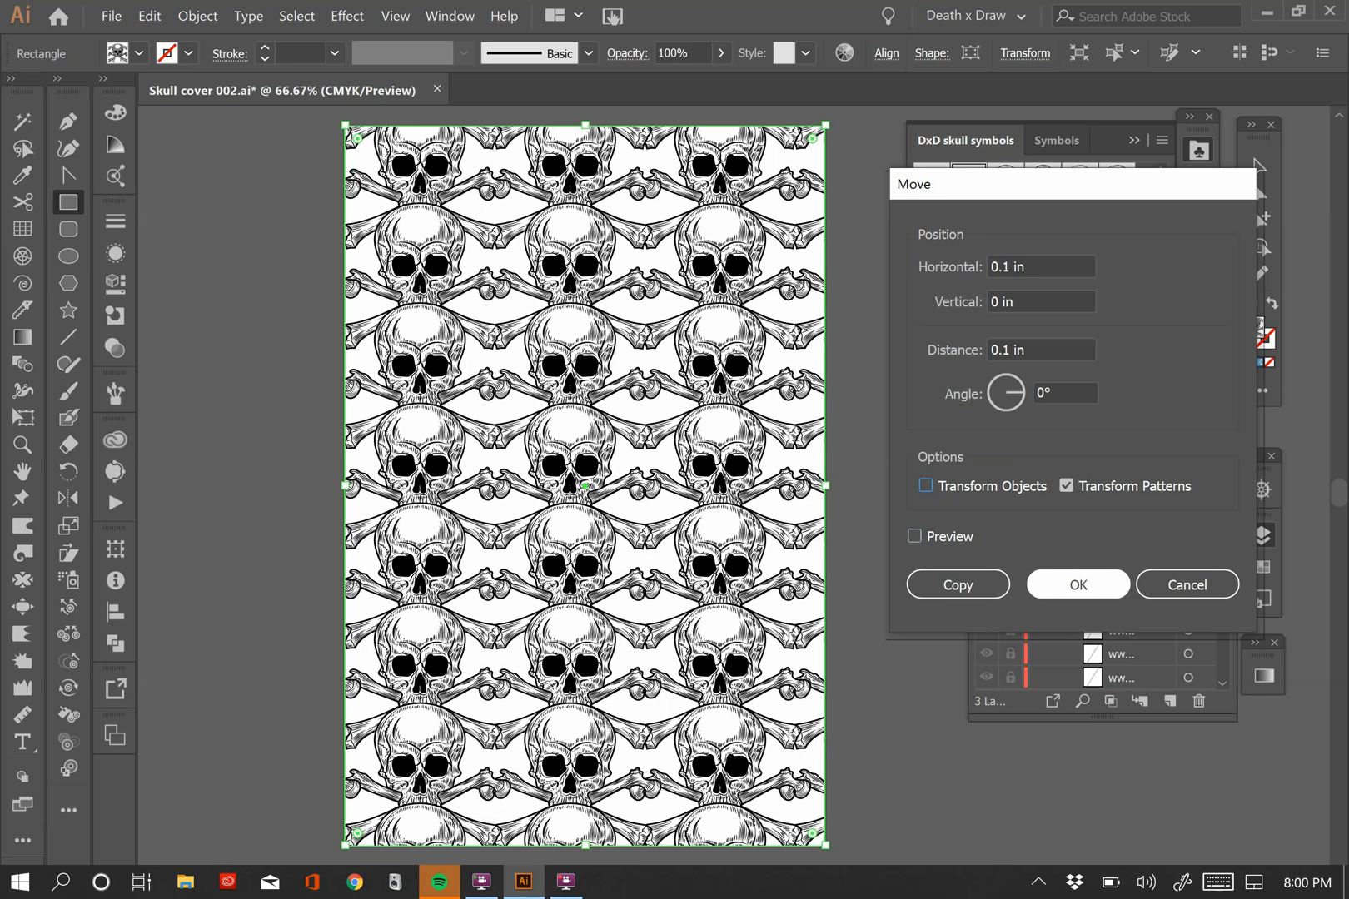
{"action": "left_click", "coordinate": [1077, 584]}
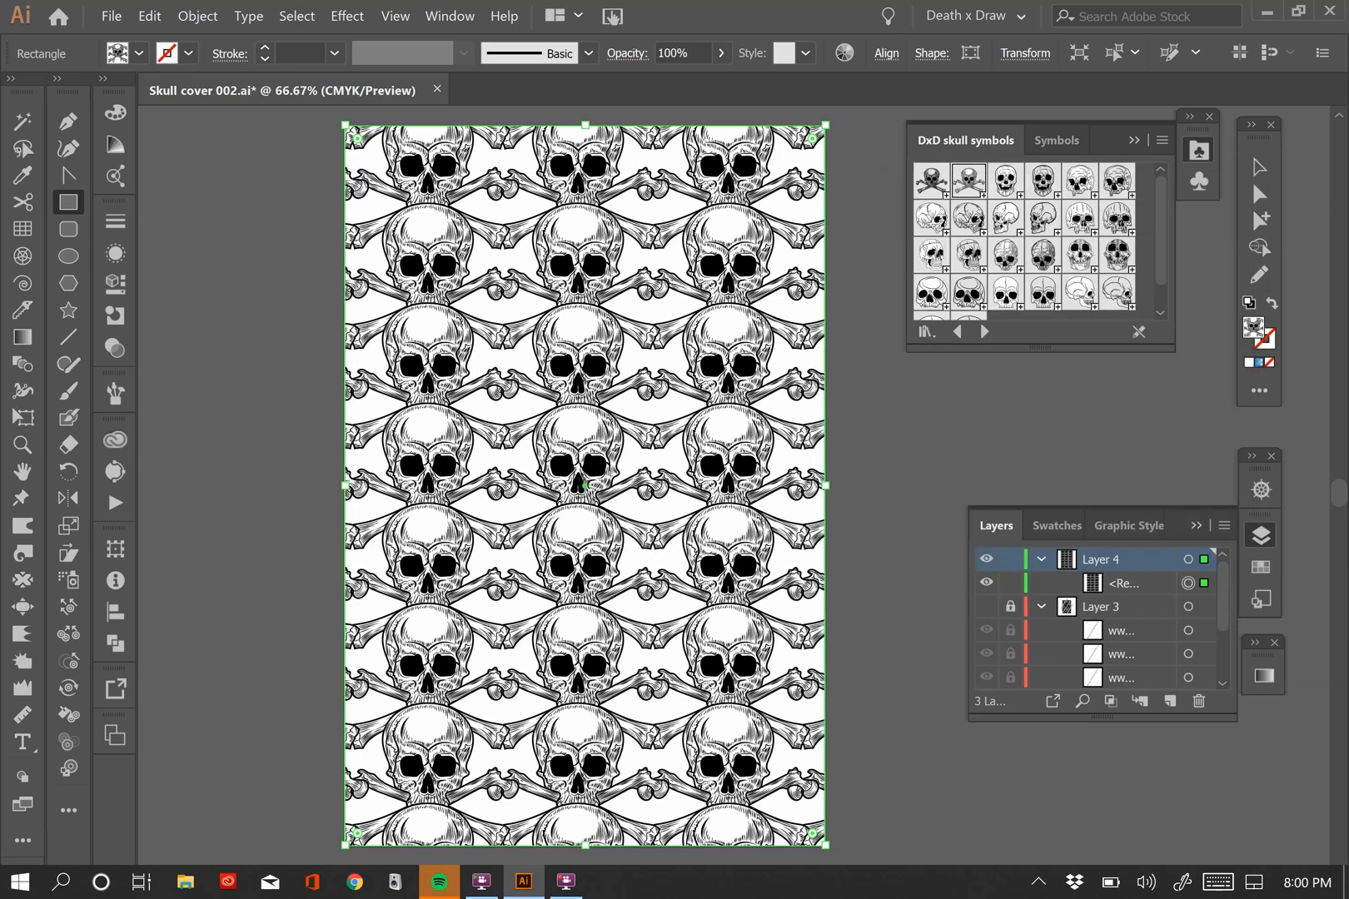